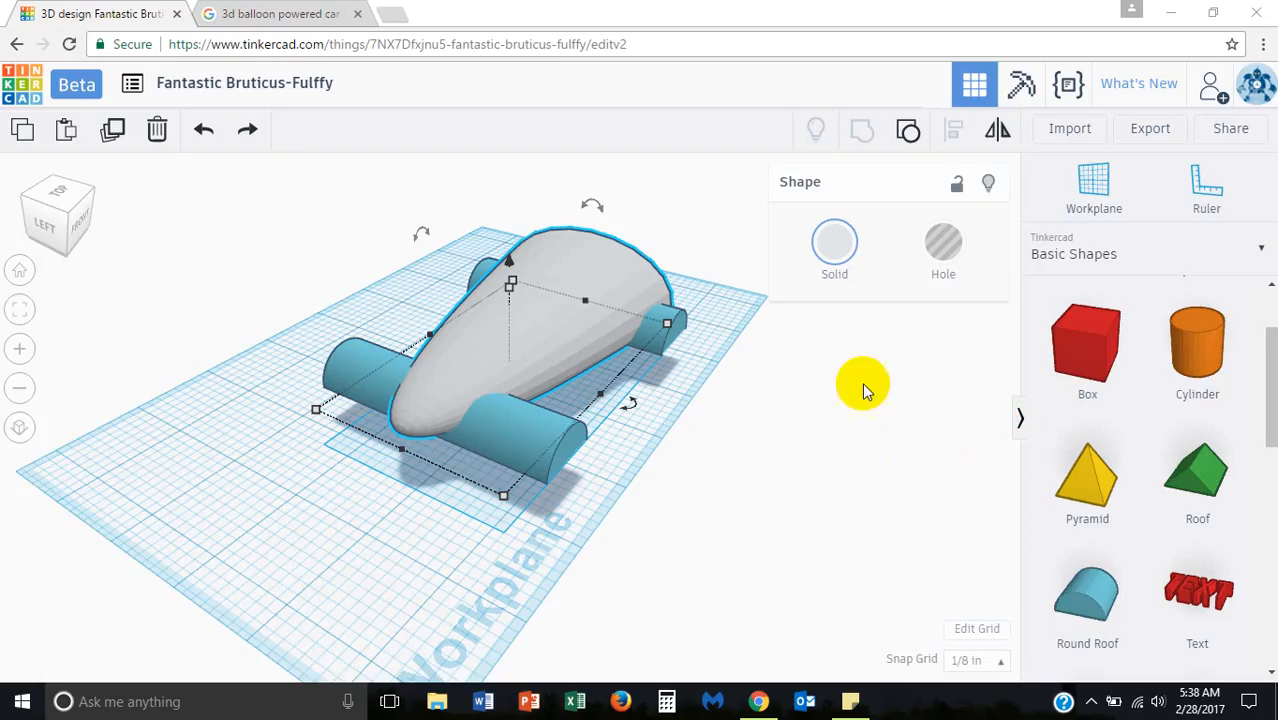
Step: Switch to the Google Images tab to view the Balloon Powered Jet Car reference
left_click(280, 13)
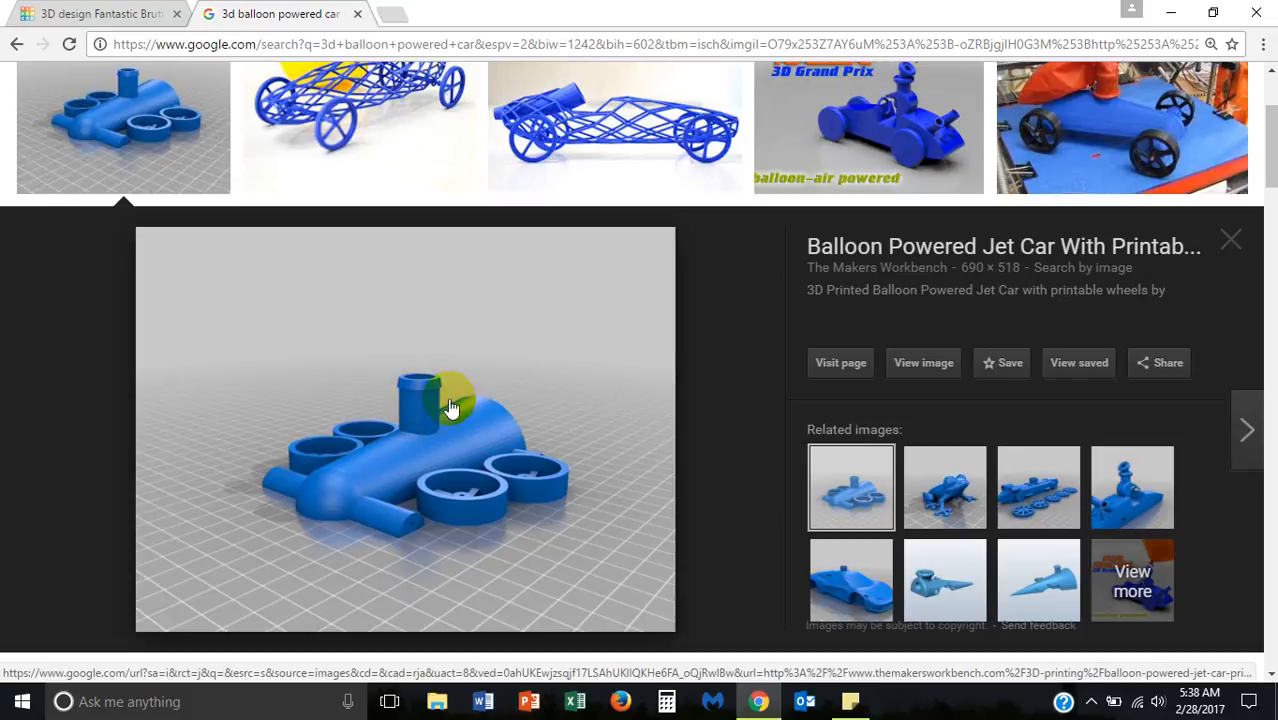
mouse_move(420, 395)
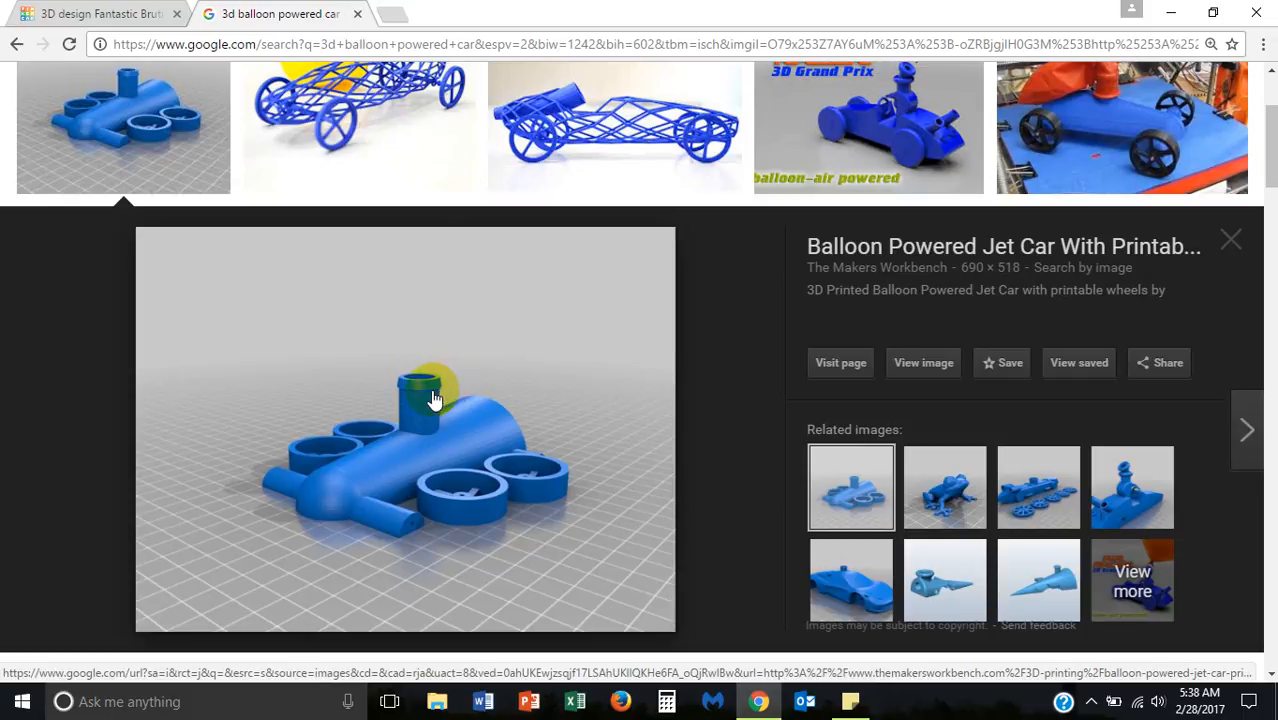
mouse_move(430, 403)
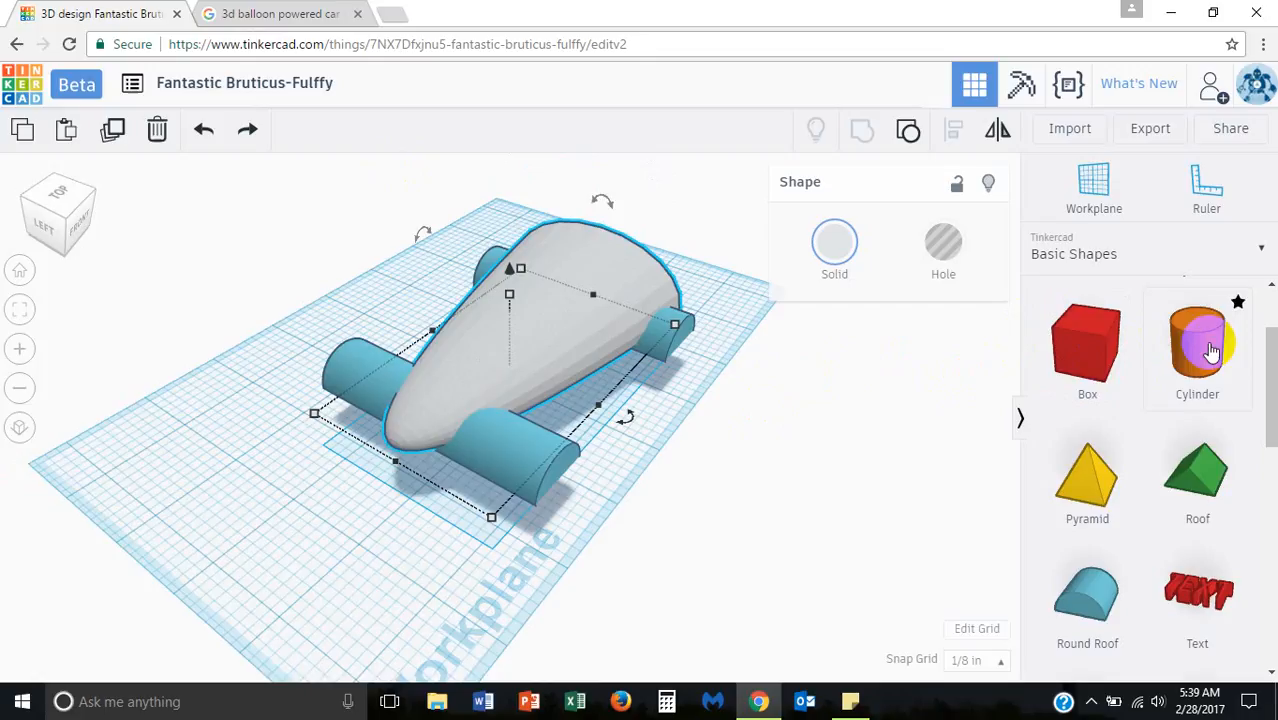
mouse_move(1208, 342)
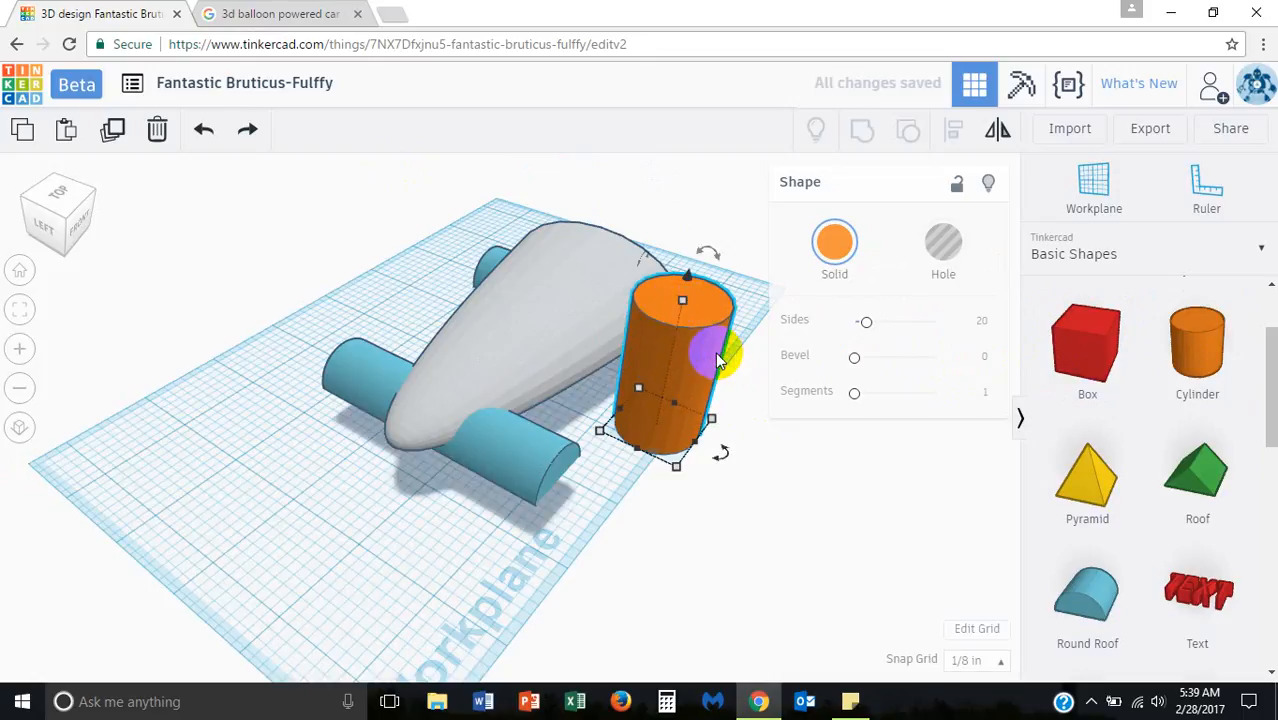
mouse_move(818, 420)
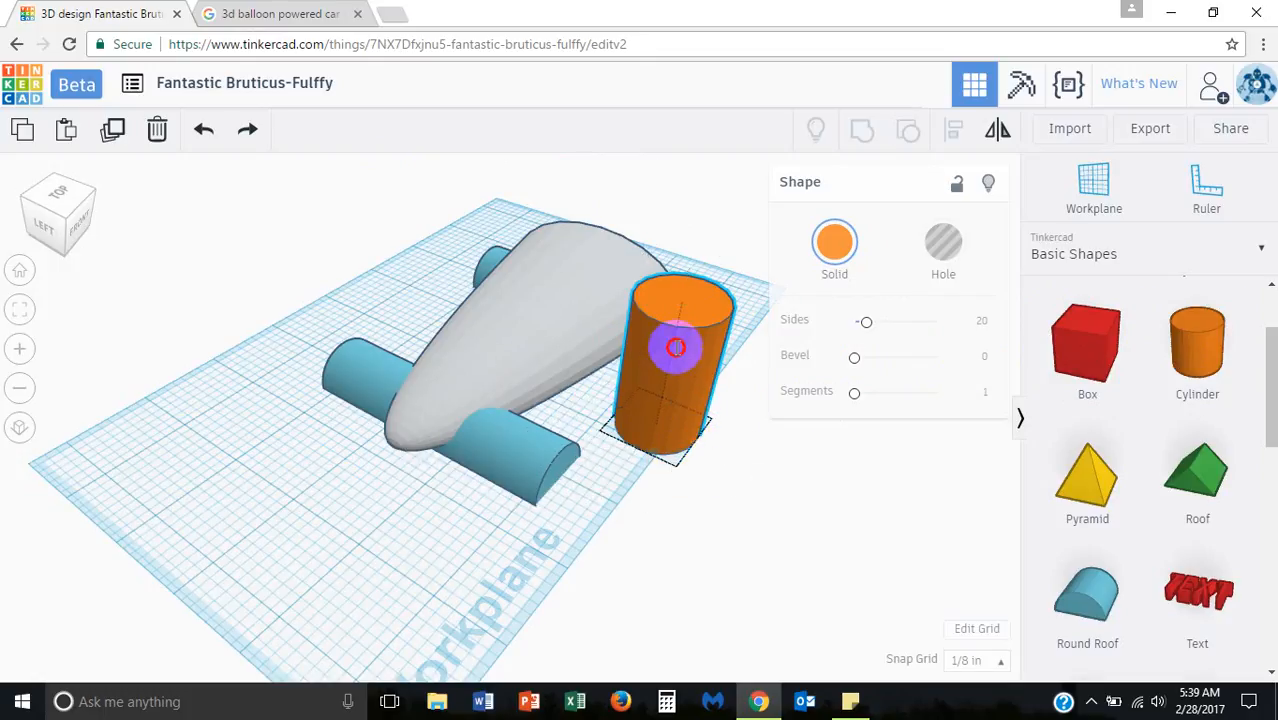
Step: Drag the orange cylinder up onto the top of the grey car body
left_click_drag(675, 360, 555, 270)
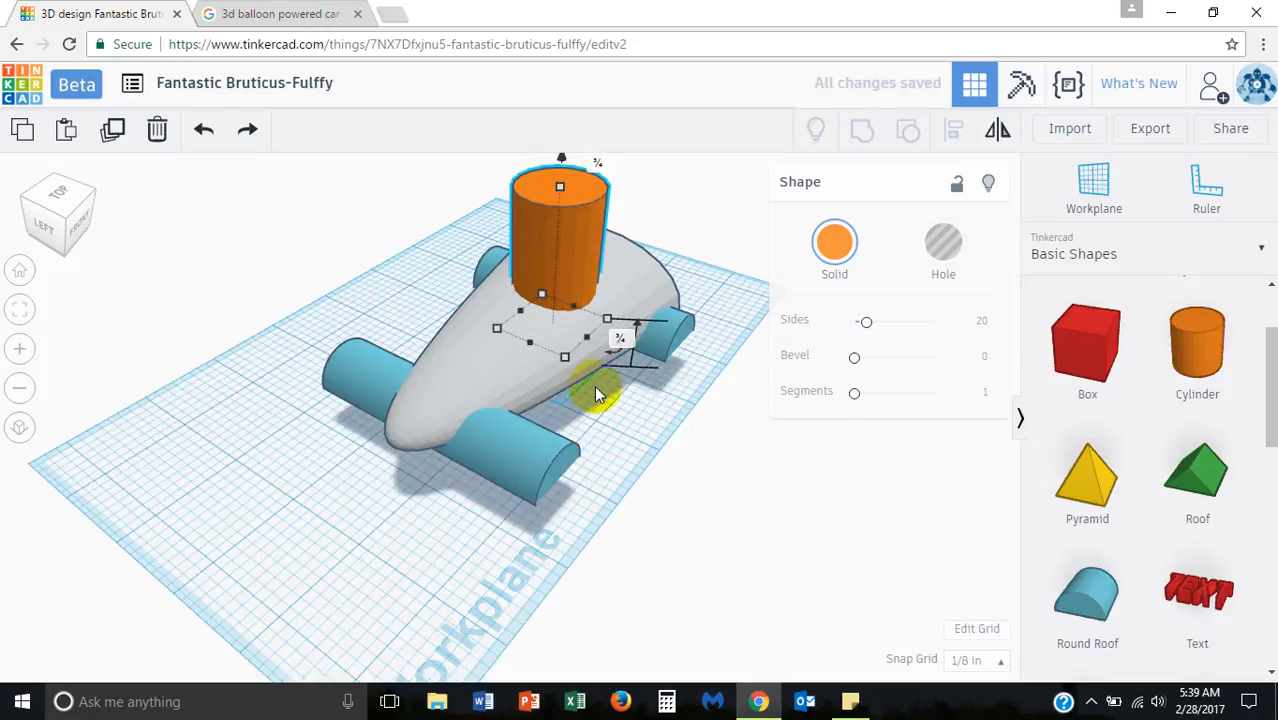
Step: View the photo of the printed blue balloon car, then return to the Tinkercad design
left_click(280, 13)
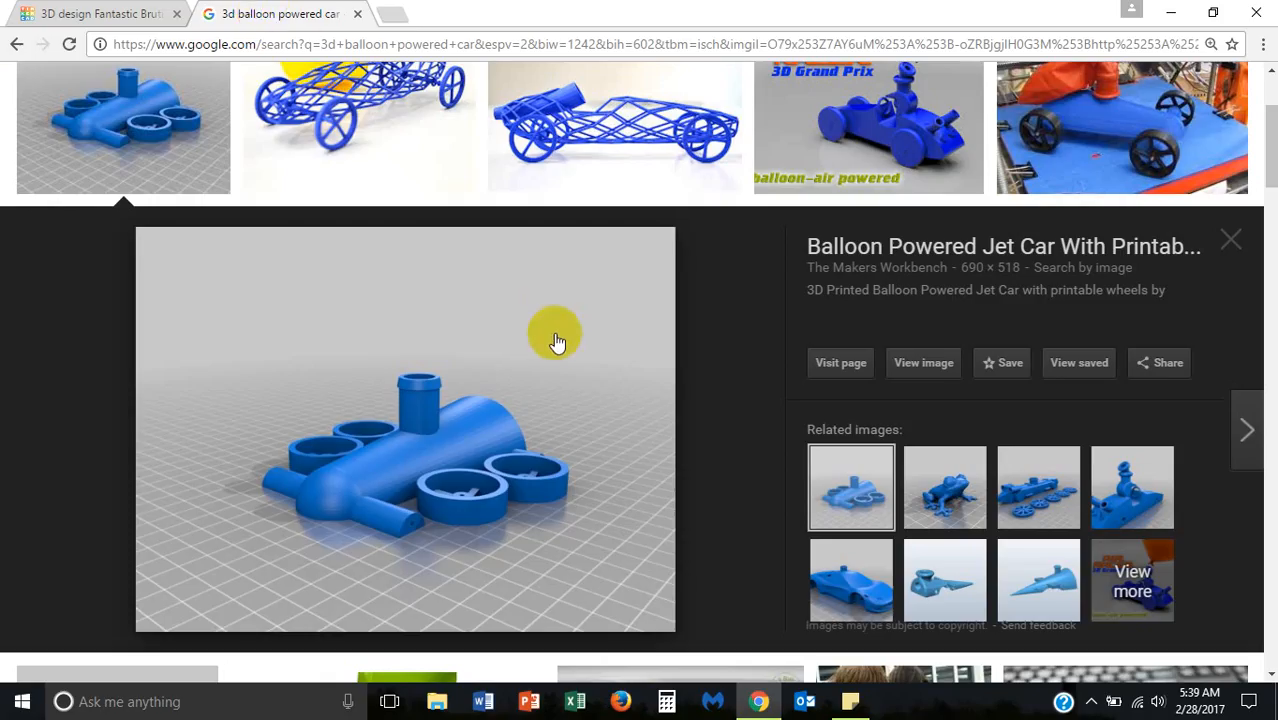
mouse_move(1099, 131)
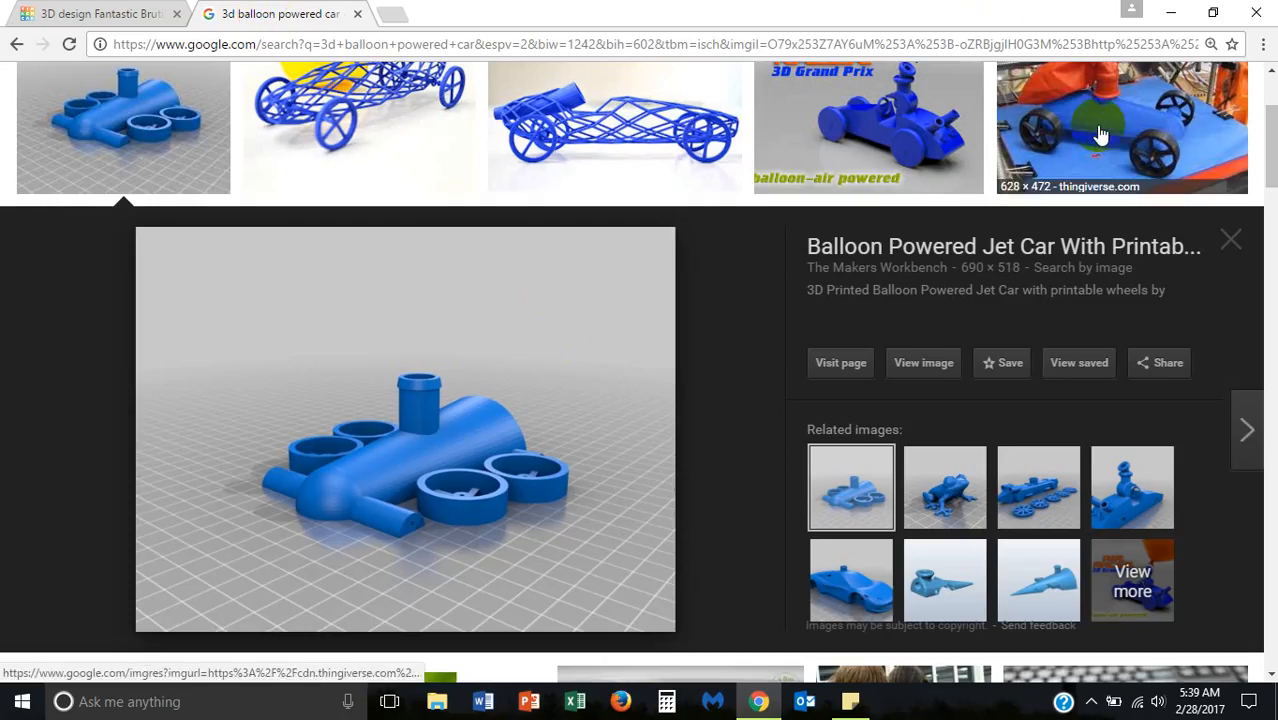
left_click(1122, 127)
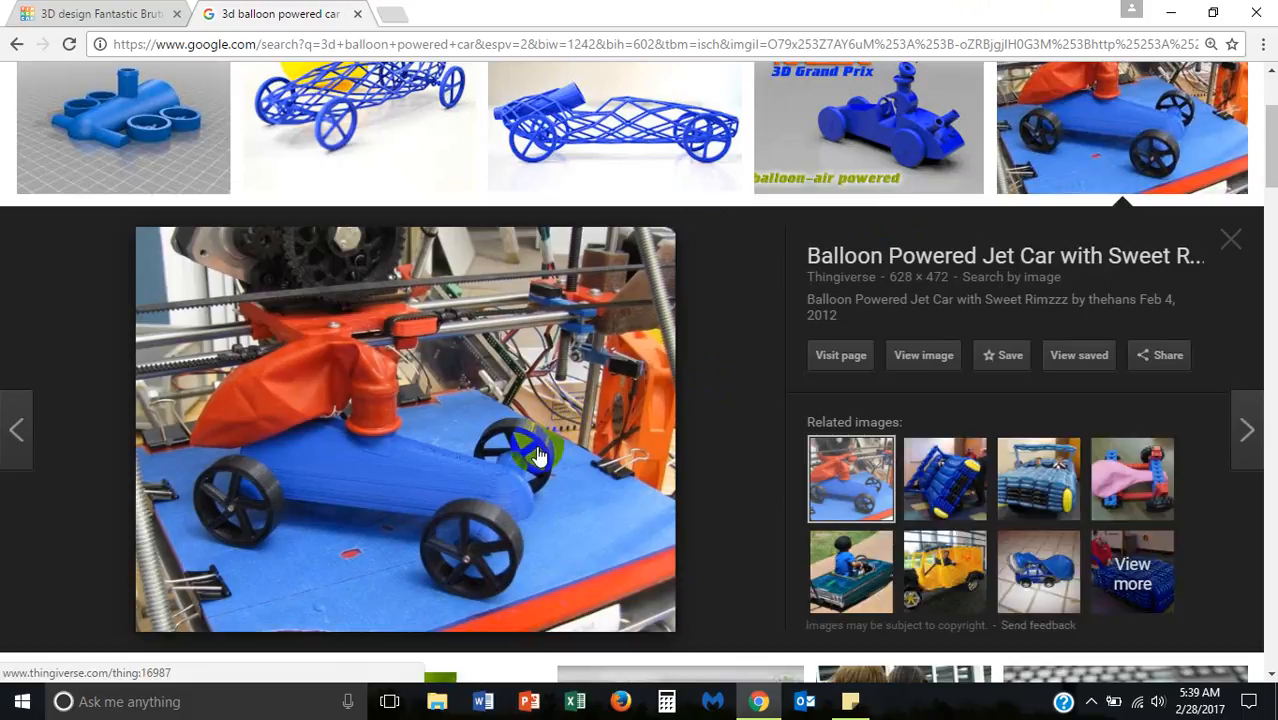
mouse_move(480, 515)
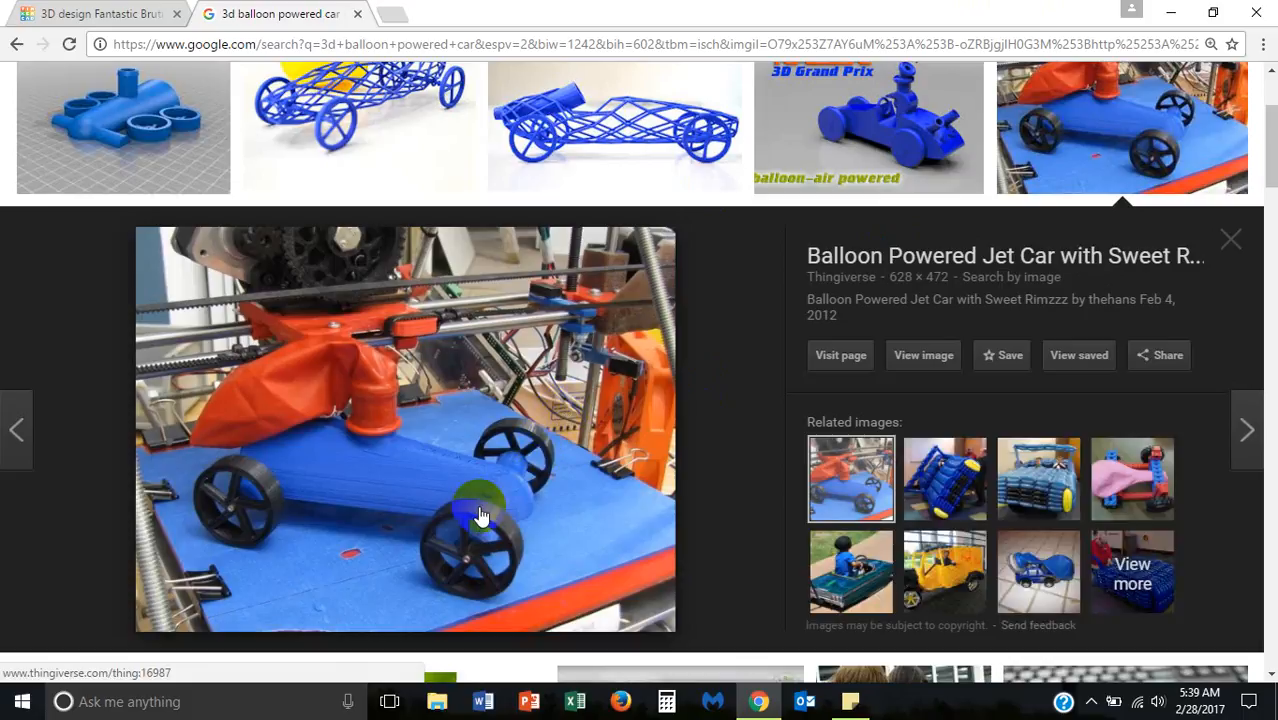
mouse_move(525, 218)
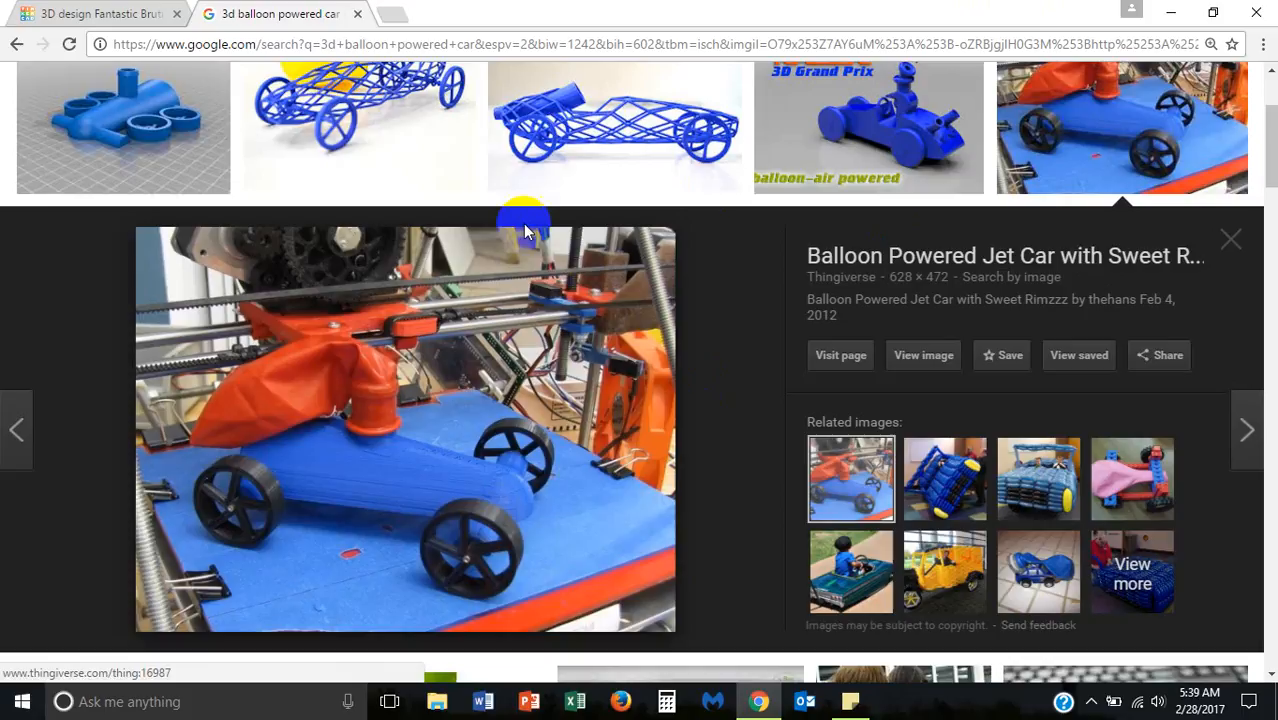
left_click(100, 13)
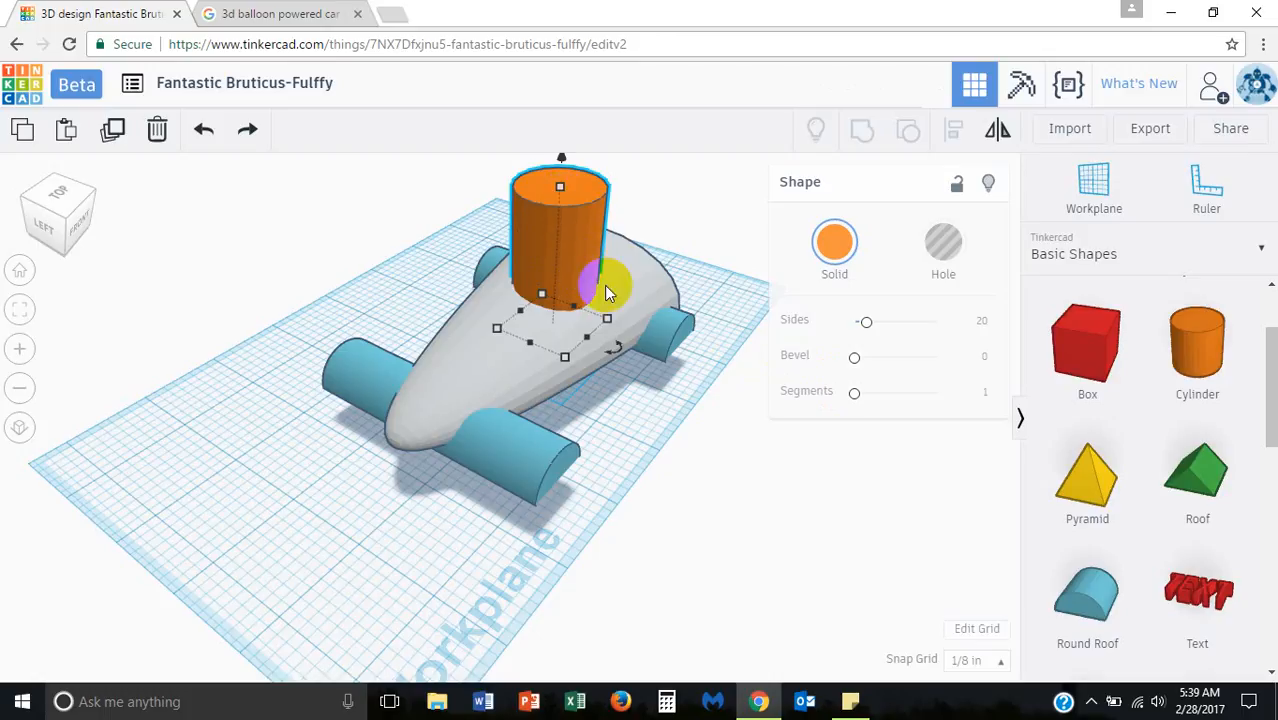
mouse_move(600, 290)
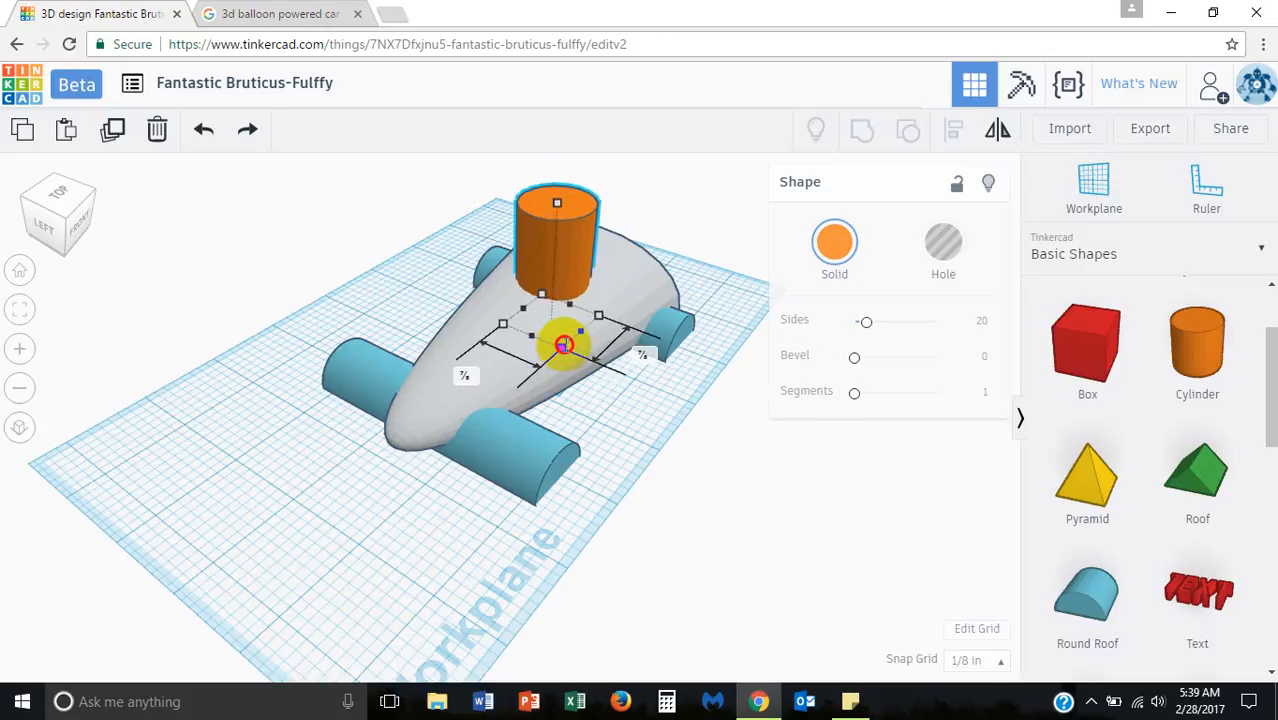
Step: Nudge the orange cylinder into place on the body and recheck it against the reference photo
left_click_drag(563, 345, 563, 335)
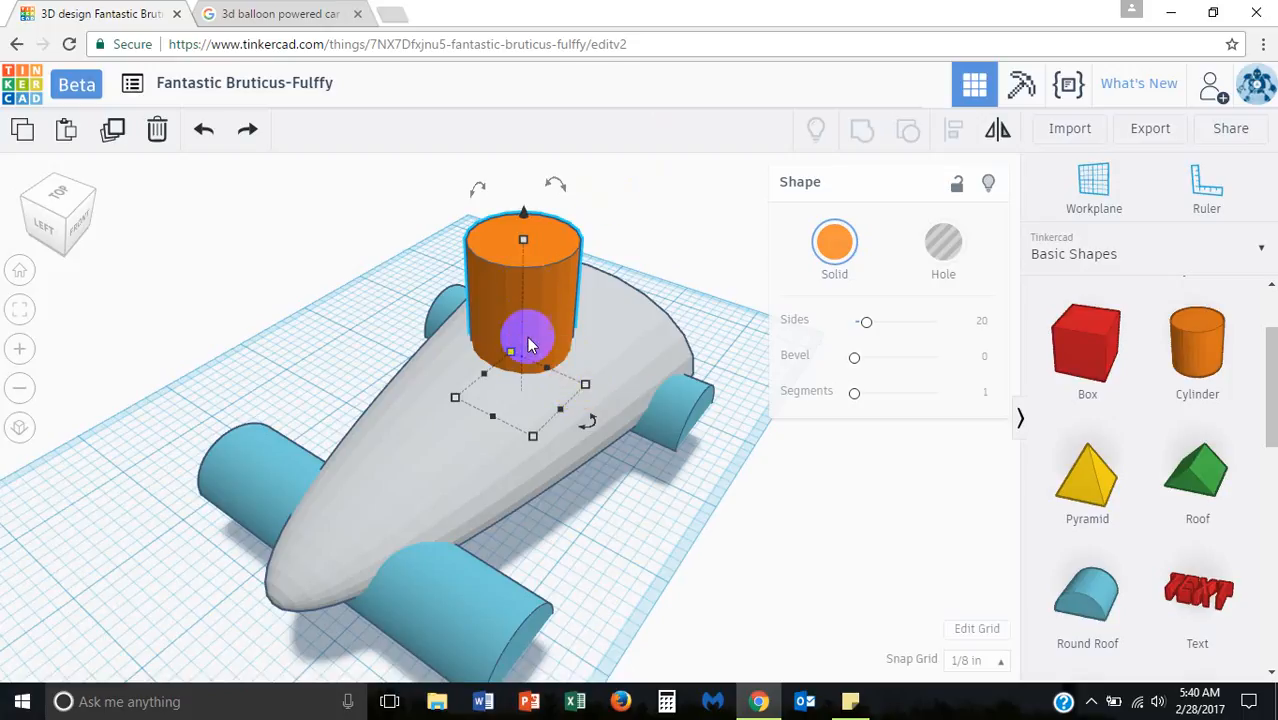
mouse_move(605, 318)
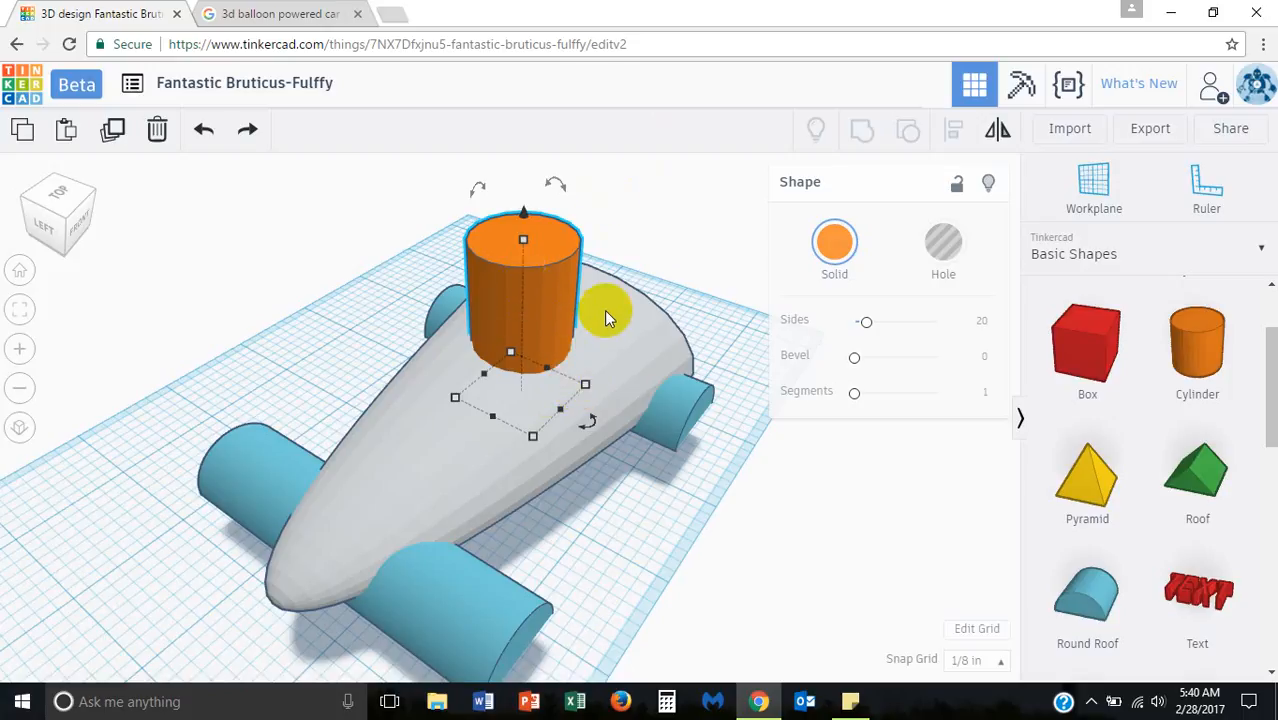
mouse_move(617, 474)
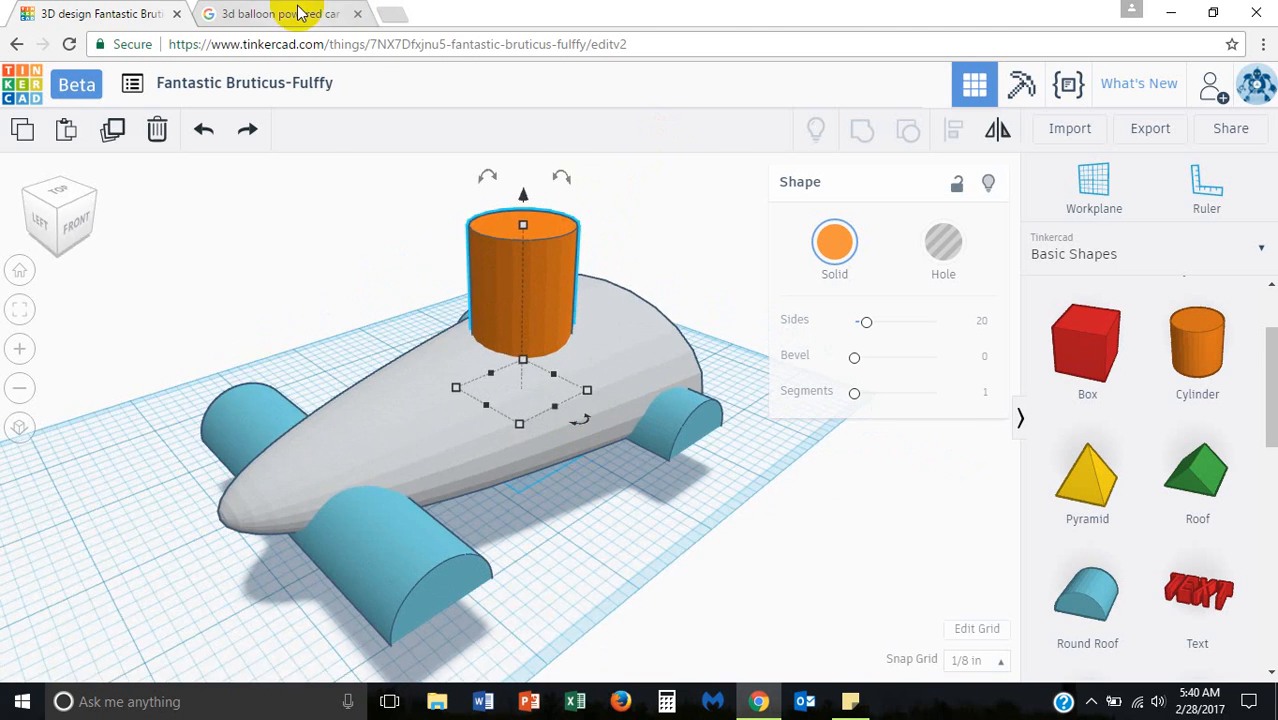
mouse_move(263, 99)
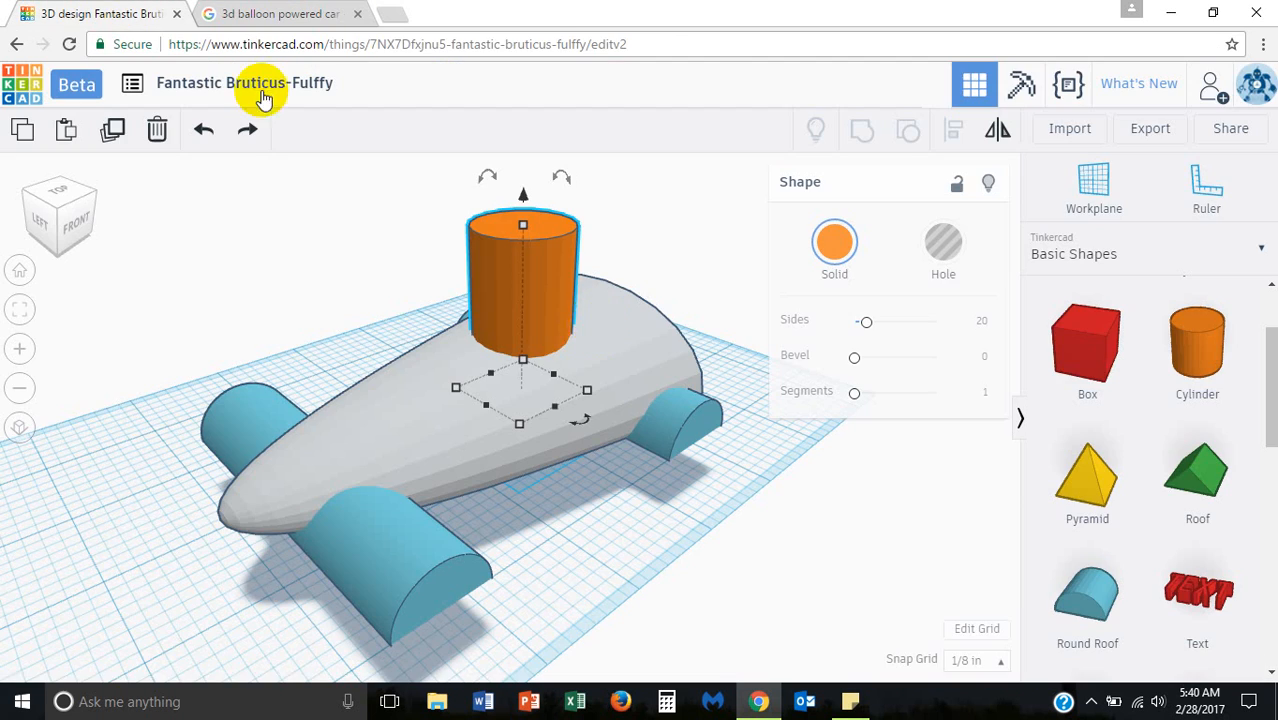
mouse_move(530, 320)
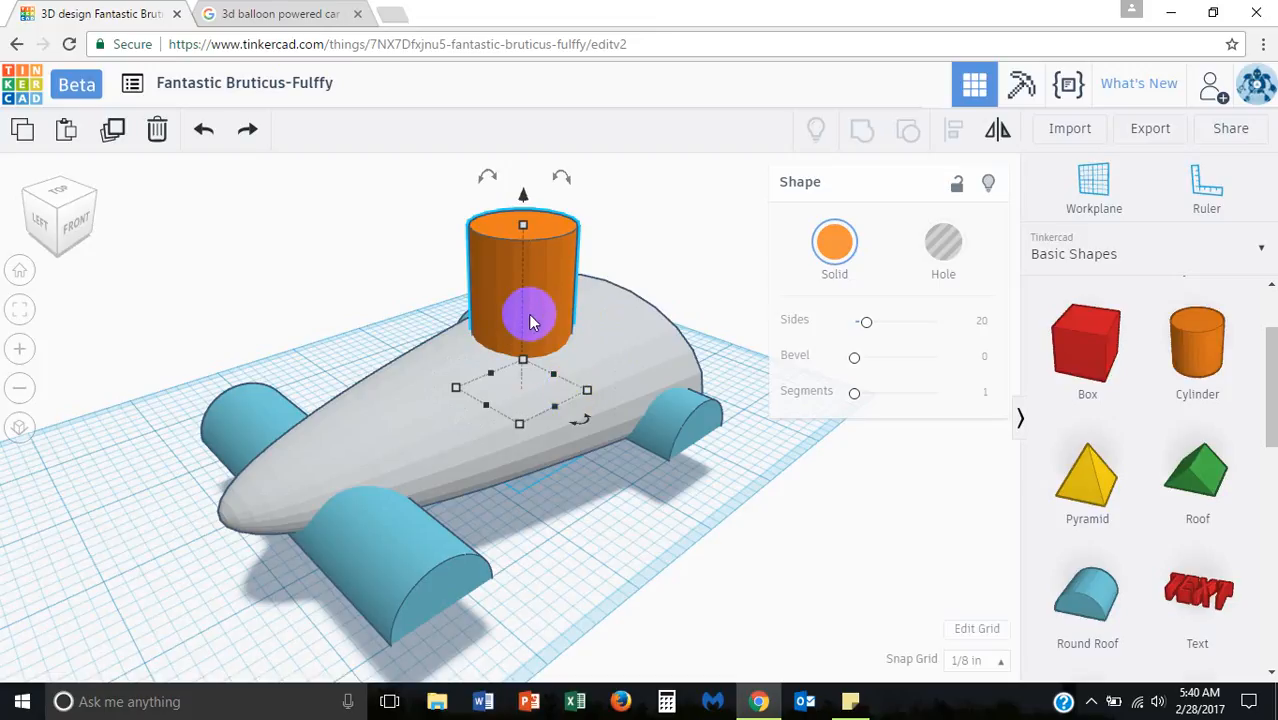
left_click(280, 13)
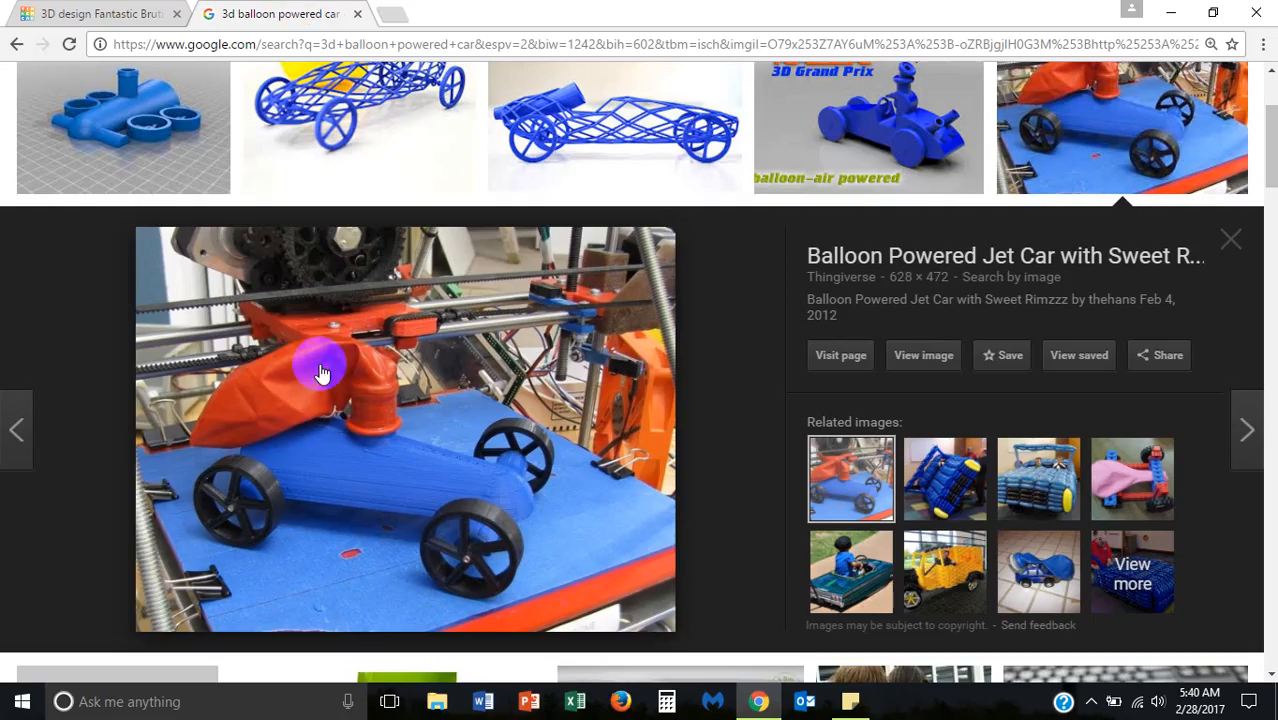
mouse_move(427, 472)
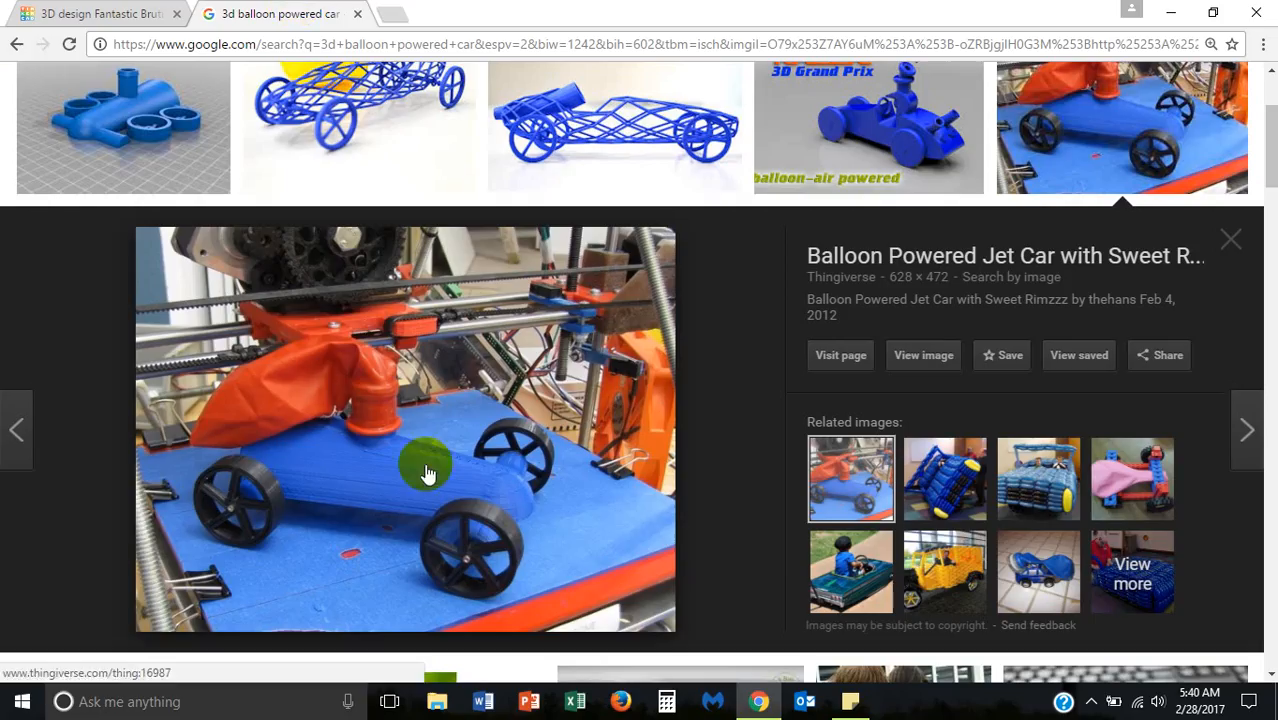
left_click(100, 13)
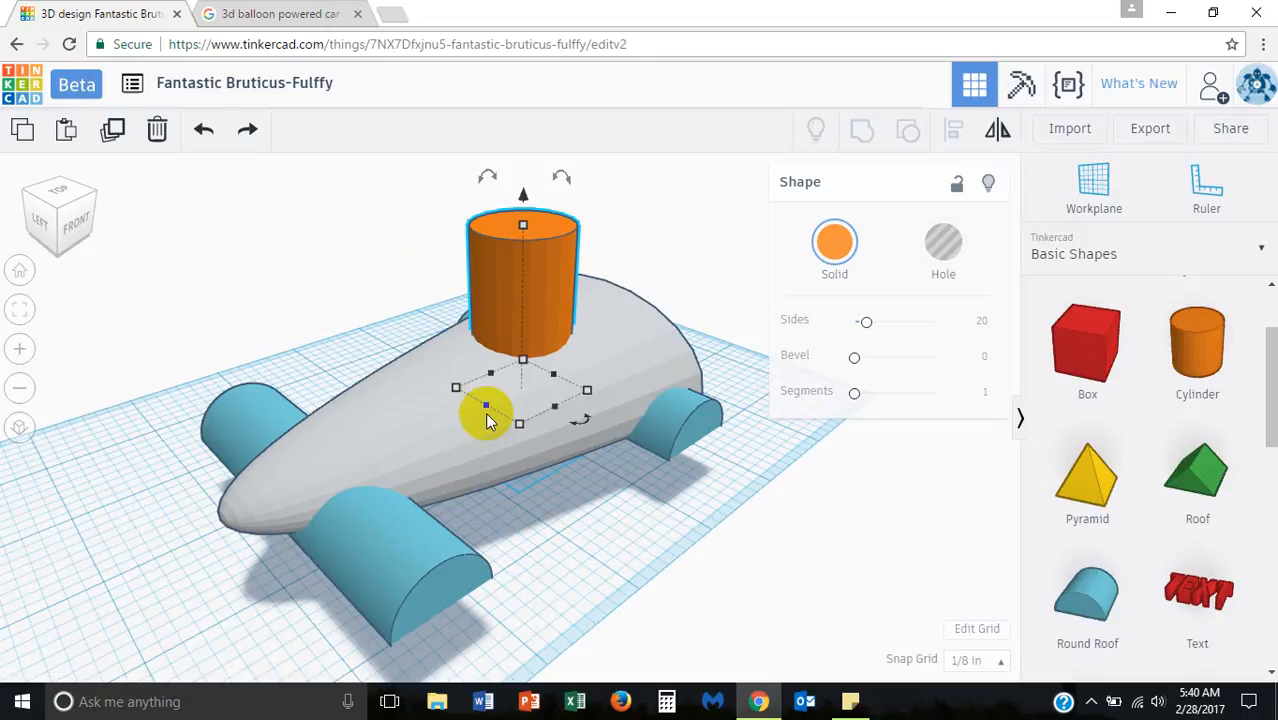
mouse_move(510, 453)
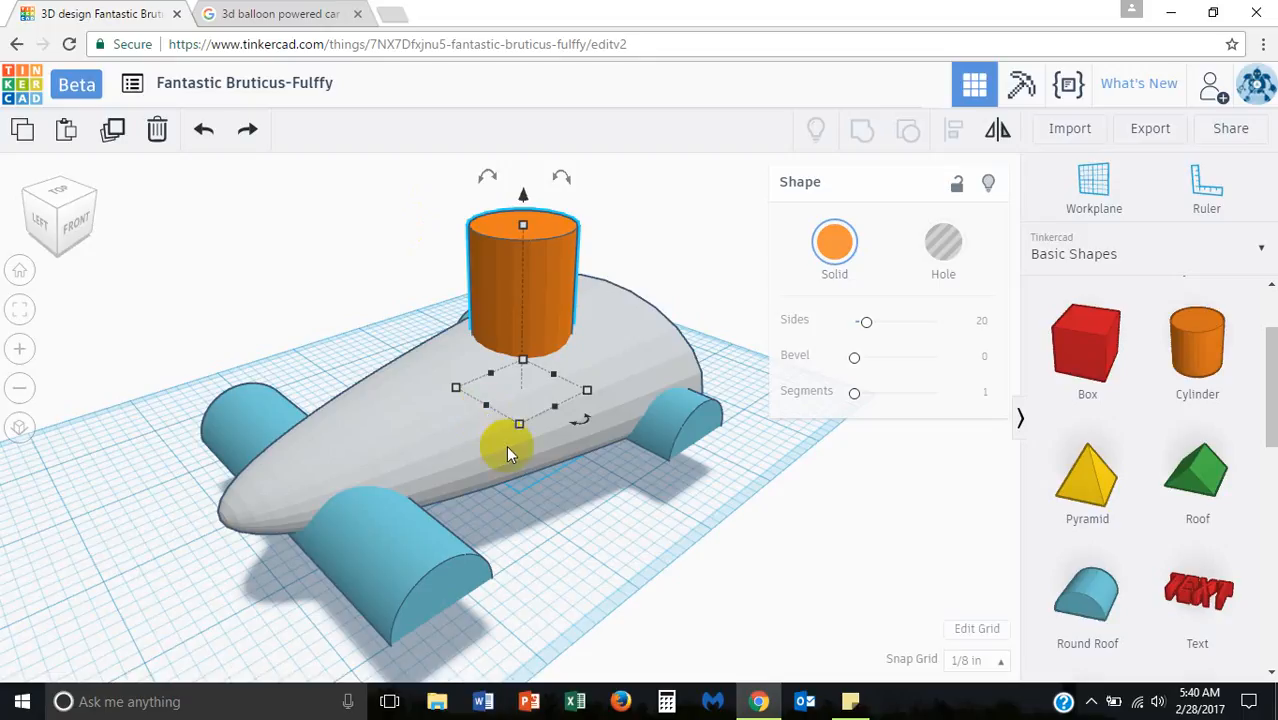
mouse_move(595, 455)
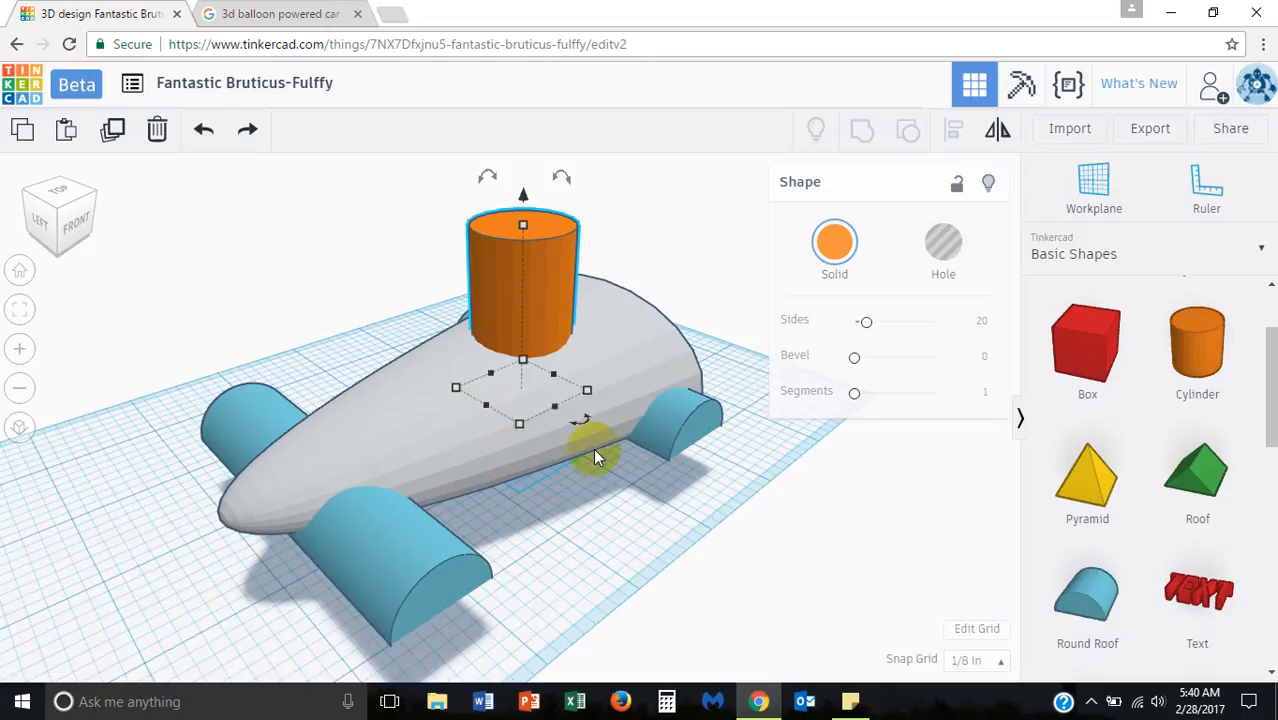
mouse_move(610, 375)
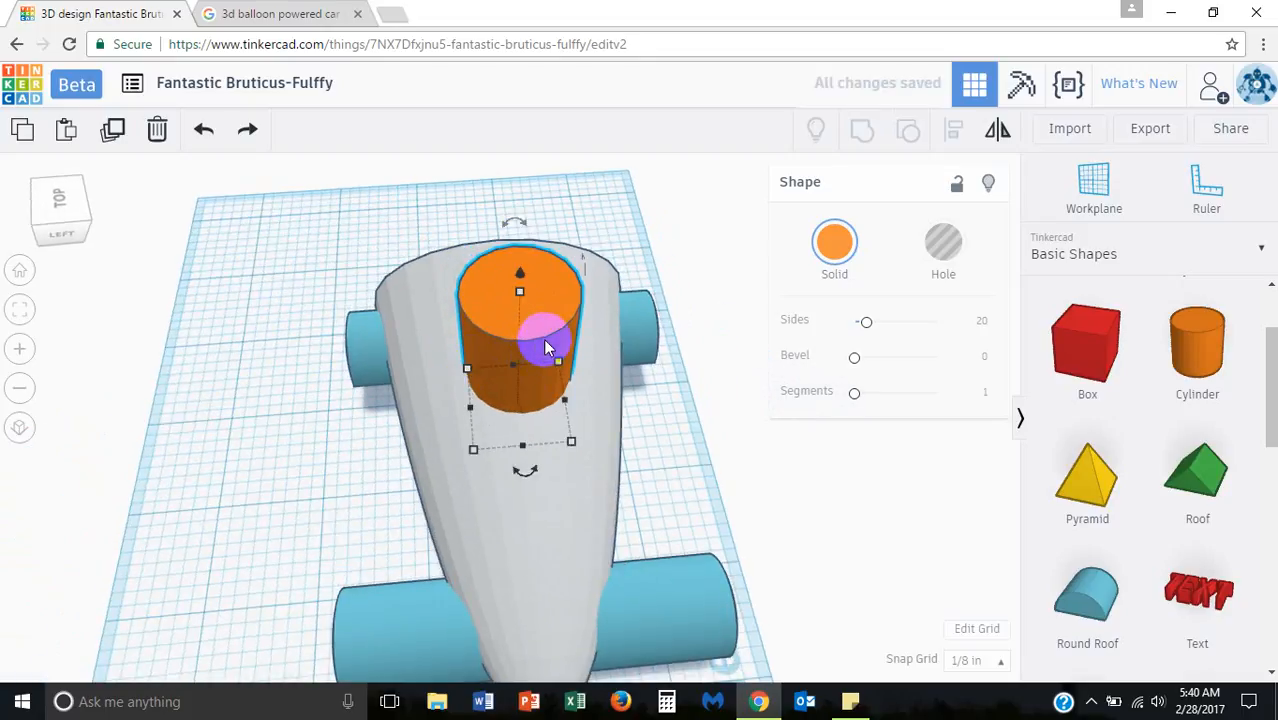
mouse_move(372, 580)
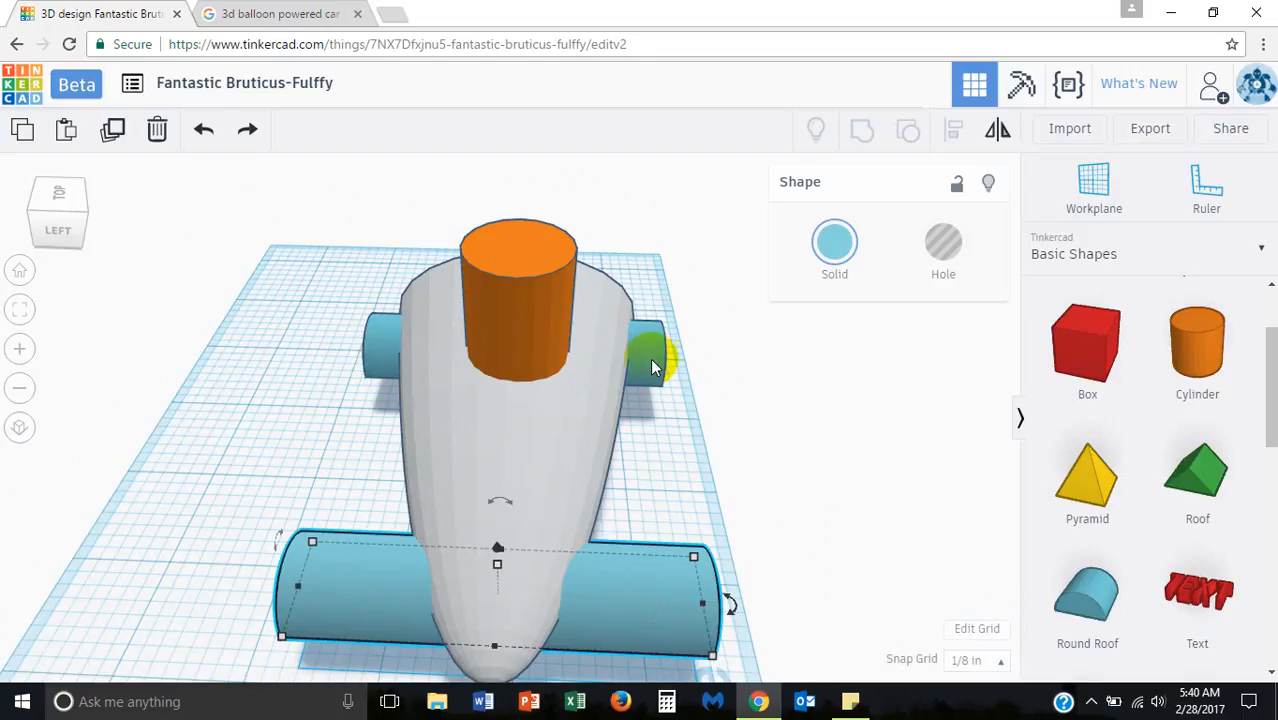
mouse_move(653, 362)
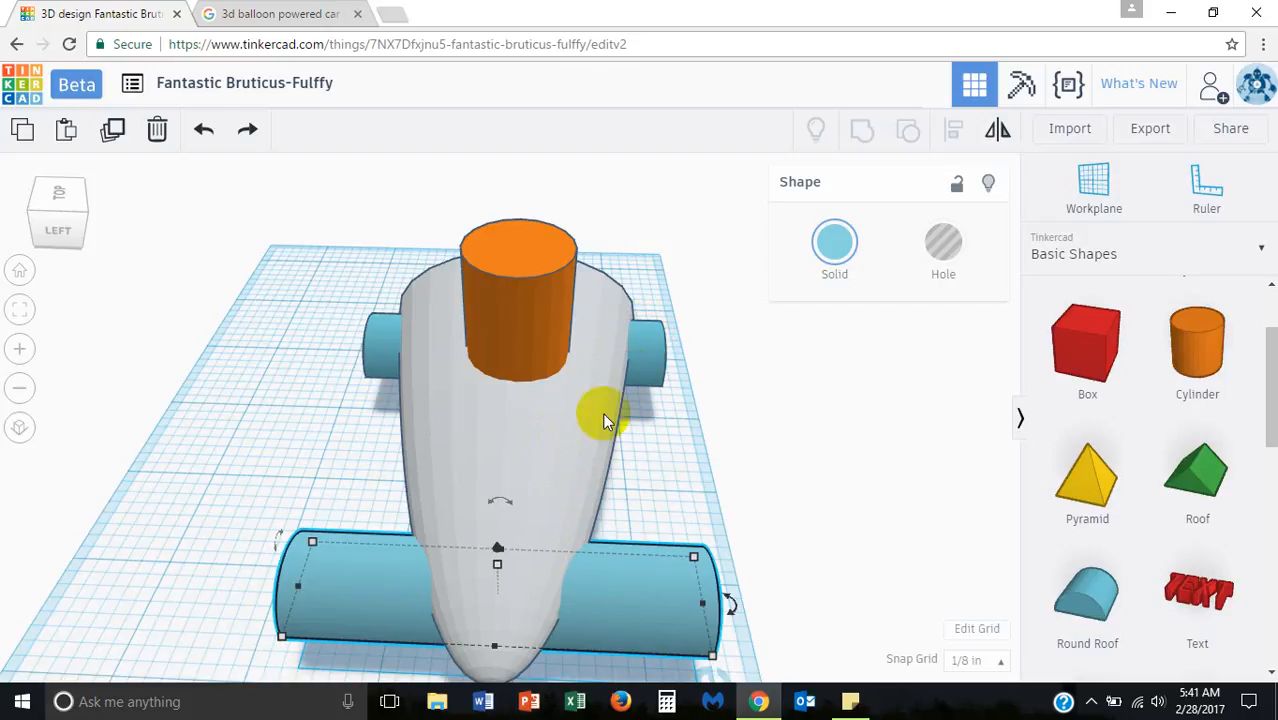
mouse_move(565, 497)
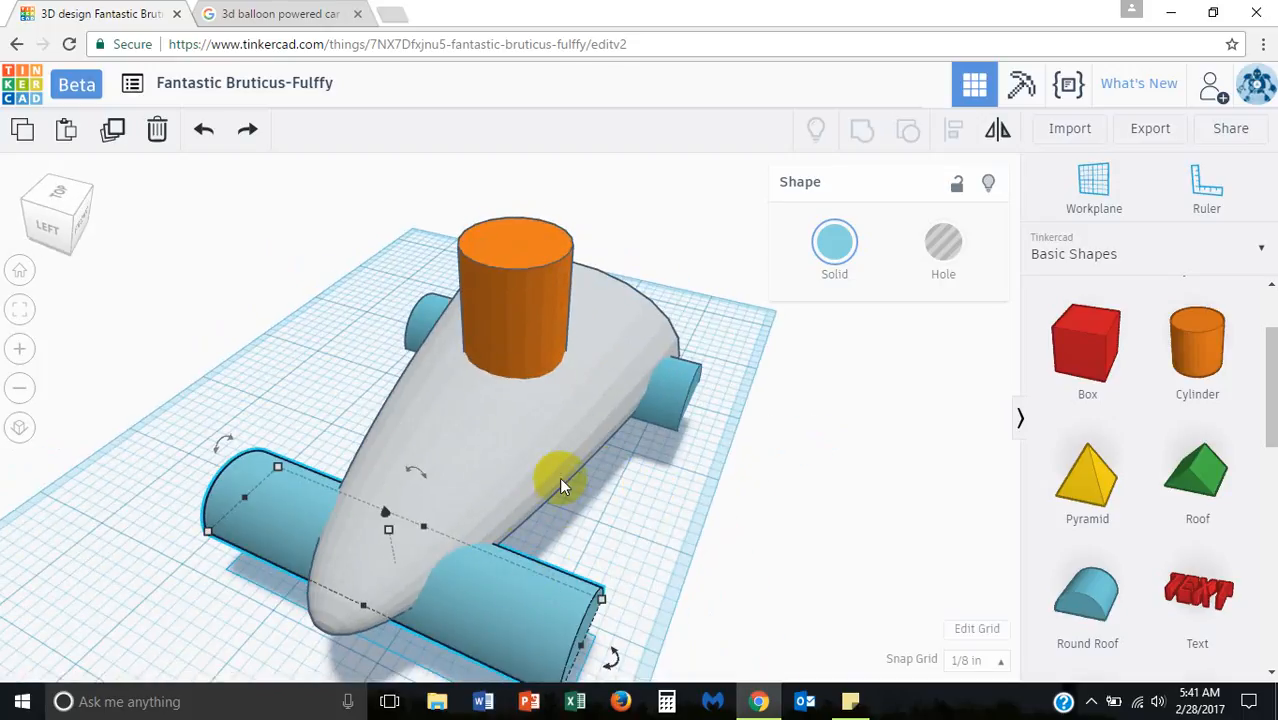
Step: Group the car body and both axles into one blue shape, then deselect
left_click(690, 375)
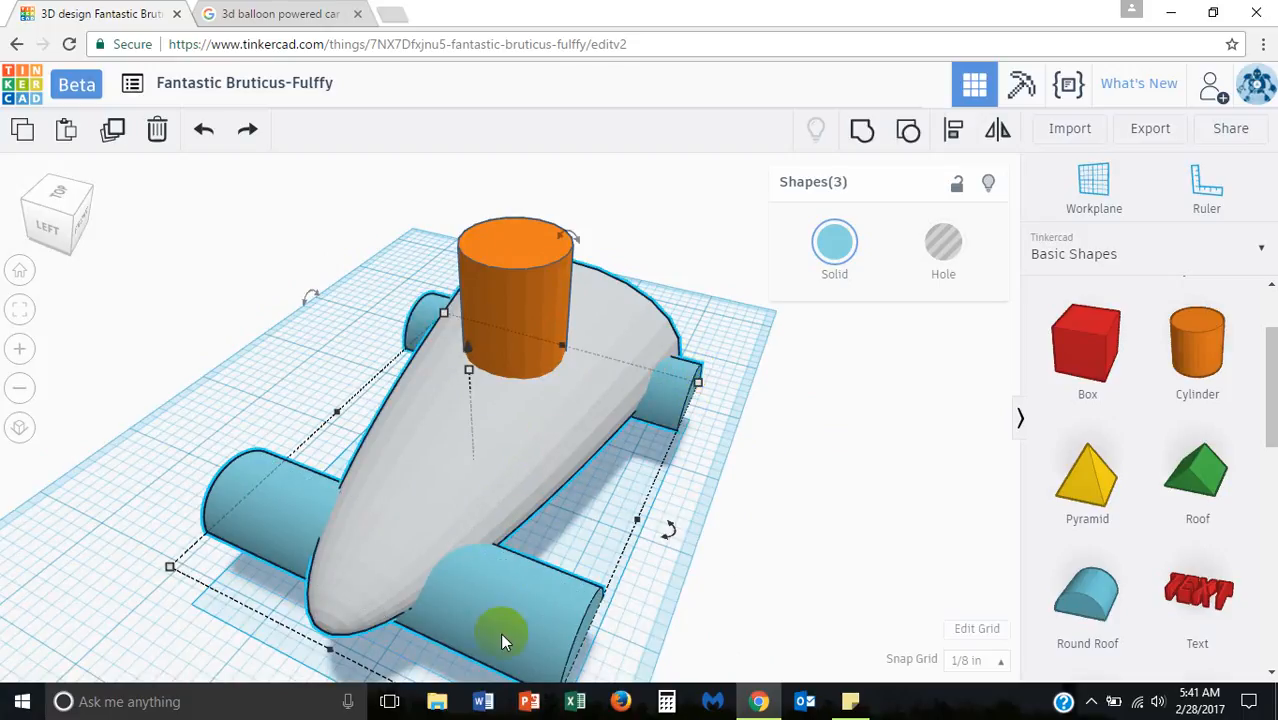
left_click(862, 130)
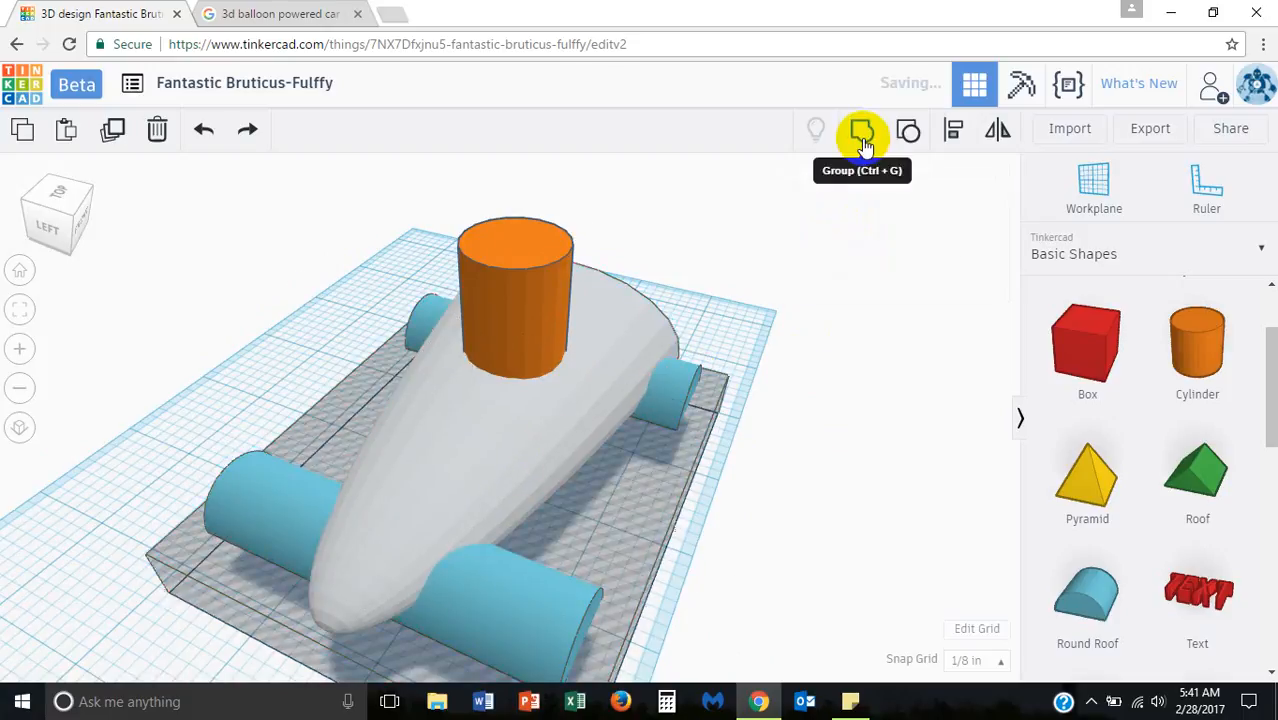
left_click(862, 130)
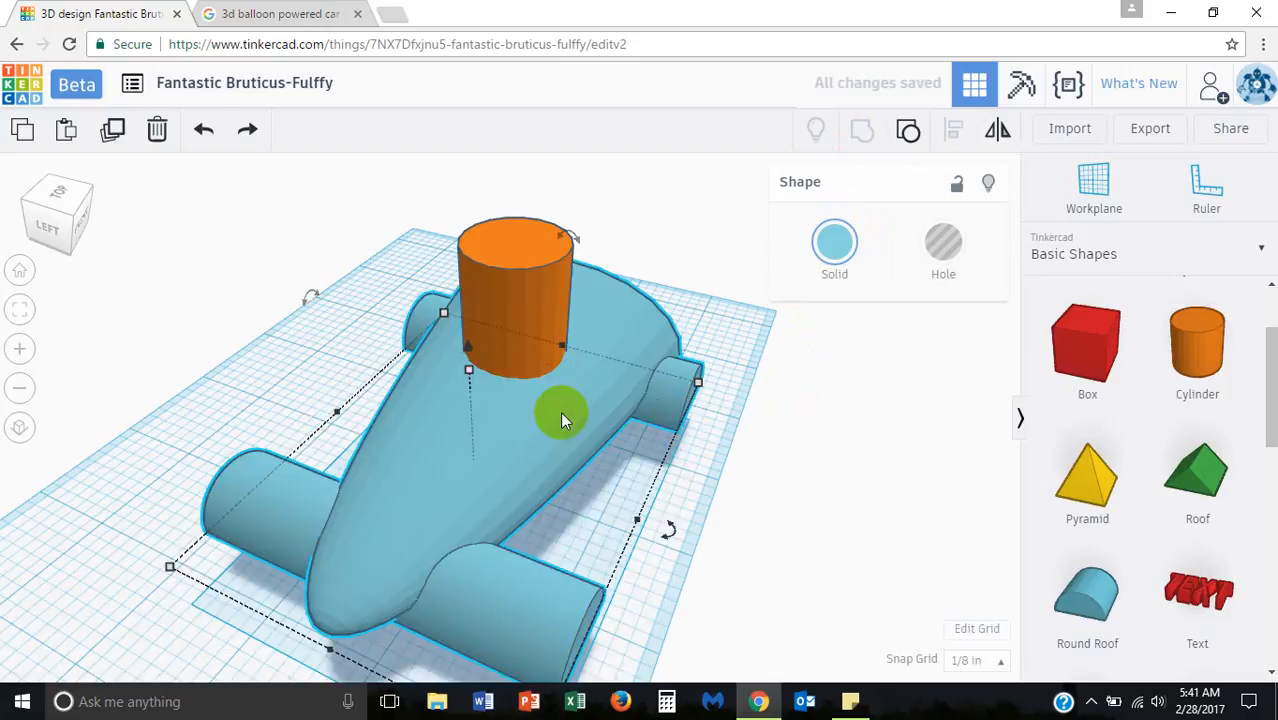
left_click(315, 388)
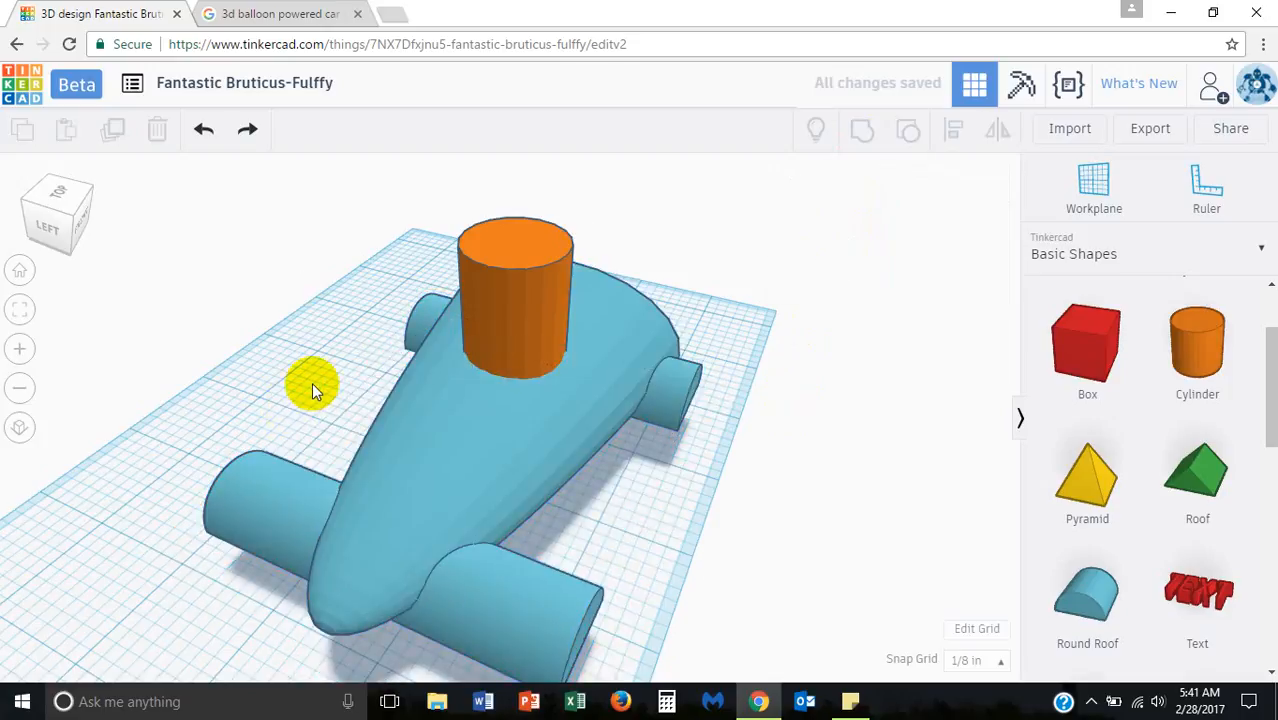
left_click_drag(315, 388, 580, 395)
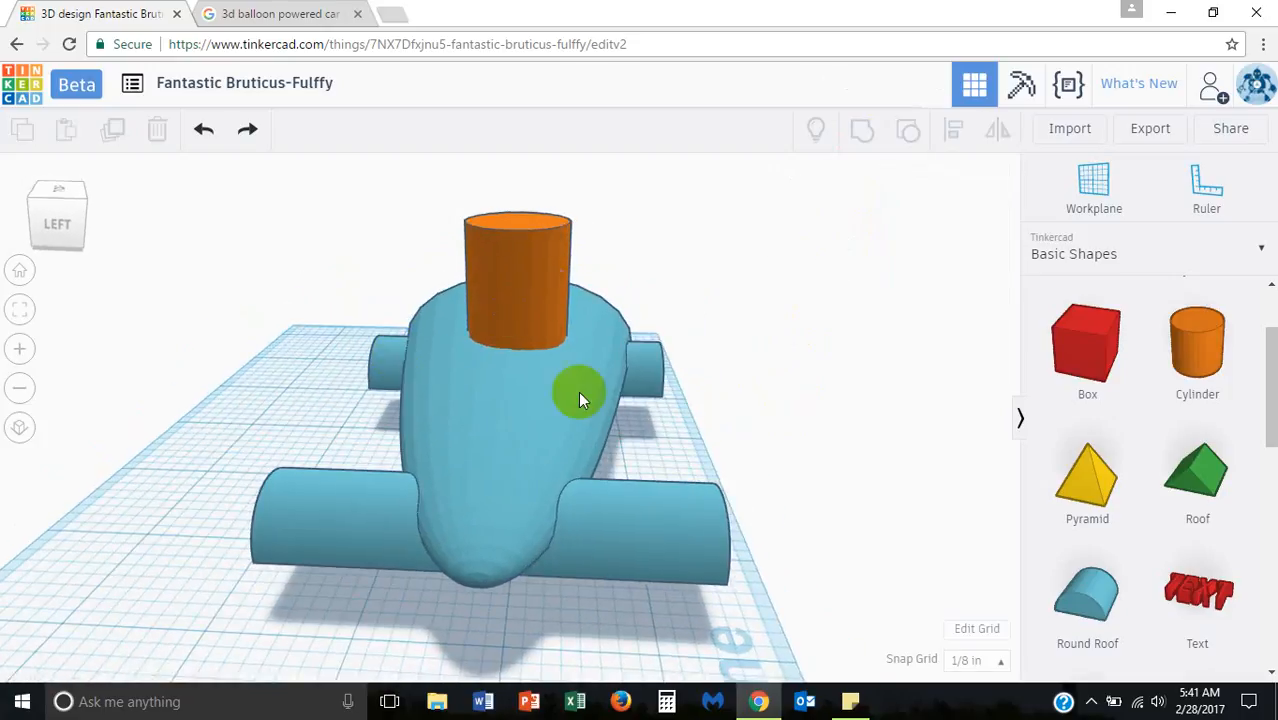
left_click_drag(580, 390, 525, 275)
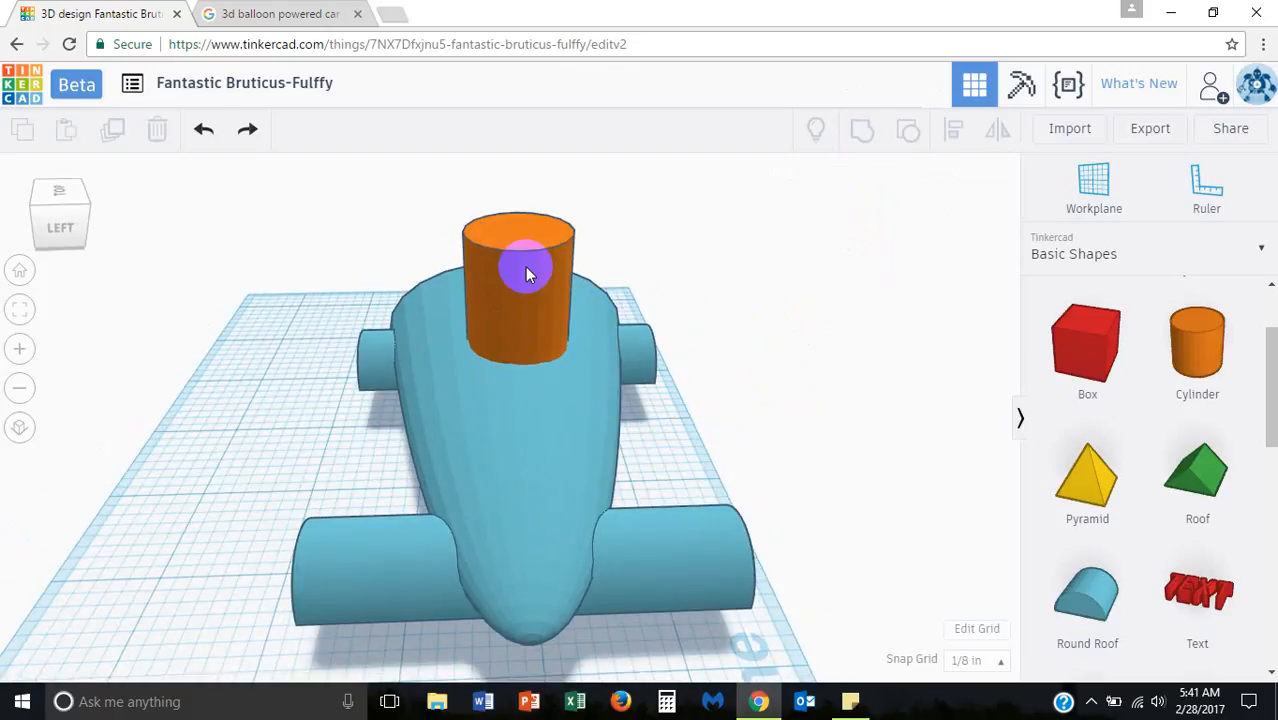
left_click(528, 274)
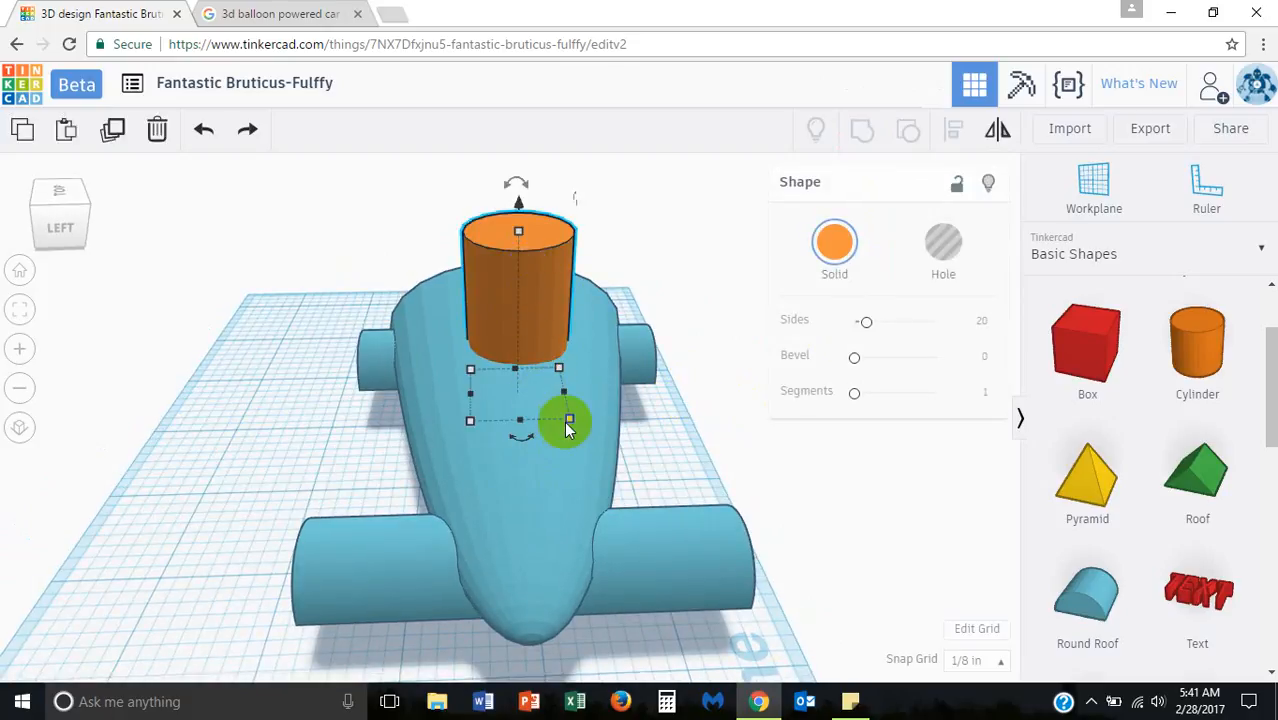
left_click_drag(568, 420, 528, 418)
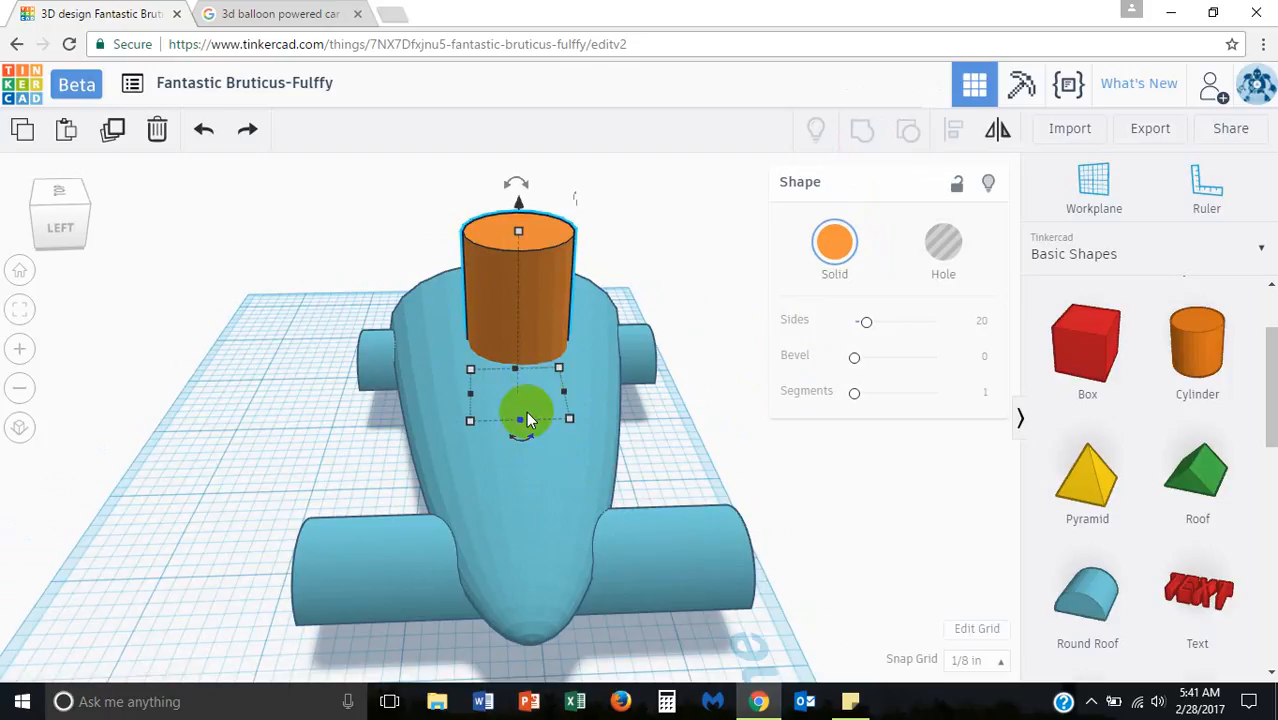
left_click(907, 130)
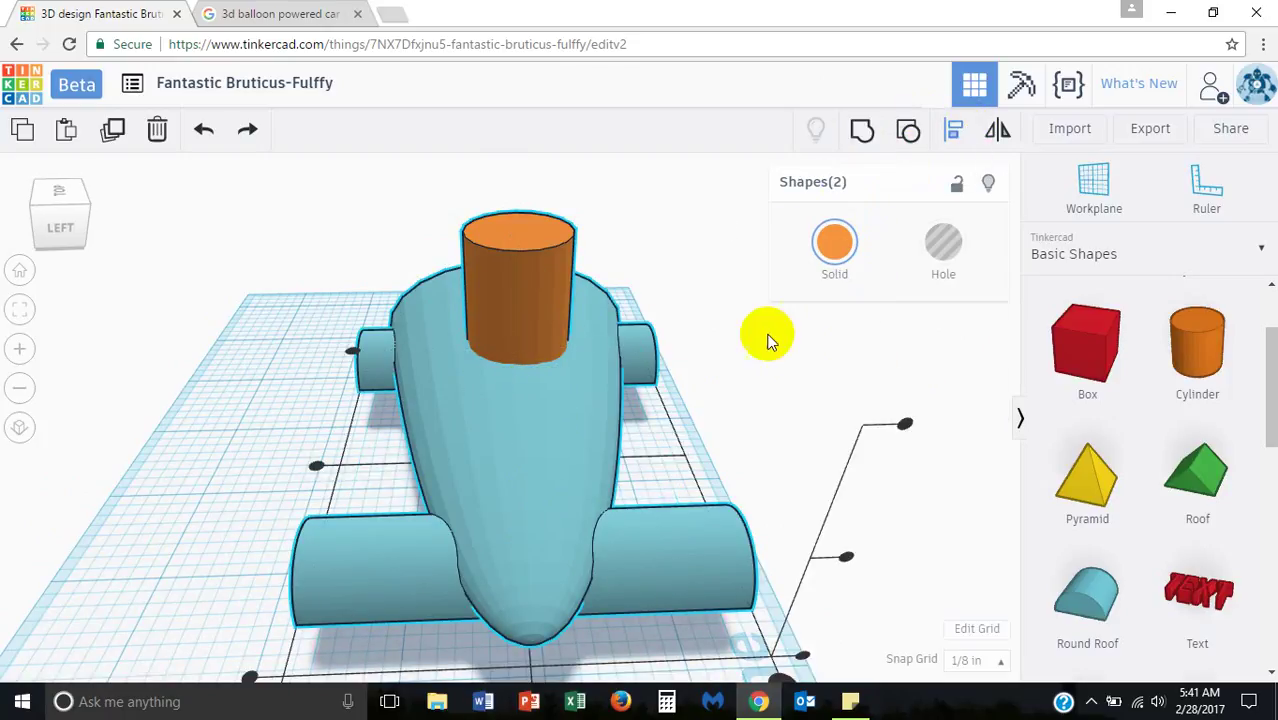
left_click_drag(768, 333, 755, 390)
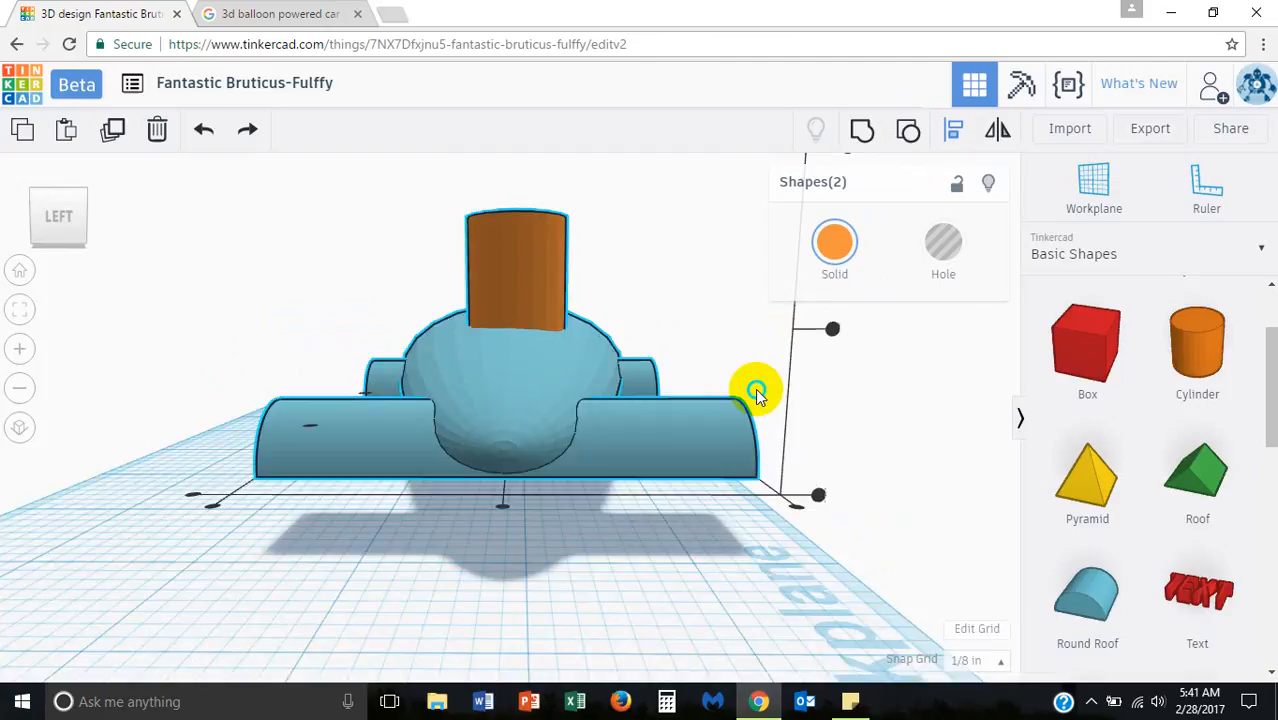
left_click_drag(755, 390, 500, 635)
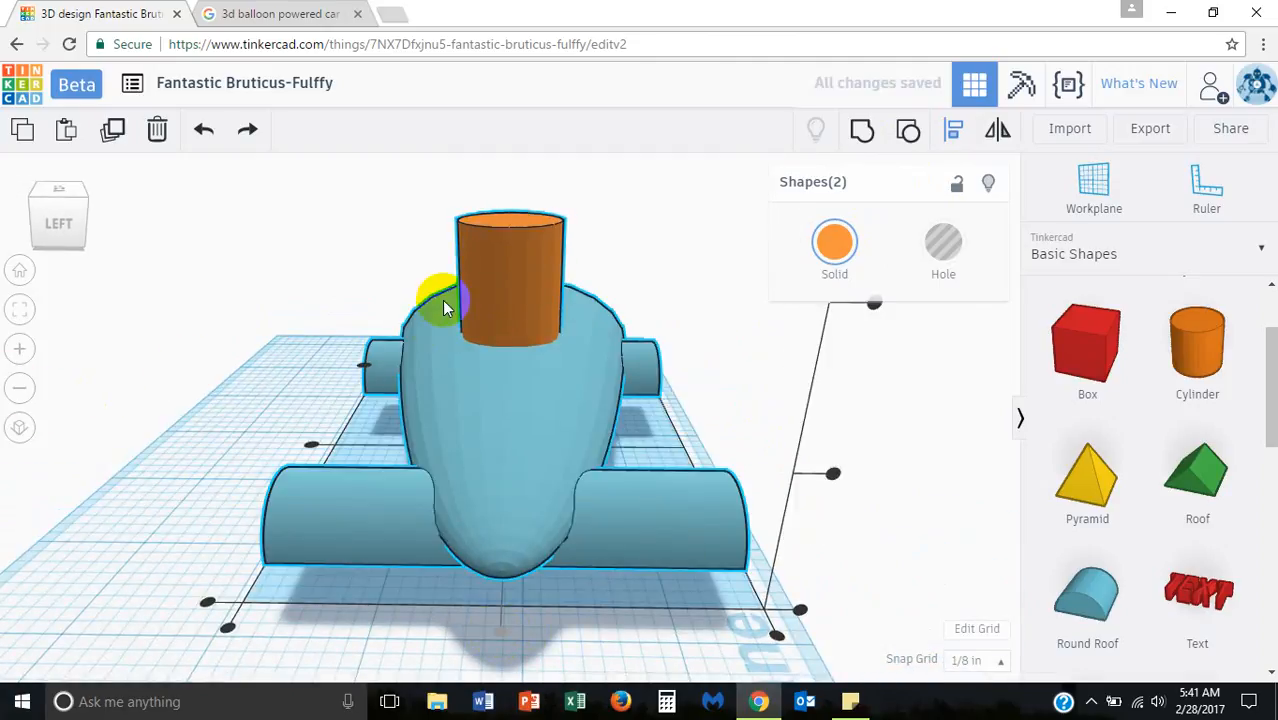
left_click_drag(445, 307, 610, 305)
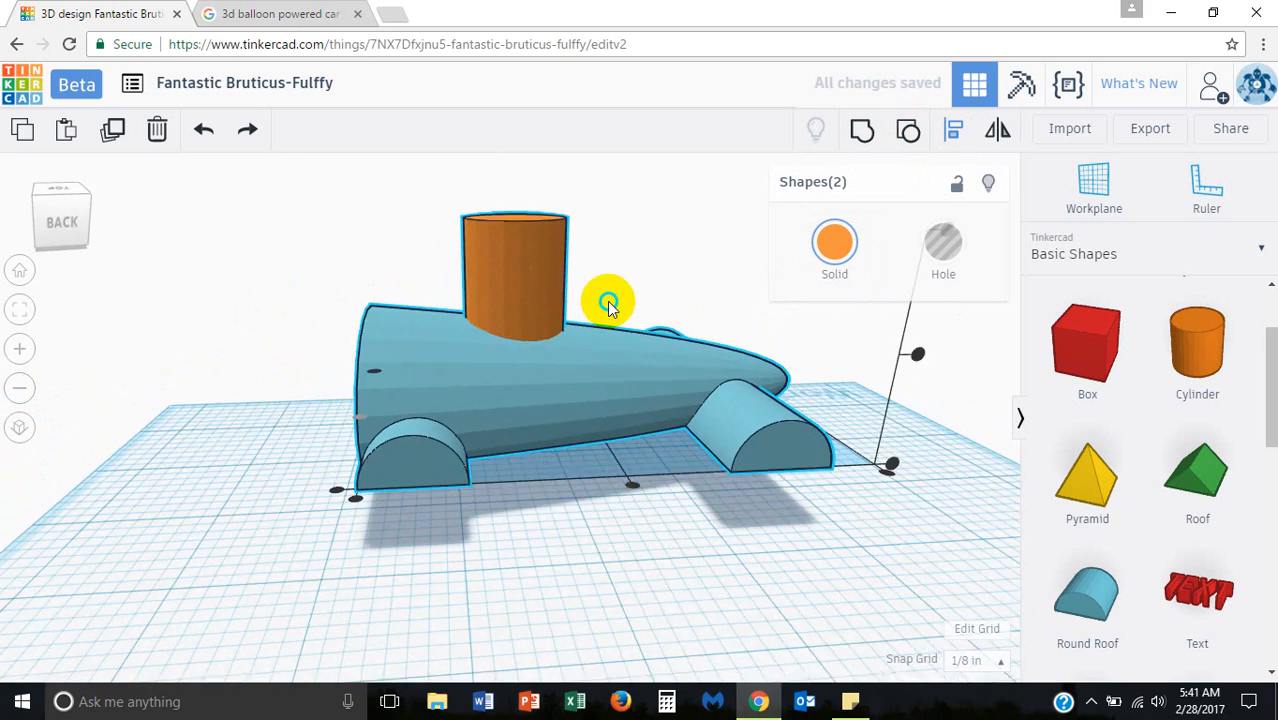
left_click_drag(610, 300, 590, 302)
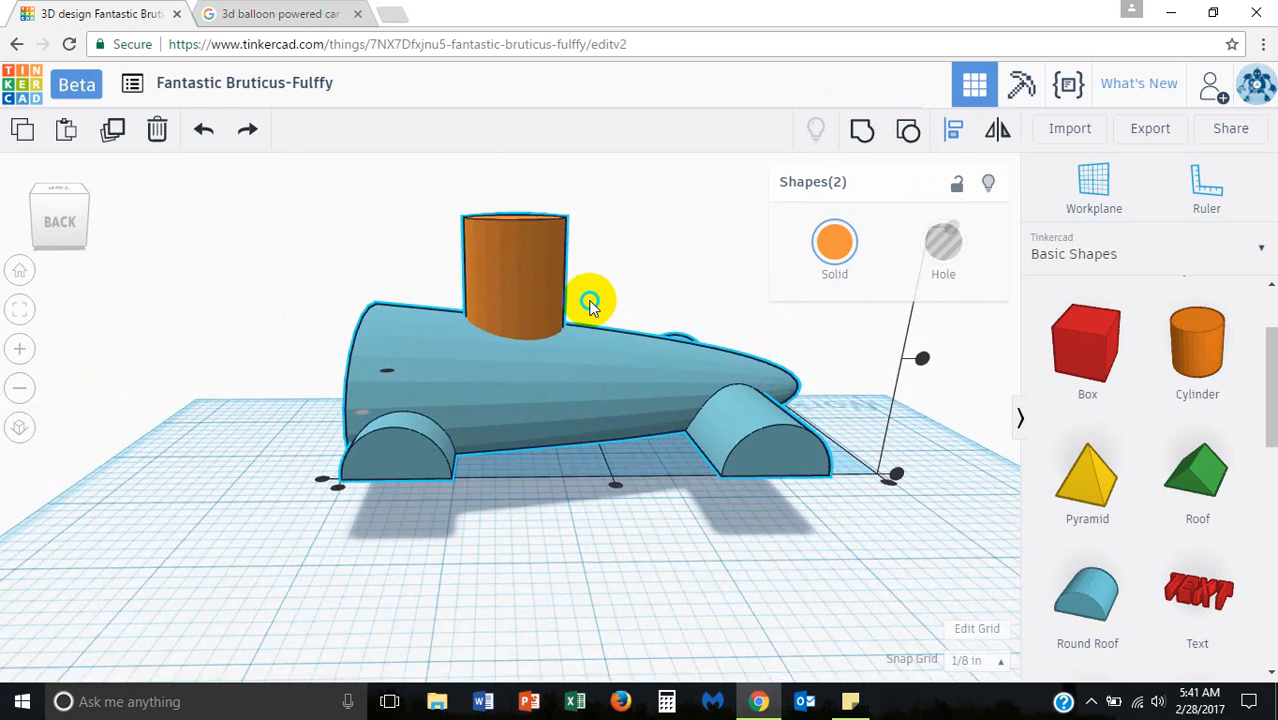
left_click_drag(590, 302, 660, 304)
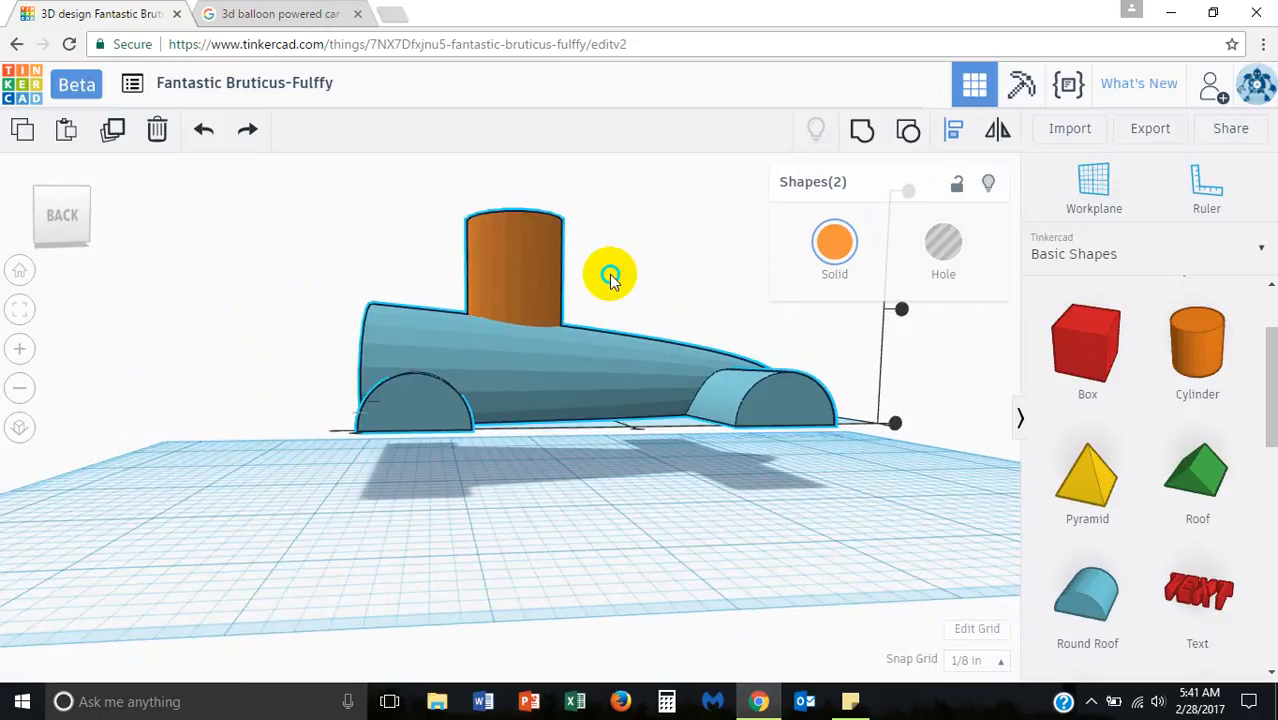
left_click_drag(610, 275, 335, 505)
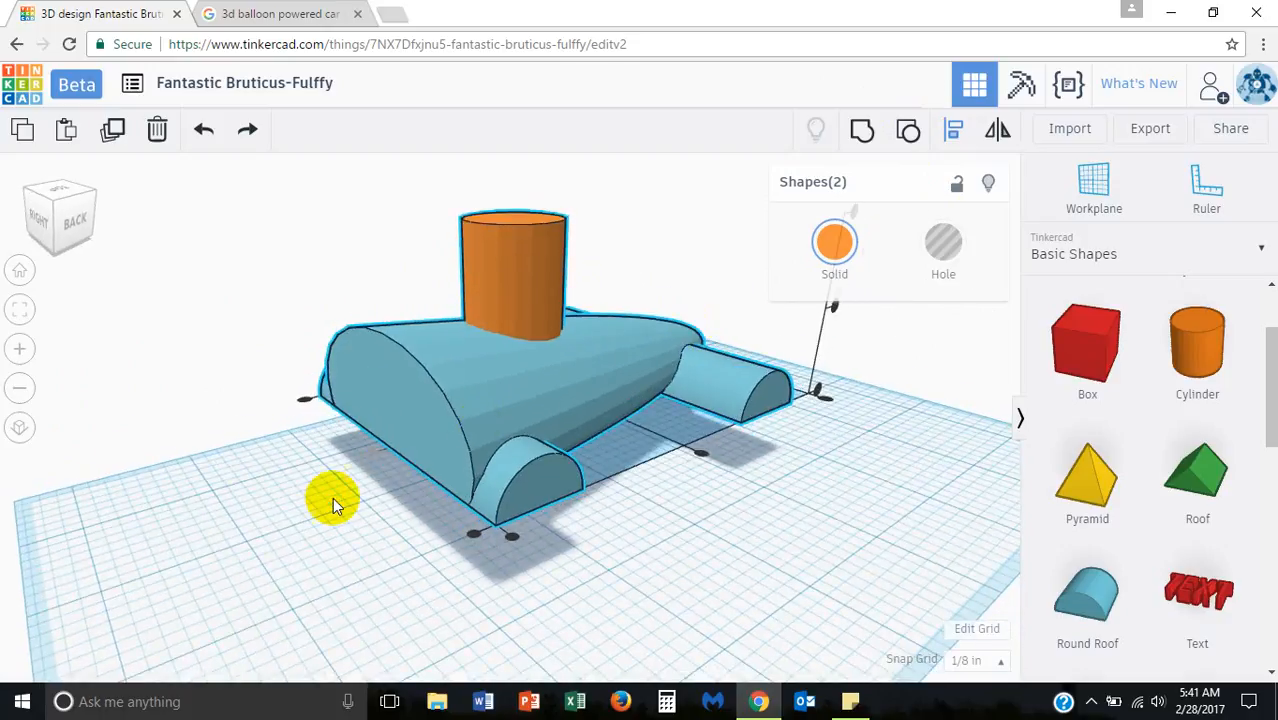
left_click_drag(335, 505, 400, 445)
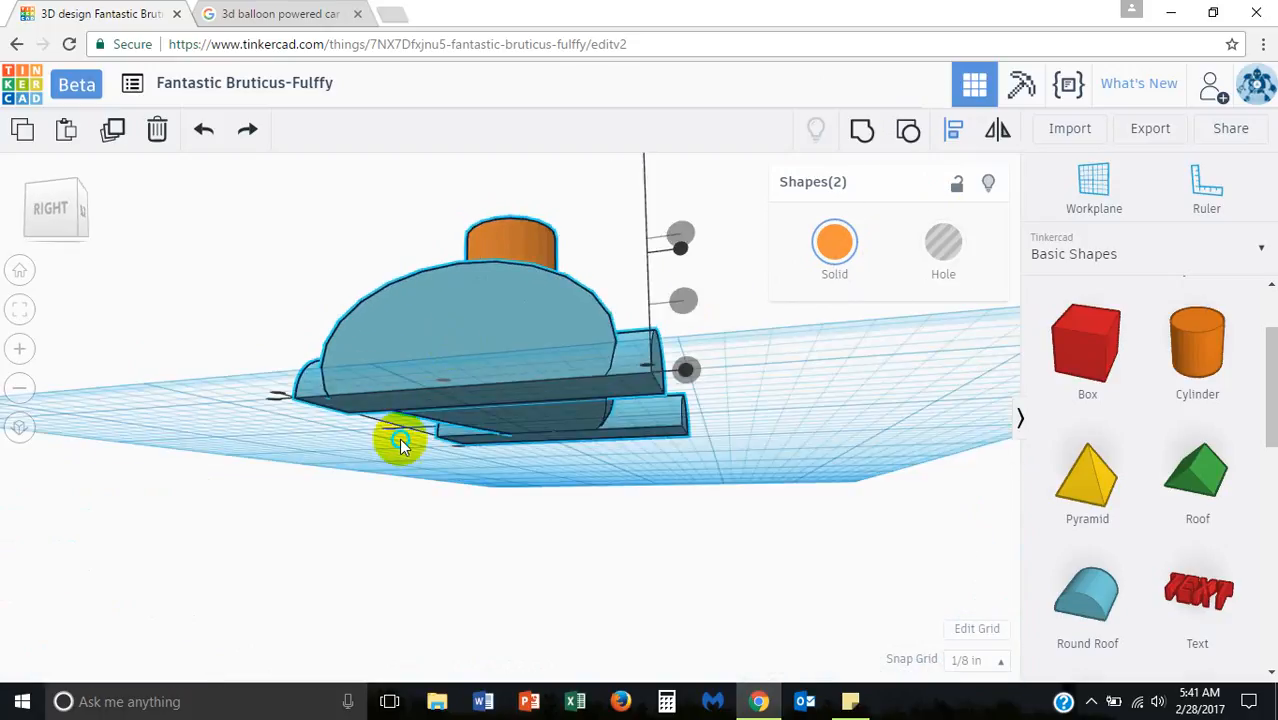
left_click_drag(400, 440, 595, 420)
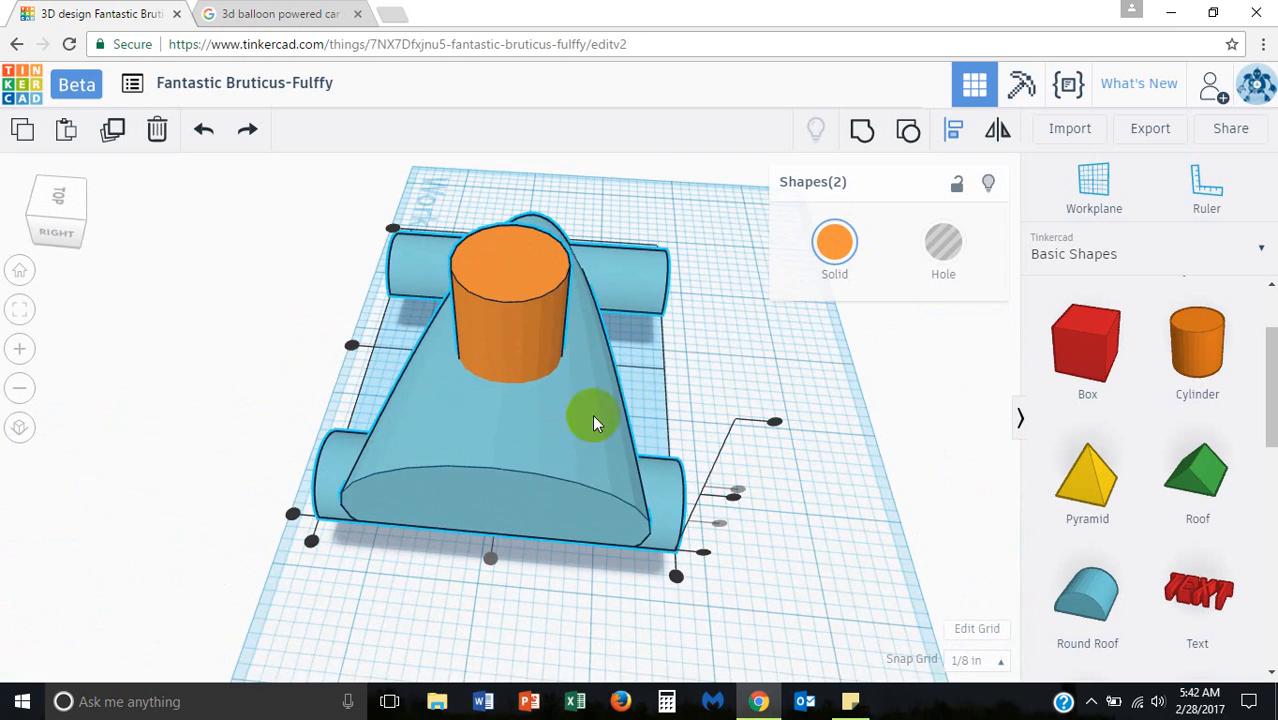
left_click_drag(595, 423, 585, 371)
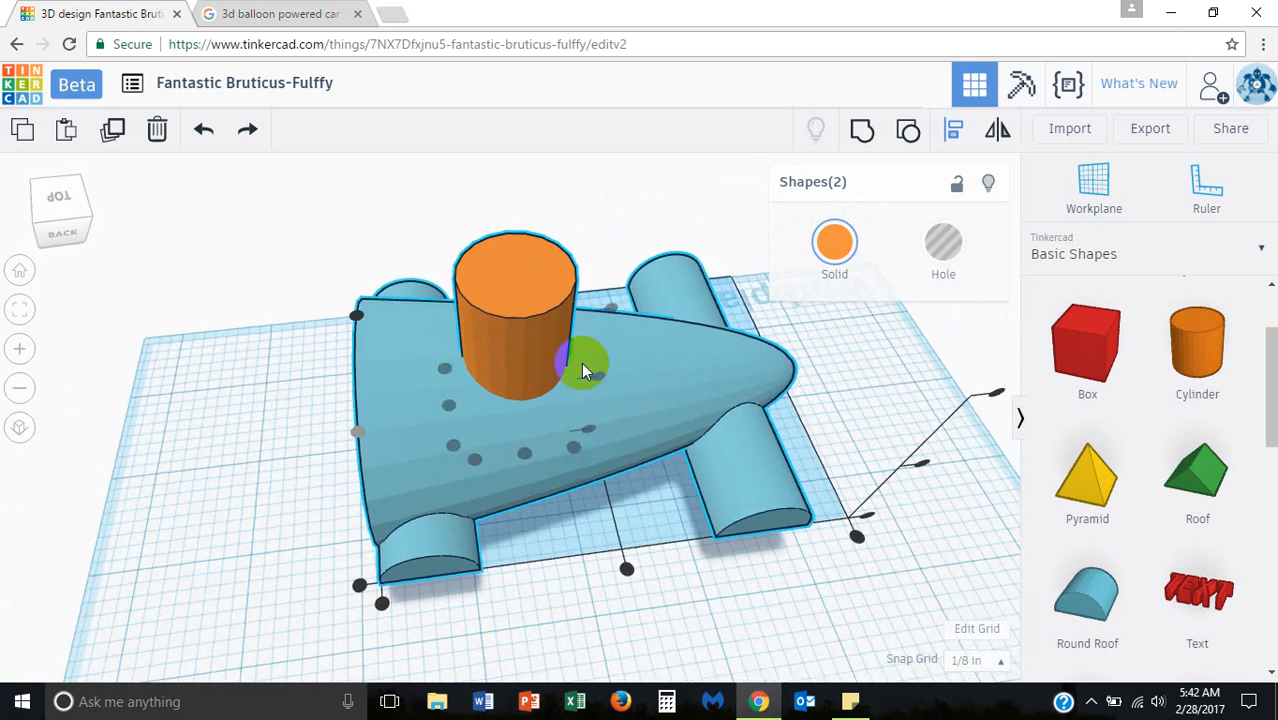
left_click(280, 13)
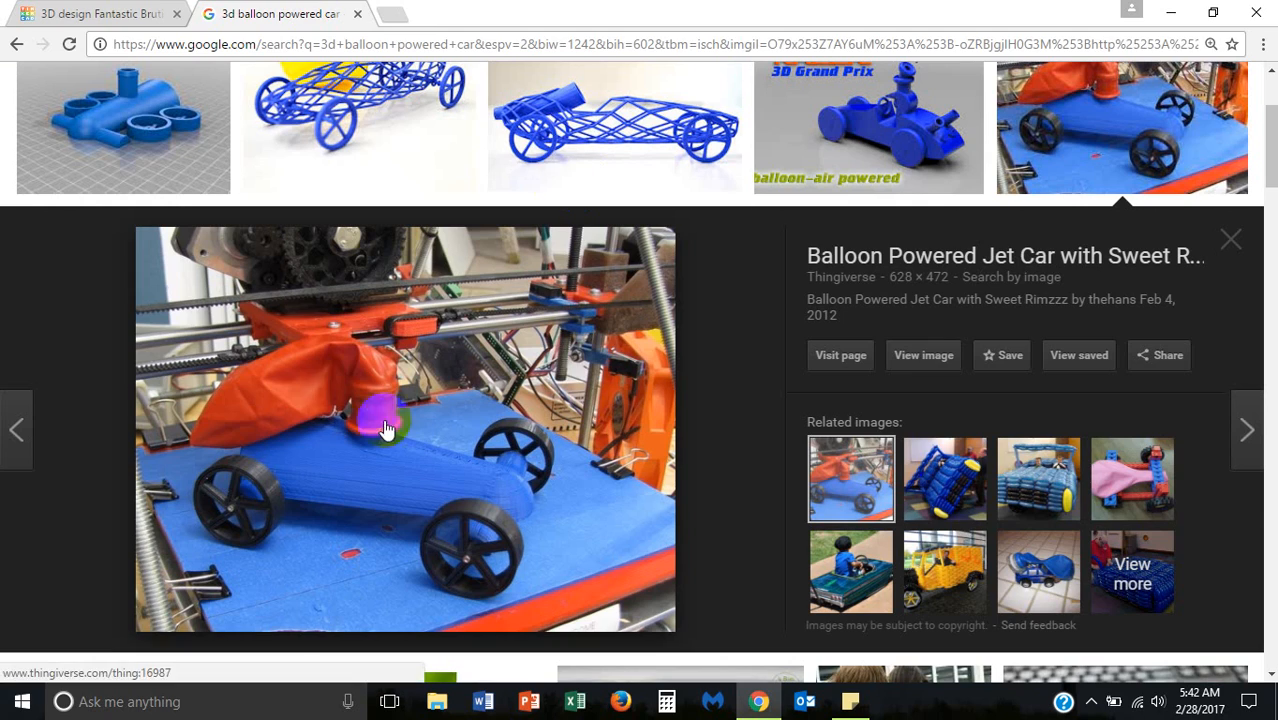
left_click(100, 13)
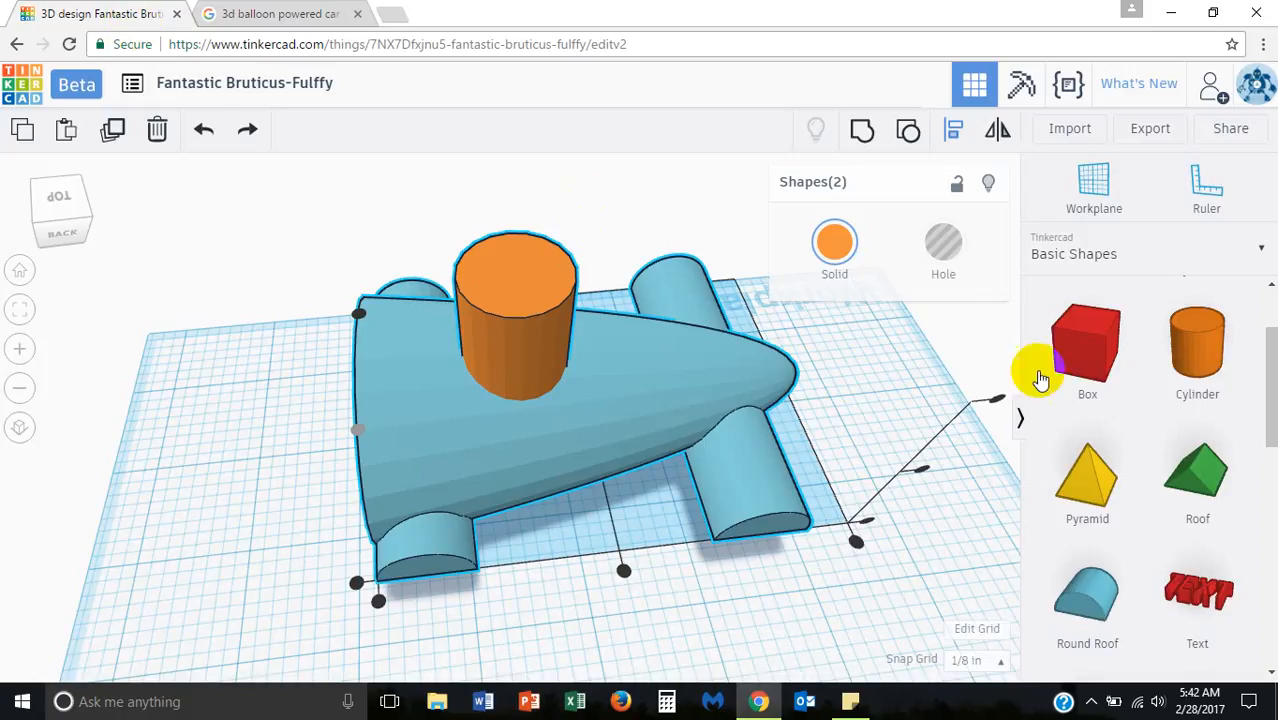
mouse_move(1197, 345)
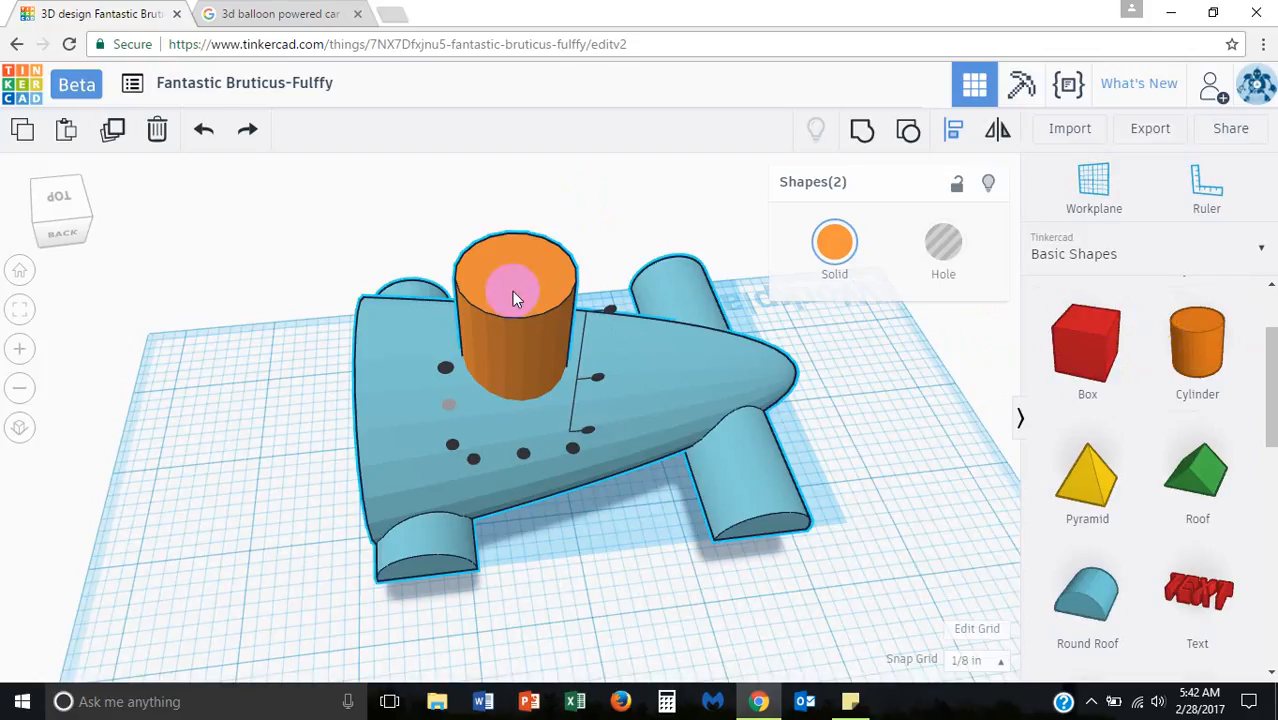
mouse_move(612, 278)
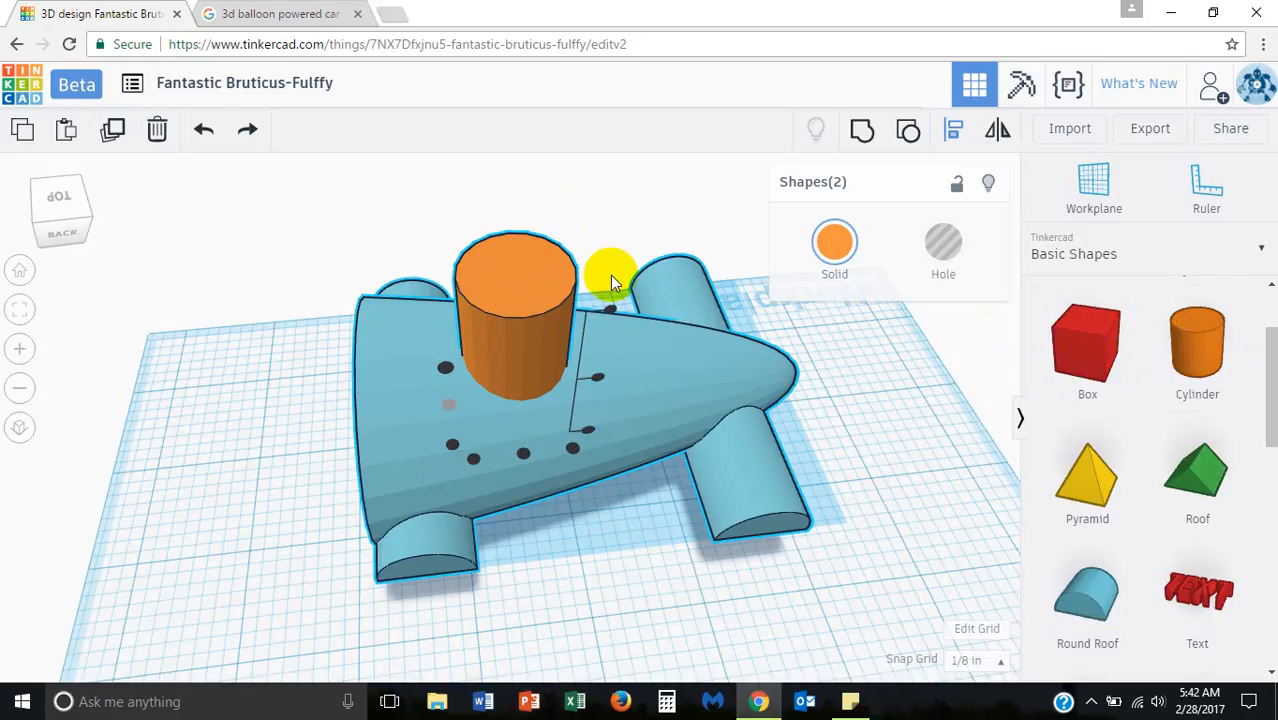
mouse_move(907, 131)
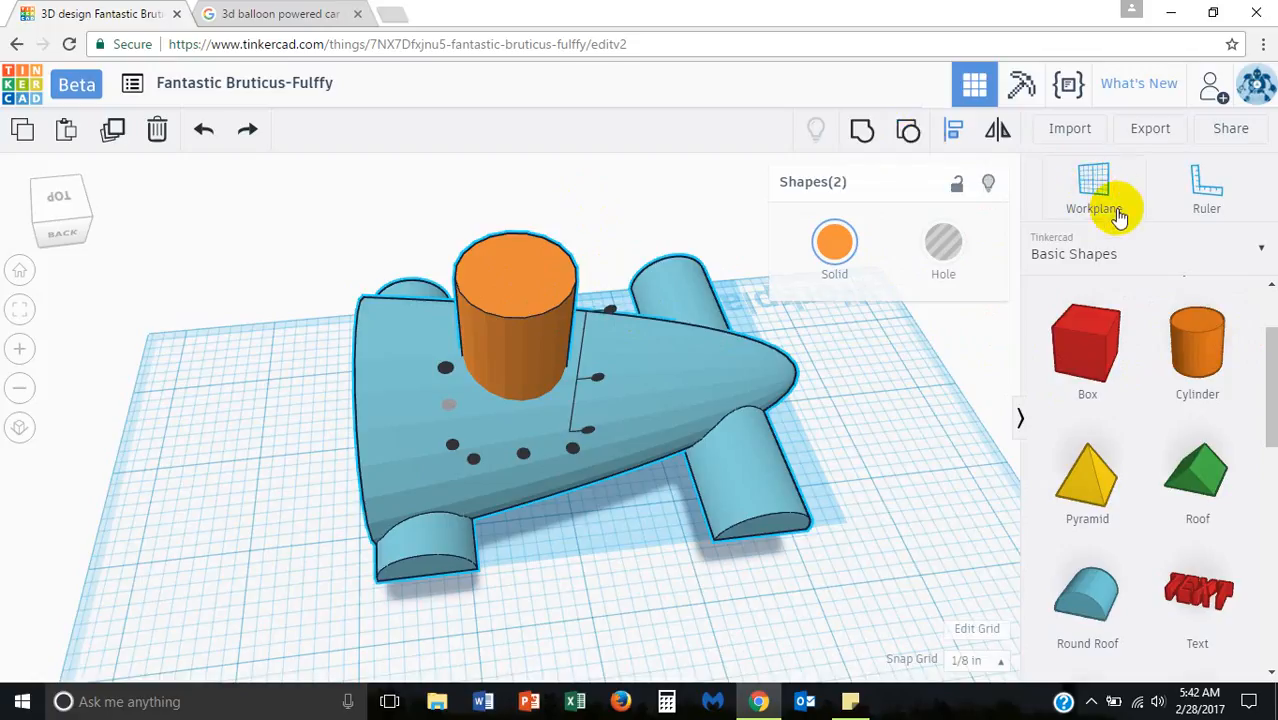
mouse_move(1092, 190)
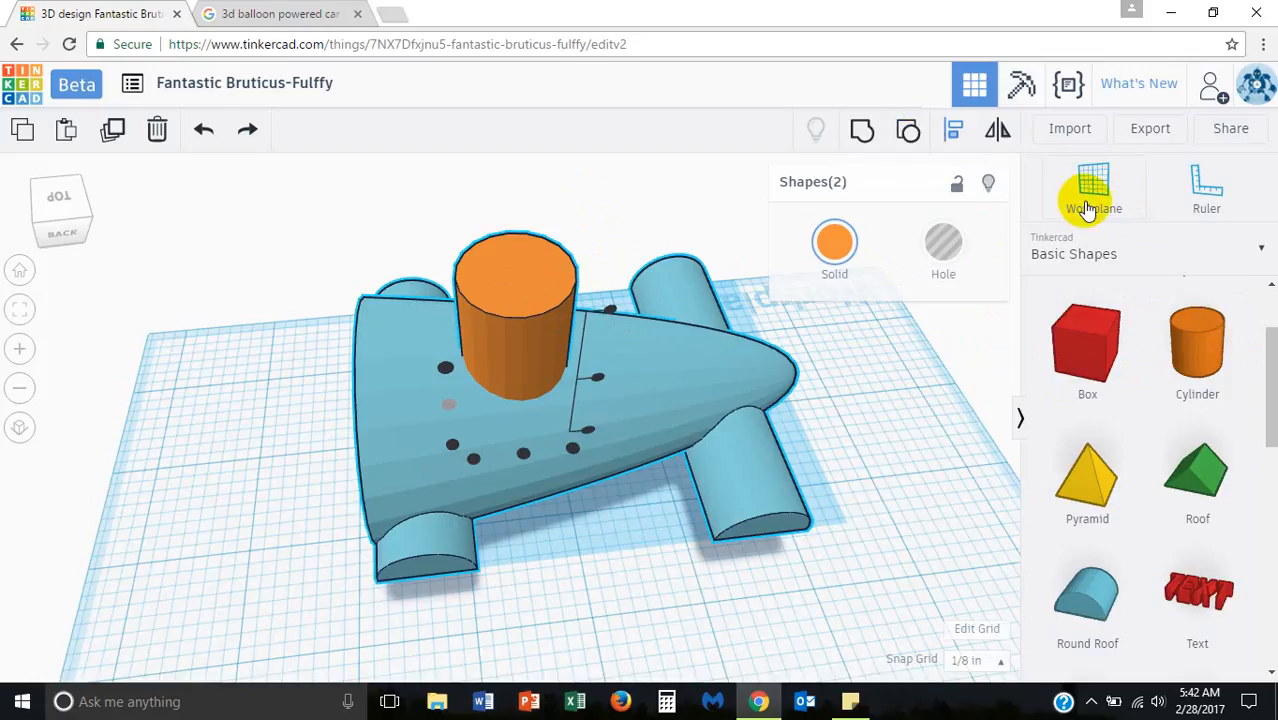
mouse_move(508, 285)
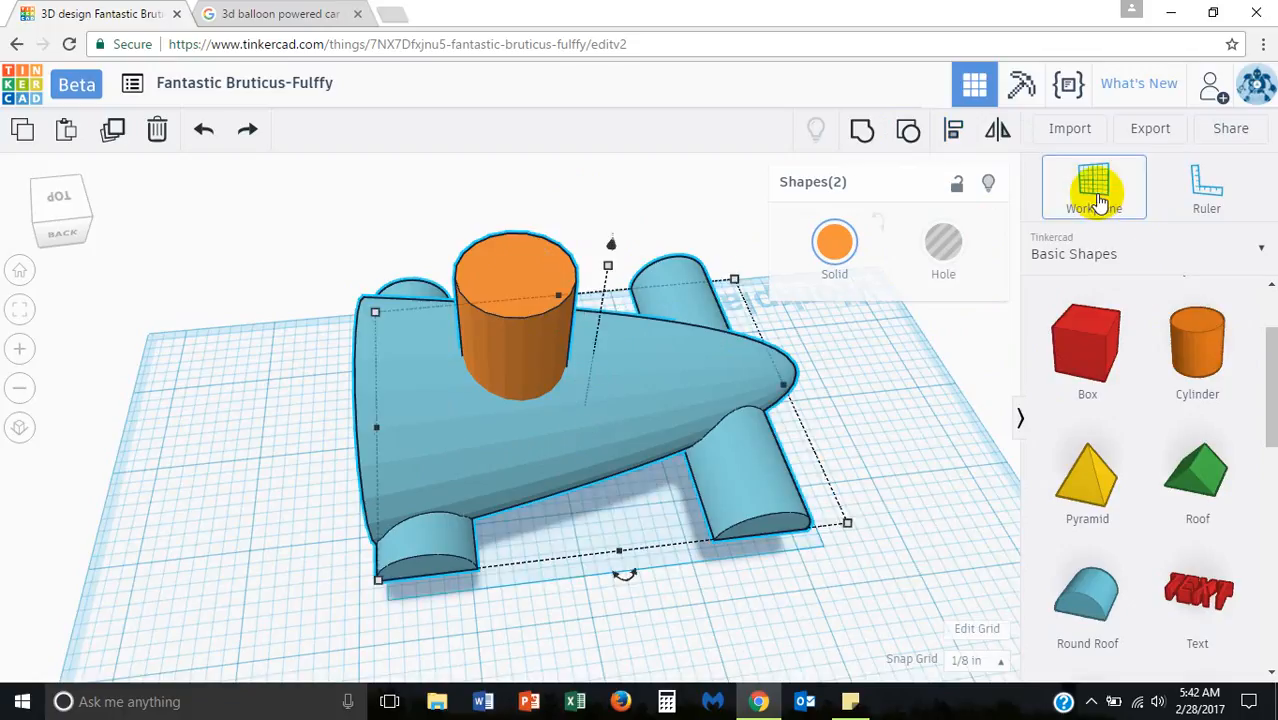
mouse_move(779, 247)
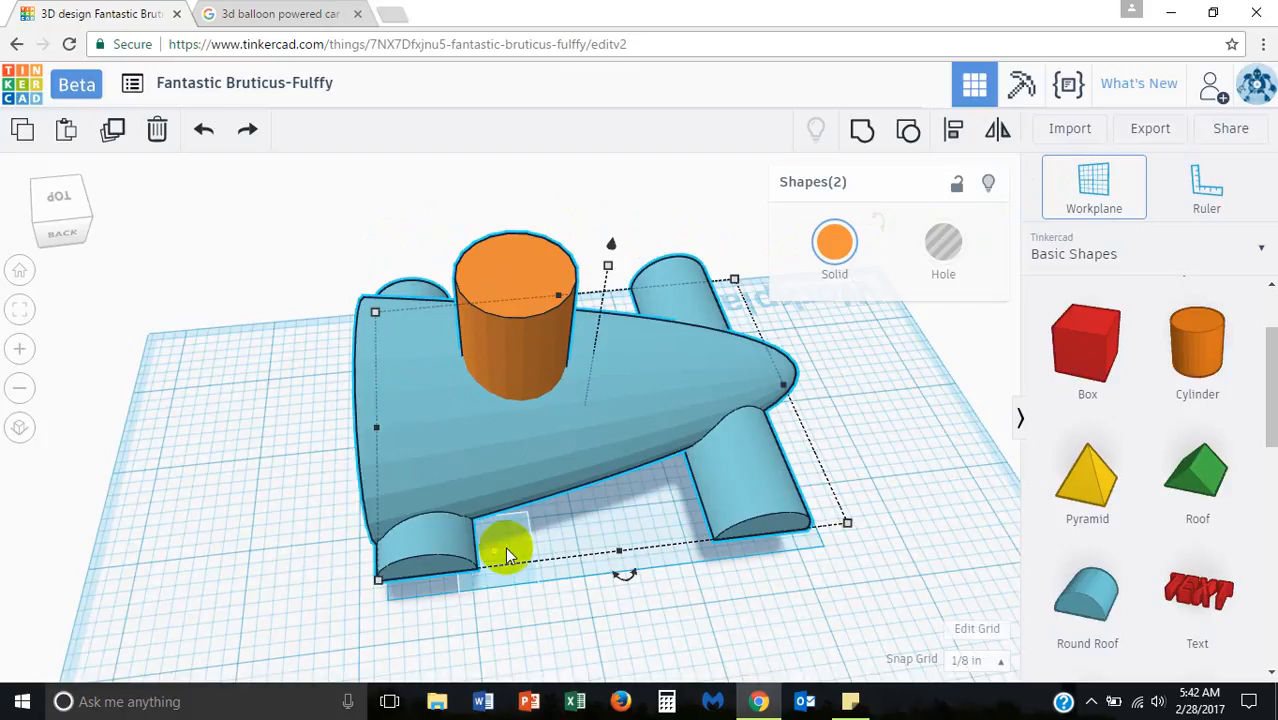
mouse_move(215, 635)
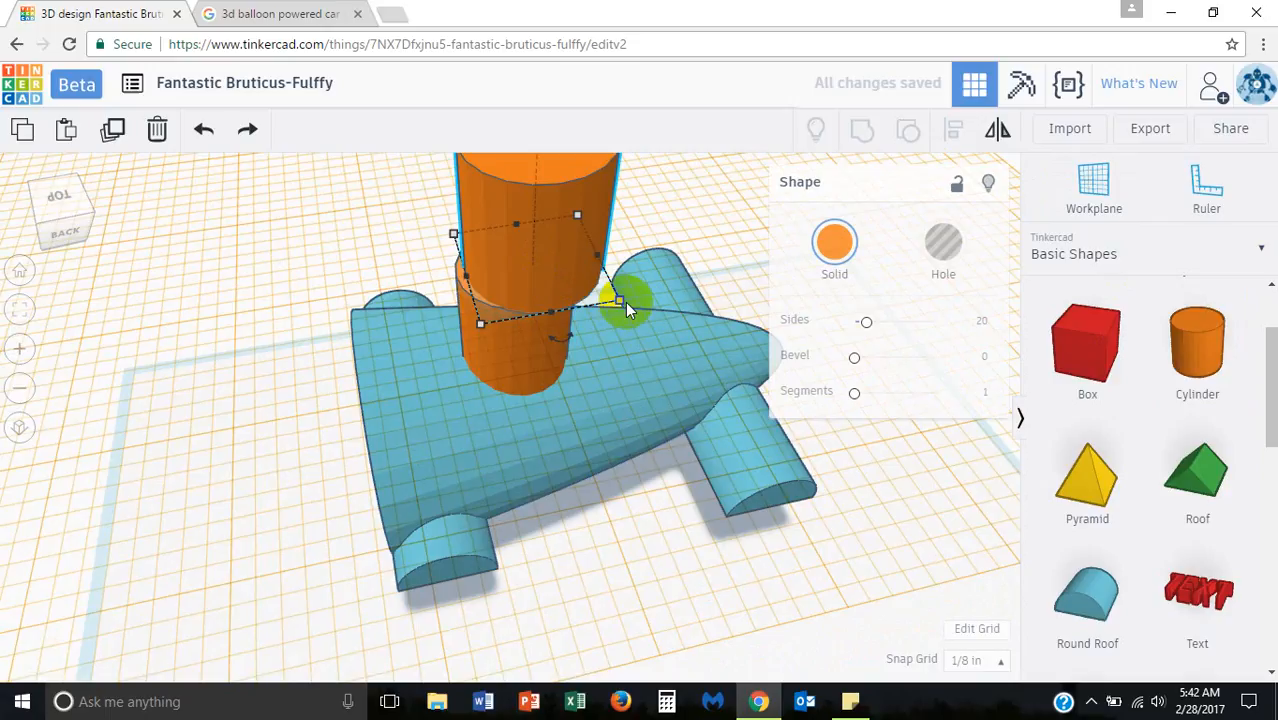
Step: Colour the new cylinder green and centre it on top of the orange column
left_click(834, 241)
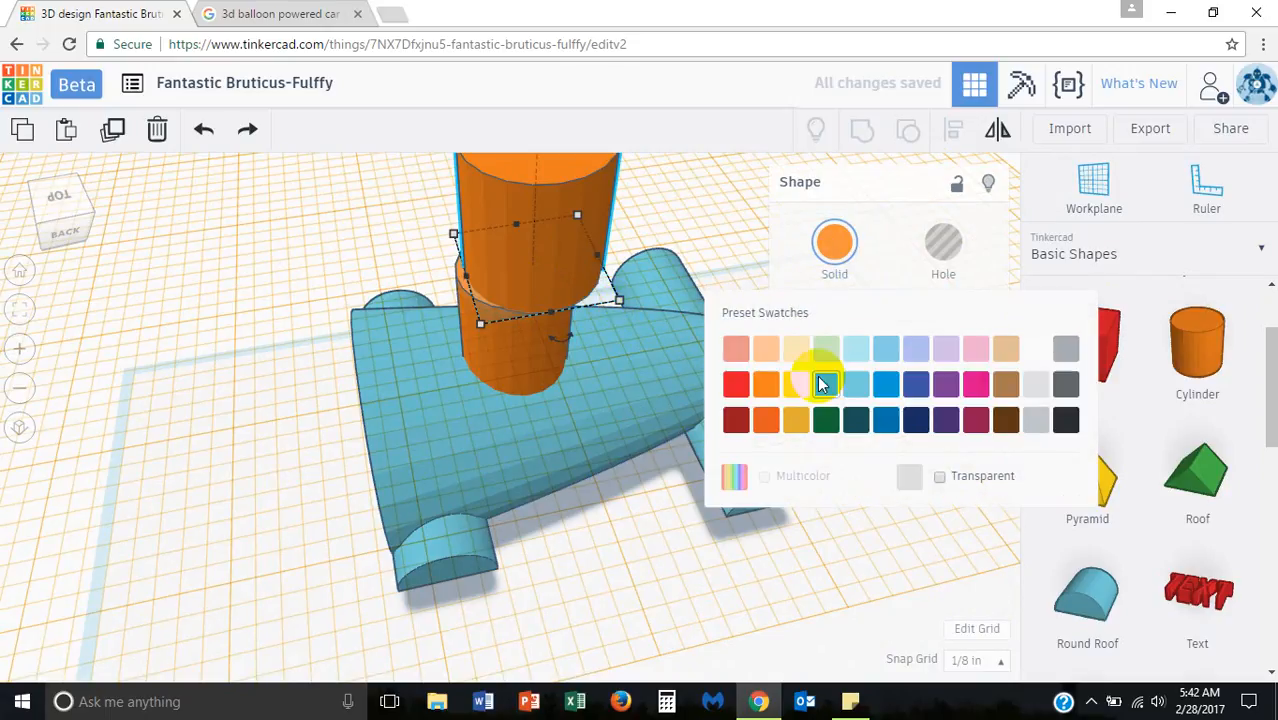
left_click(826, 419)
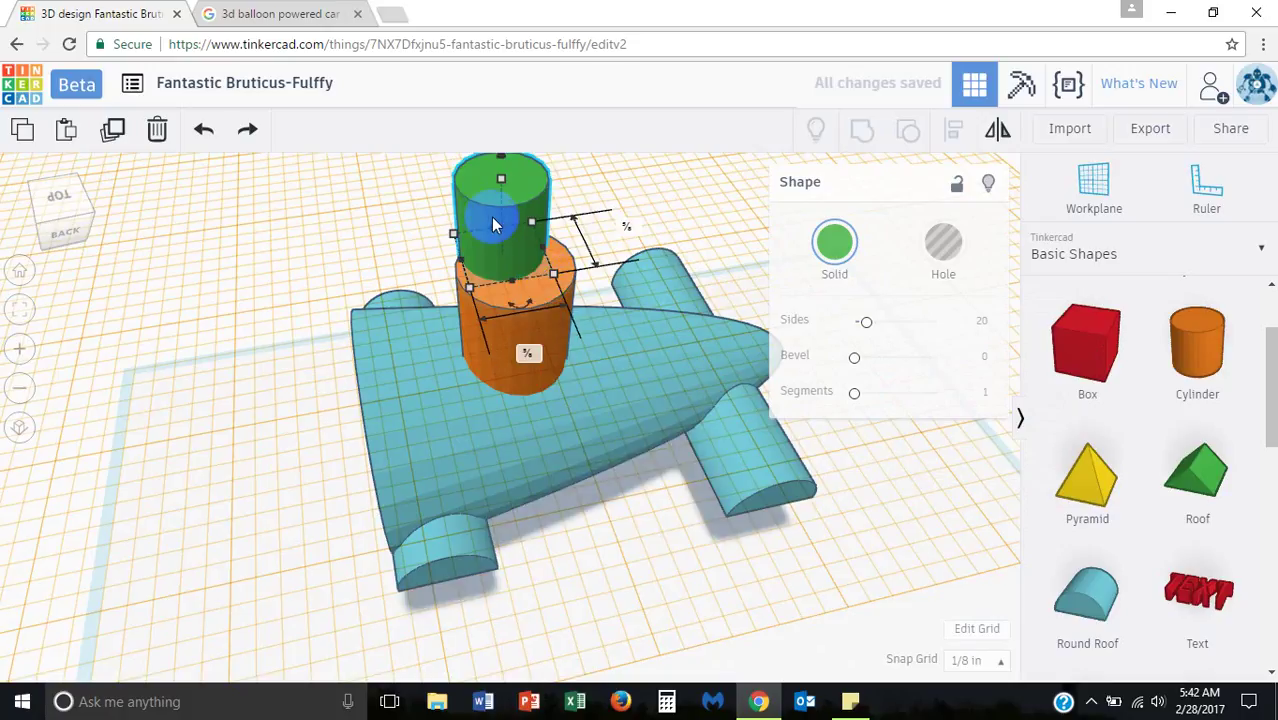
left_click_drag(500, 220, 528, 198)
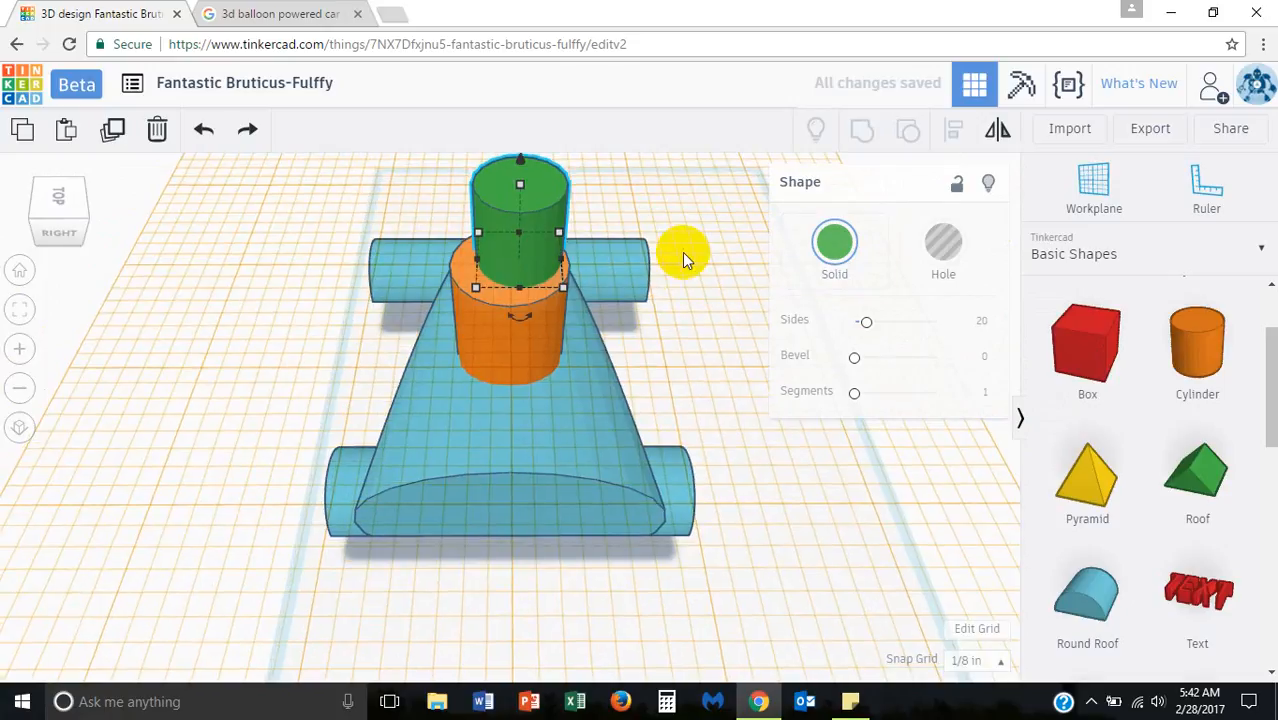
mouse_move(560, 240)
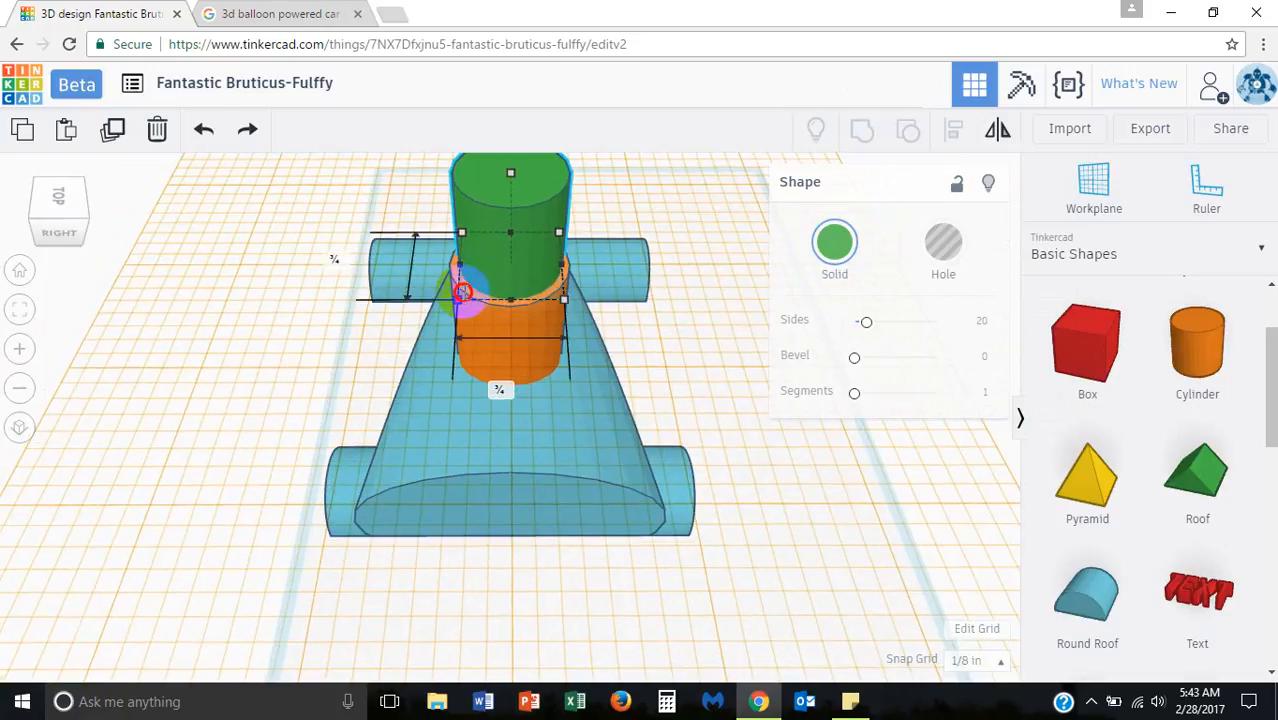
left_click_drag(510, 290, 519, 280)
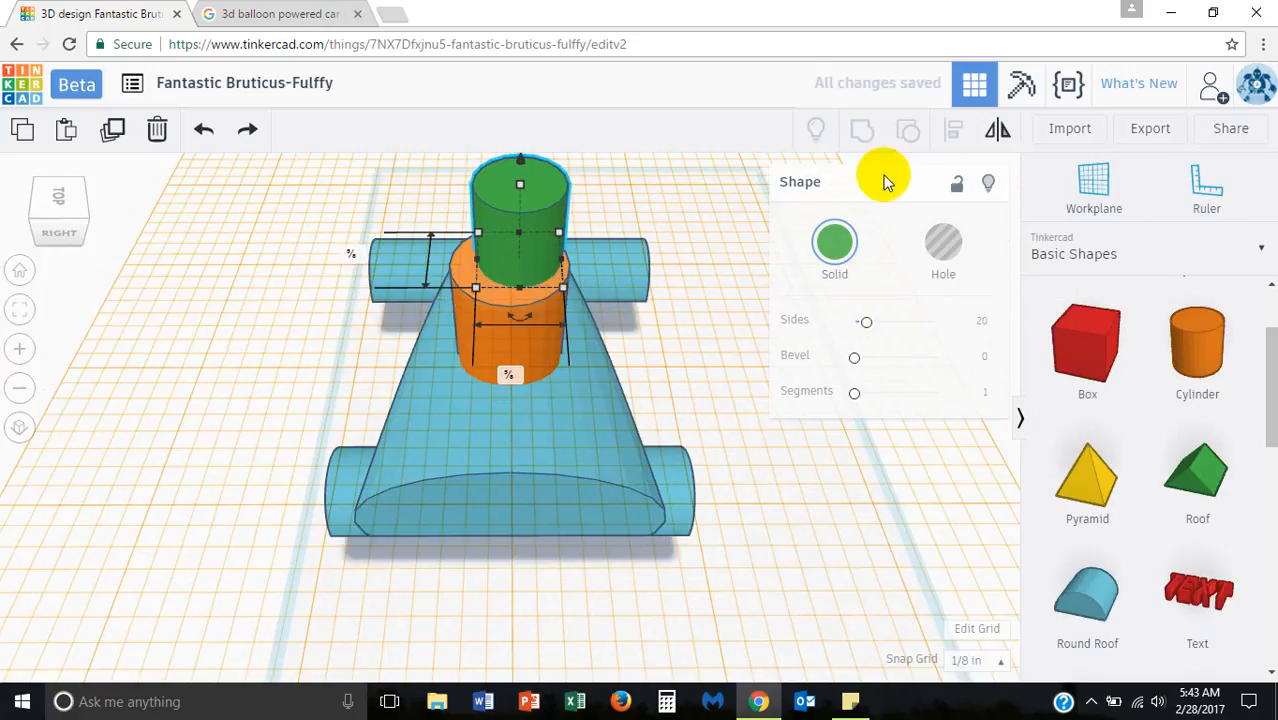
mouse_move(690, 335)
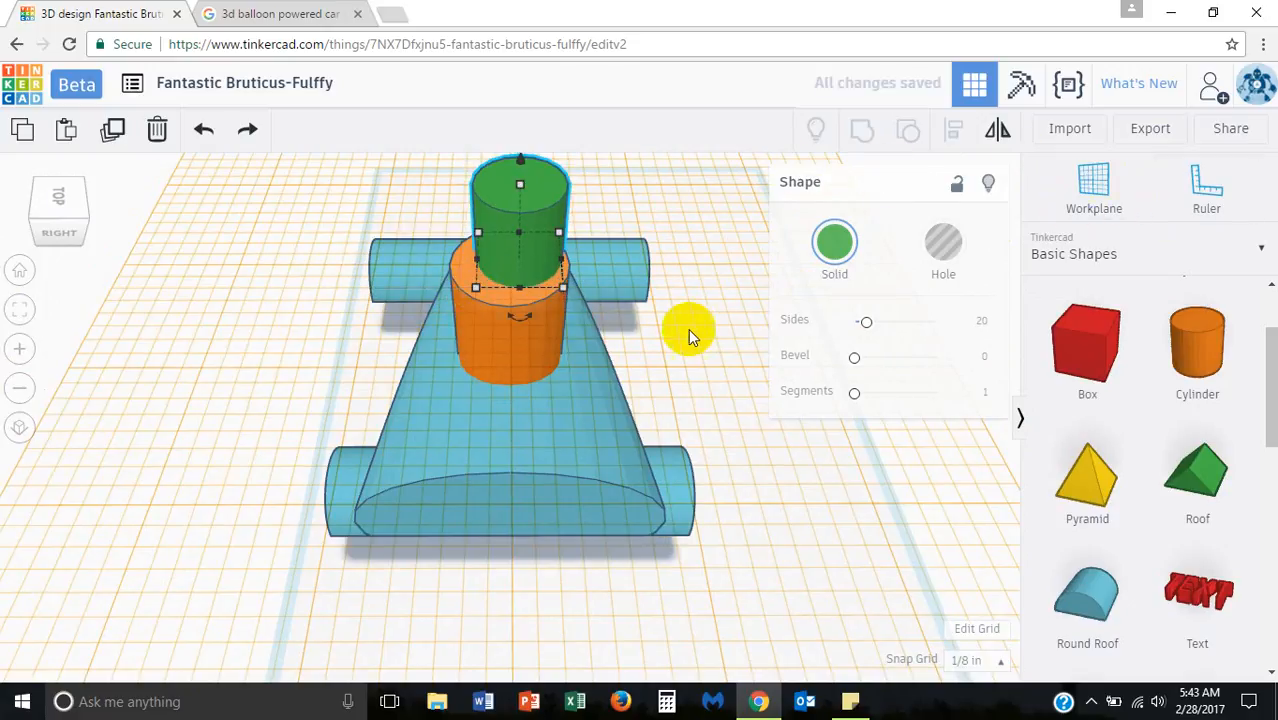
left_click_drag(690, 330, 360, 340)
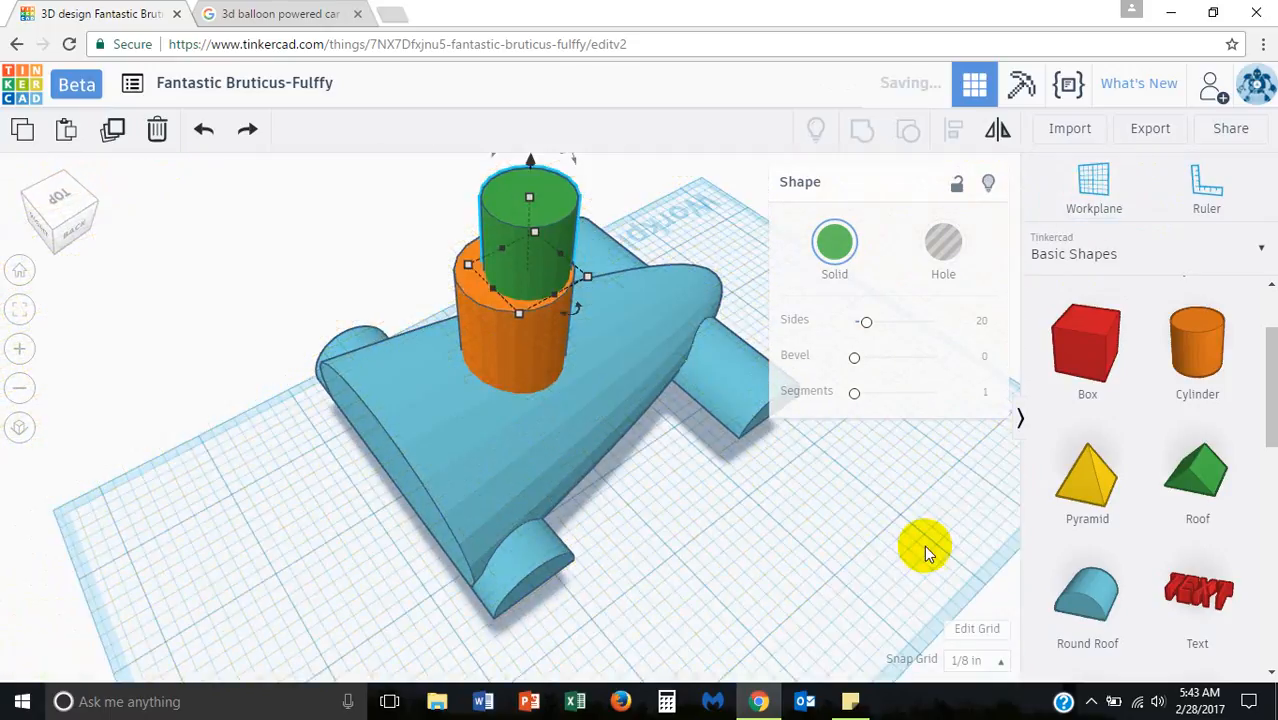
mouse_move(658, 220)
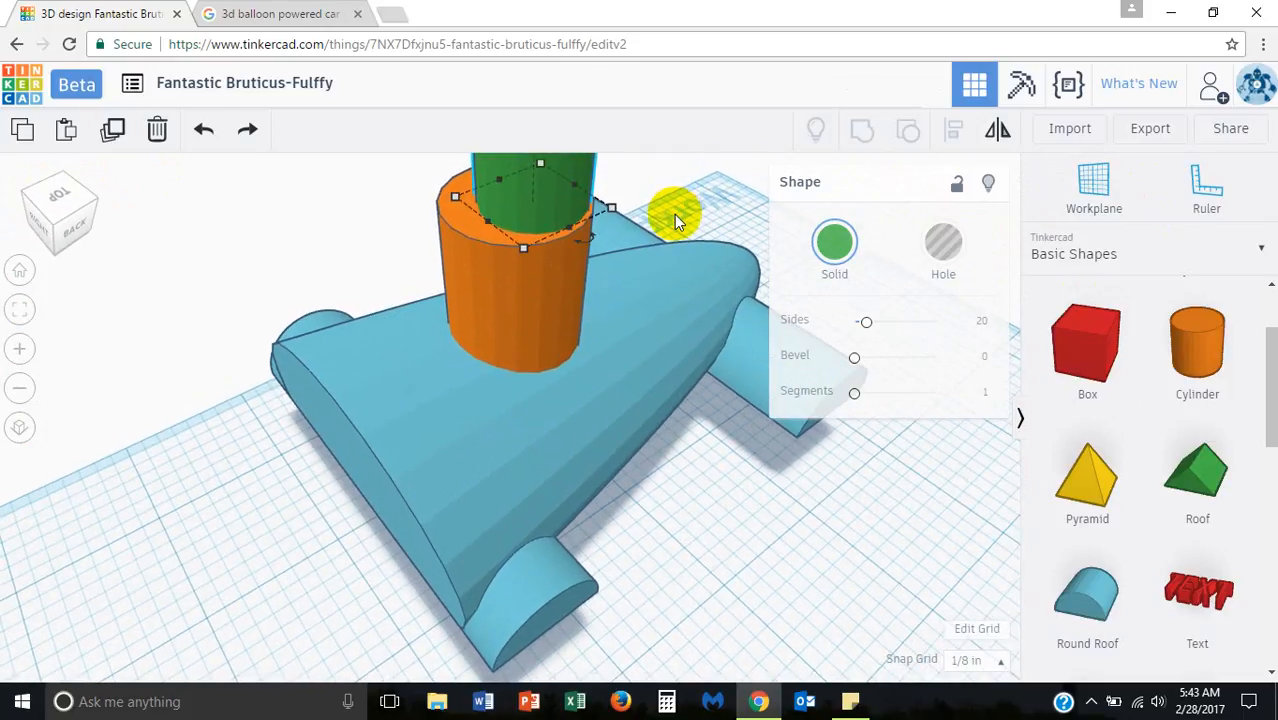
left_click_drag(680, 210, 570, 400)
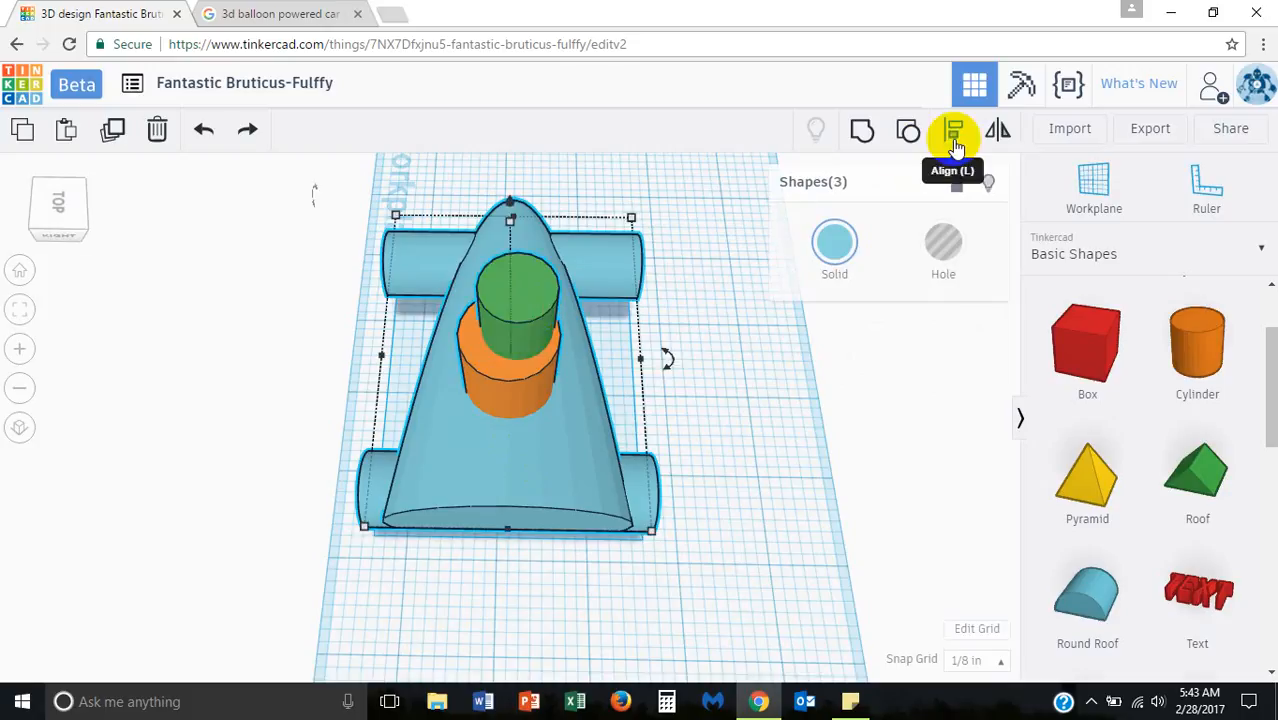
Step: Align the green tube and orange column on their centres in both directions, then reselect the tube
left_click(953, 131)
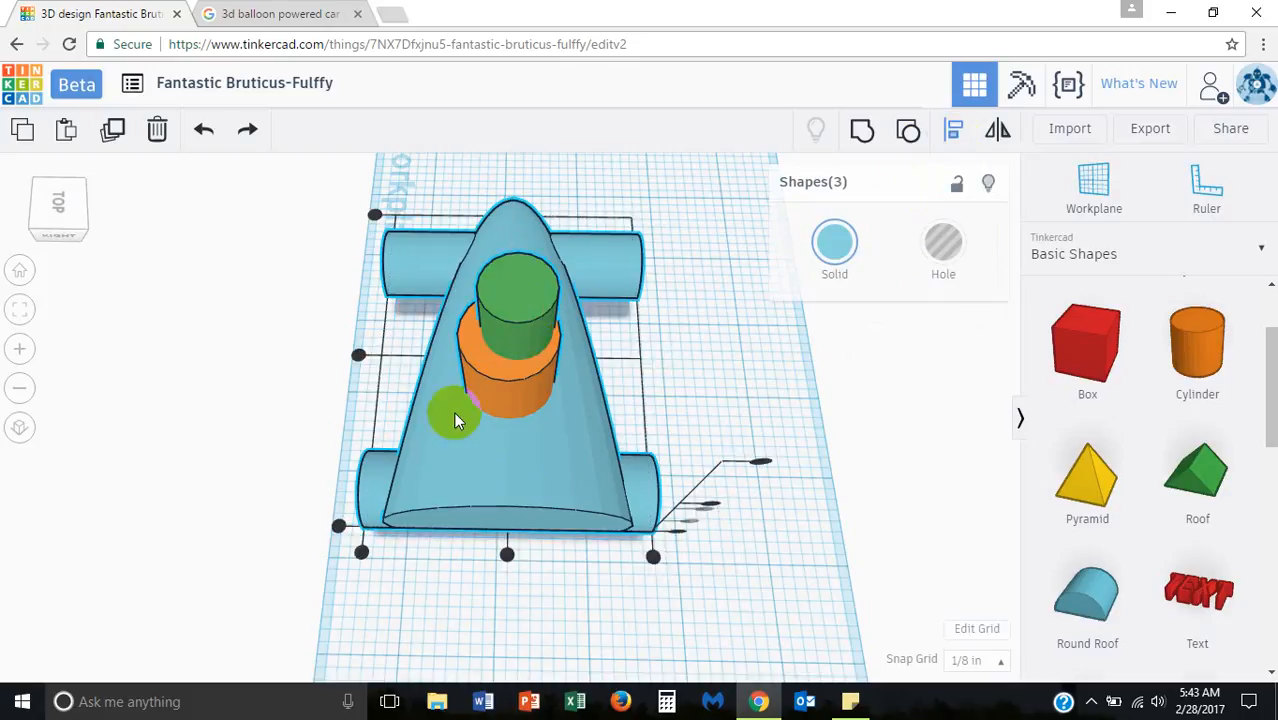
left_click_drag(455, 420, 760, 445)
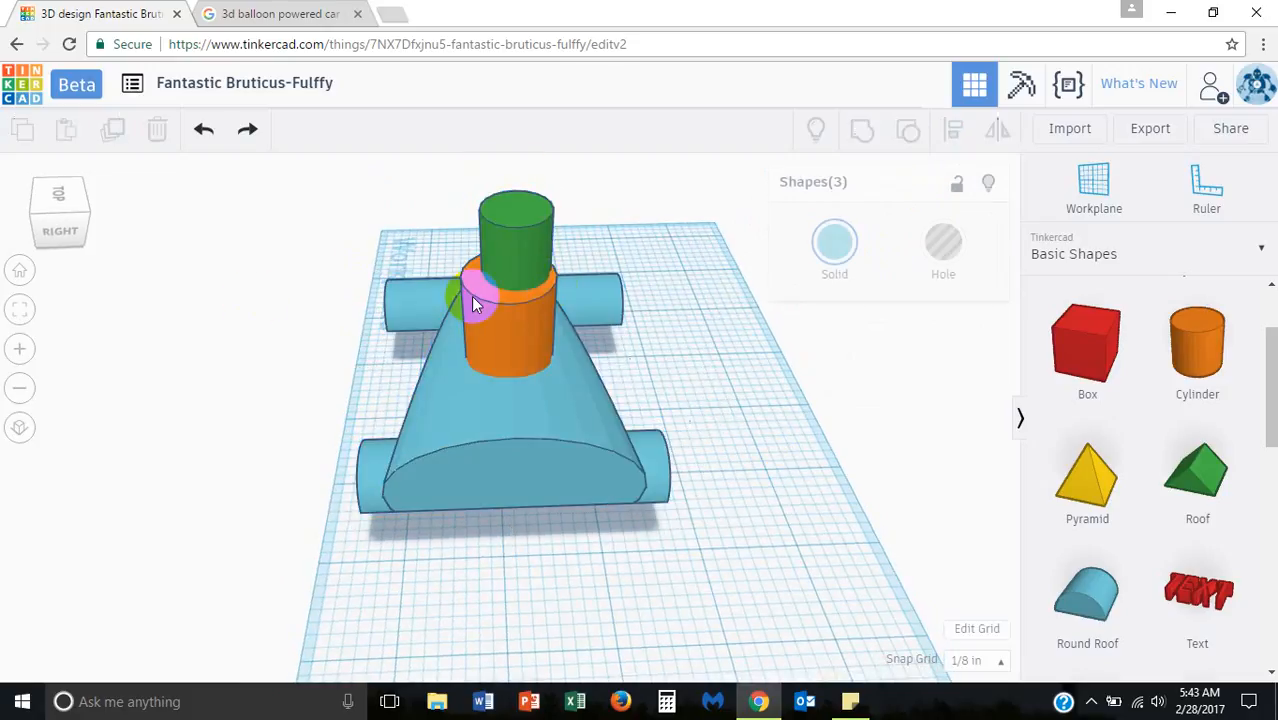
left_click(516, 230)
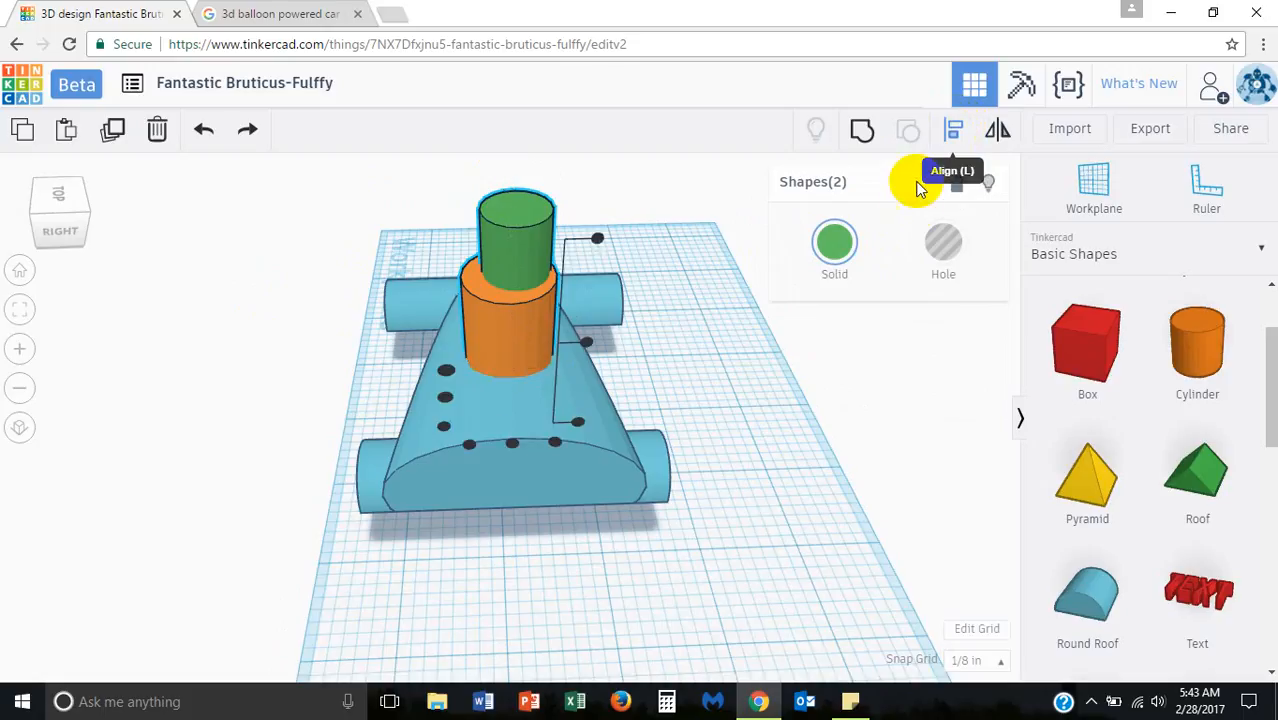
mouse_move(453, 418)
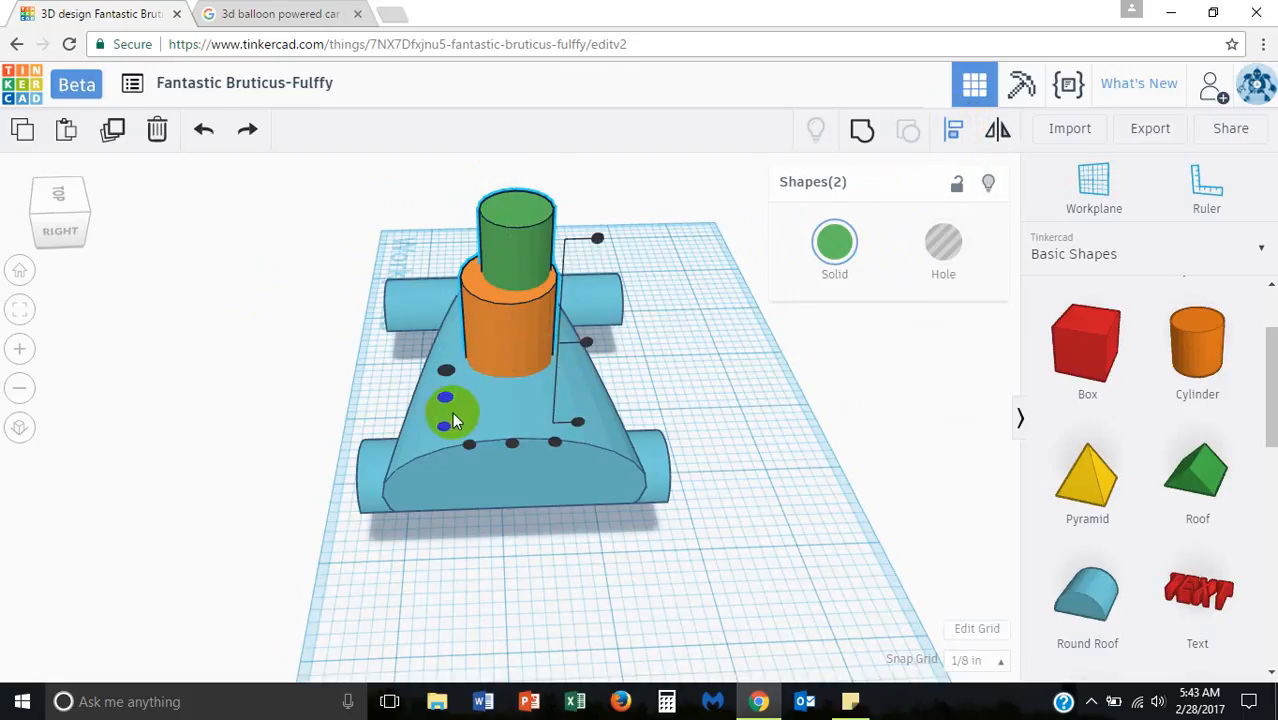
left_click_drag(455, 410, 318, 385)
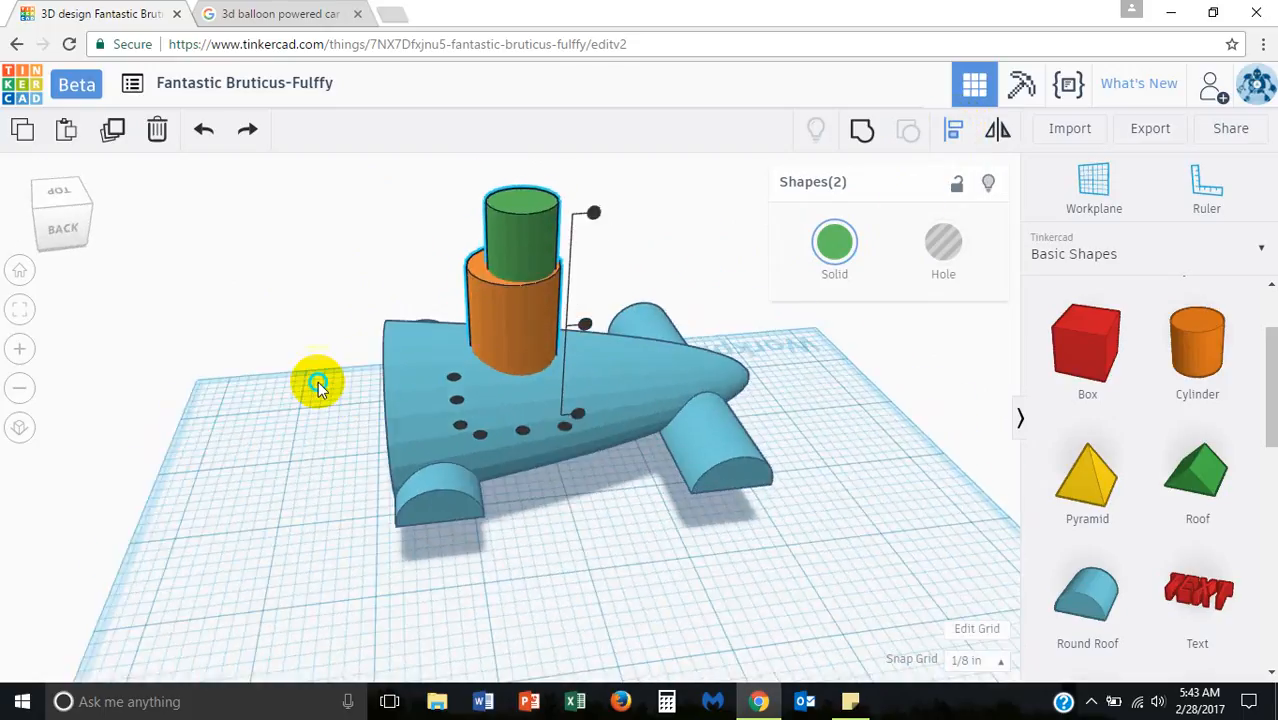
left_click_drag(318, 385, 593, 330)
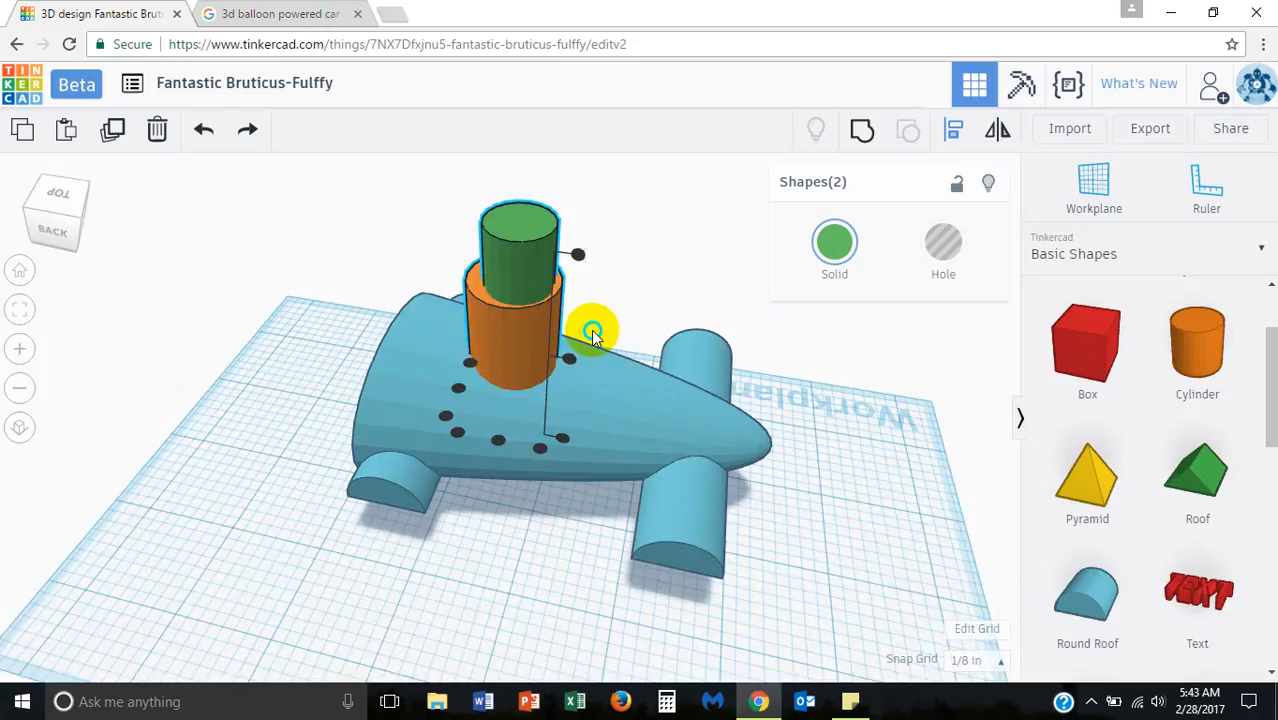
left_click_drag(595, 330, 505, 445)
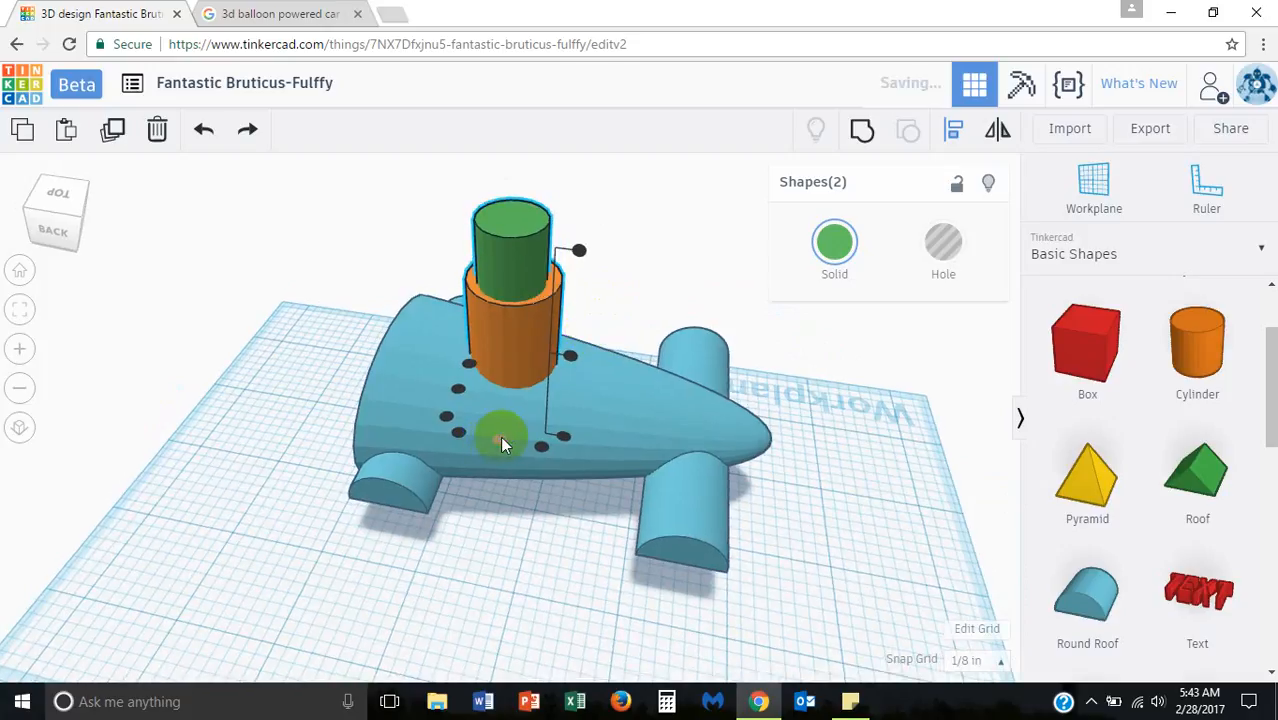
left_click_drag(505, 445, 445, 370)
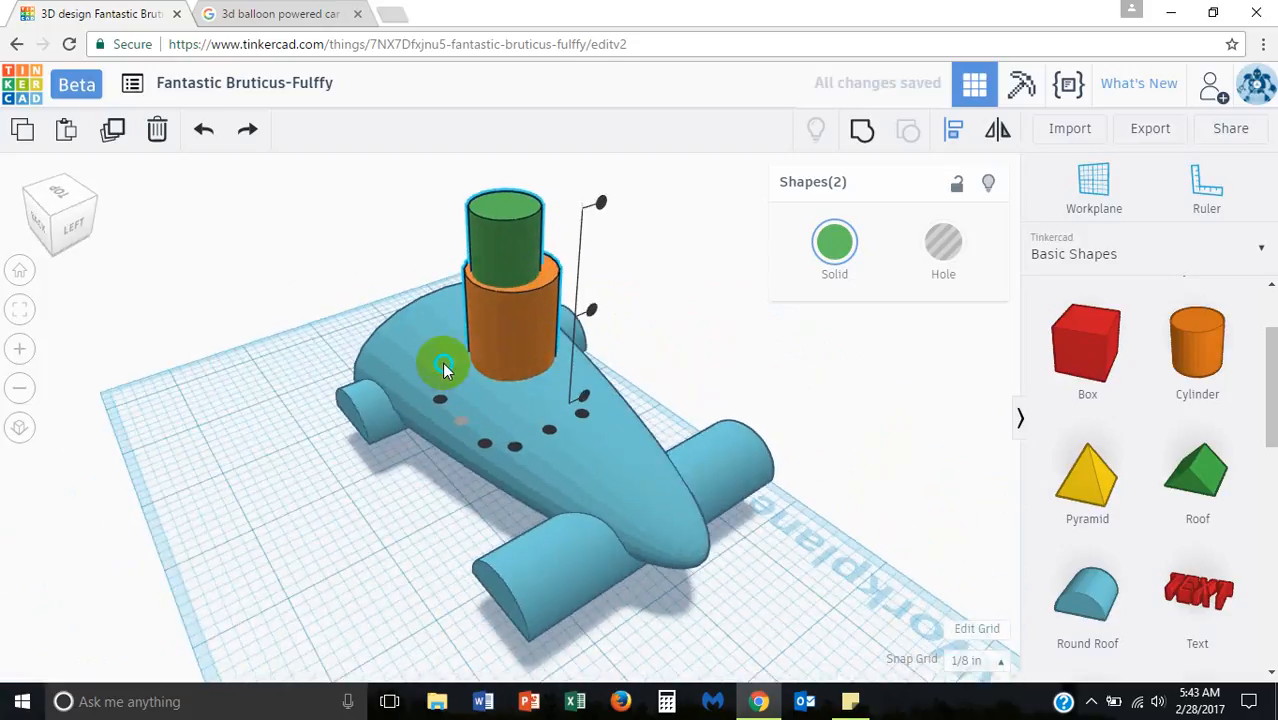
left_click_drag(445, 370, 528, 445)
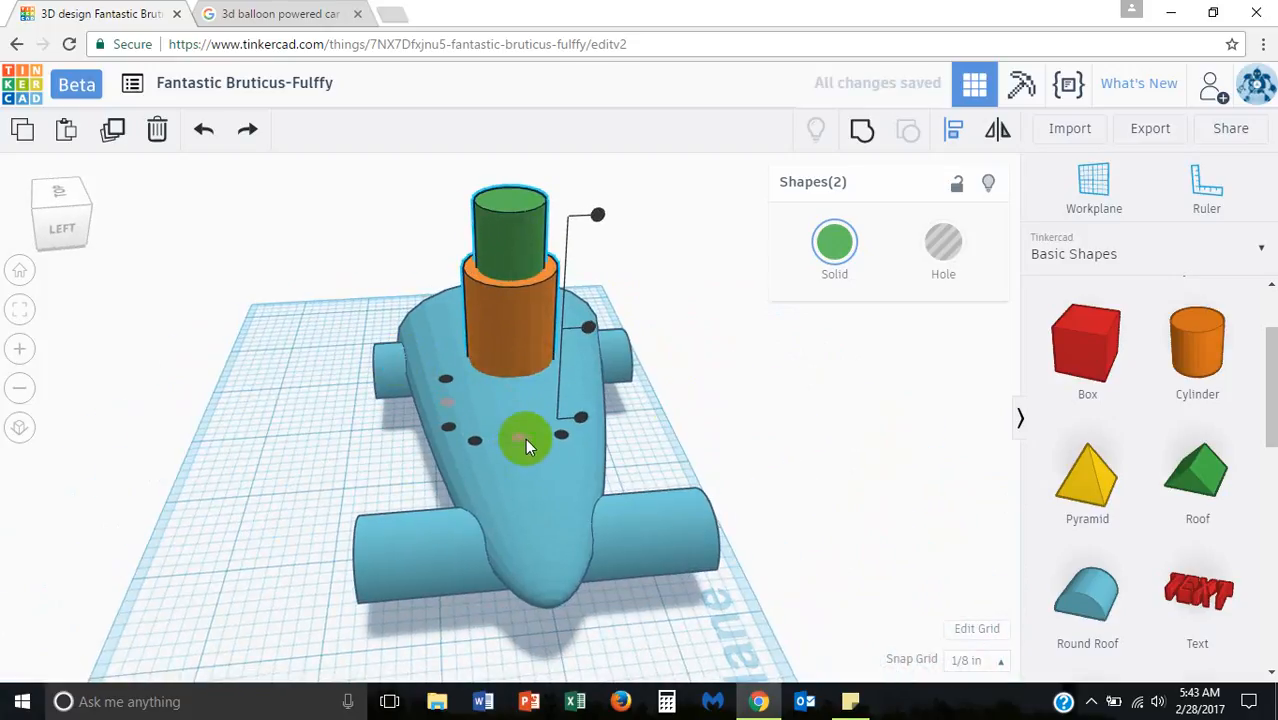
left_click_drag(525, 445, 650, 405)
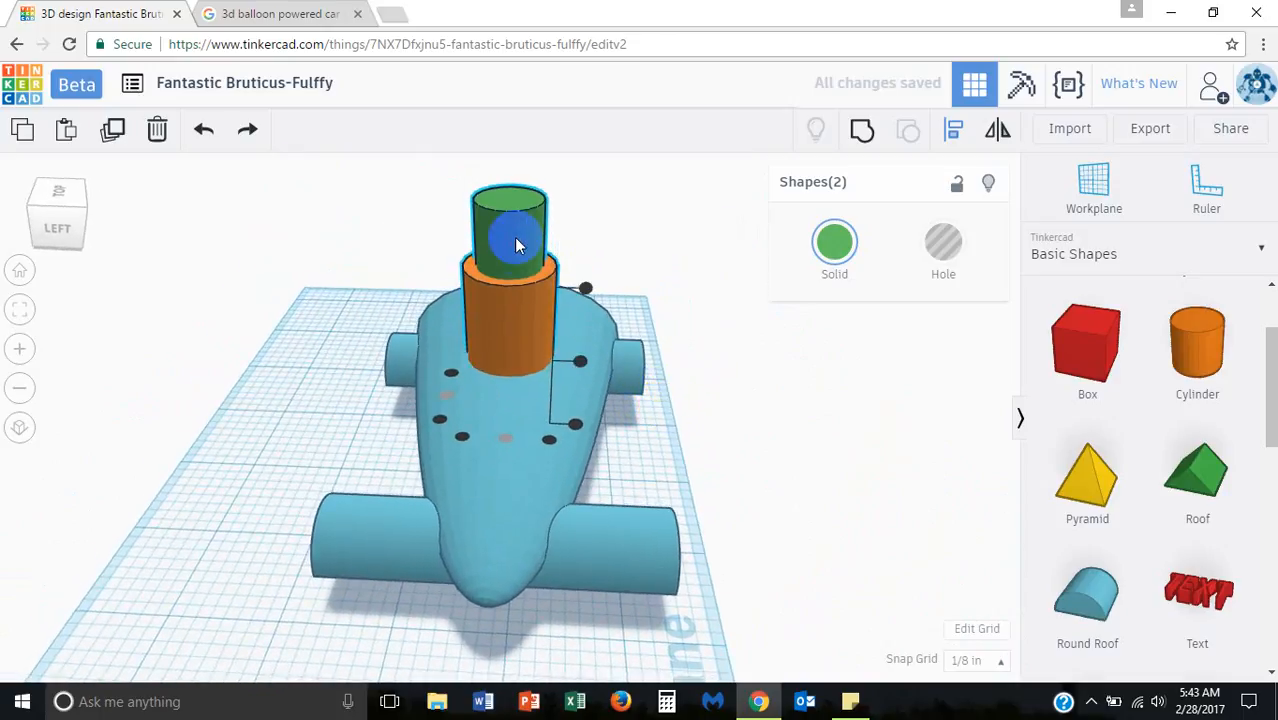
left_click(508, 235)
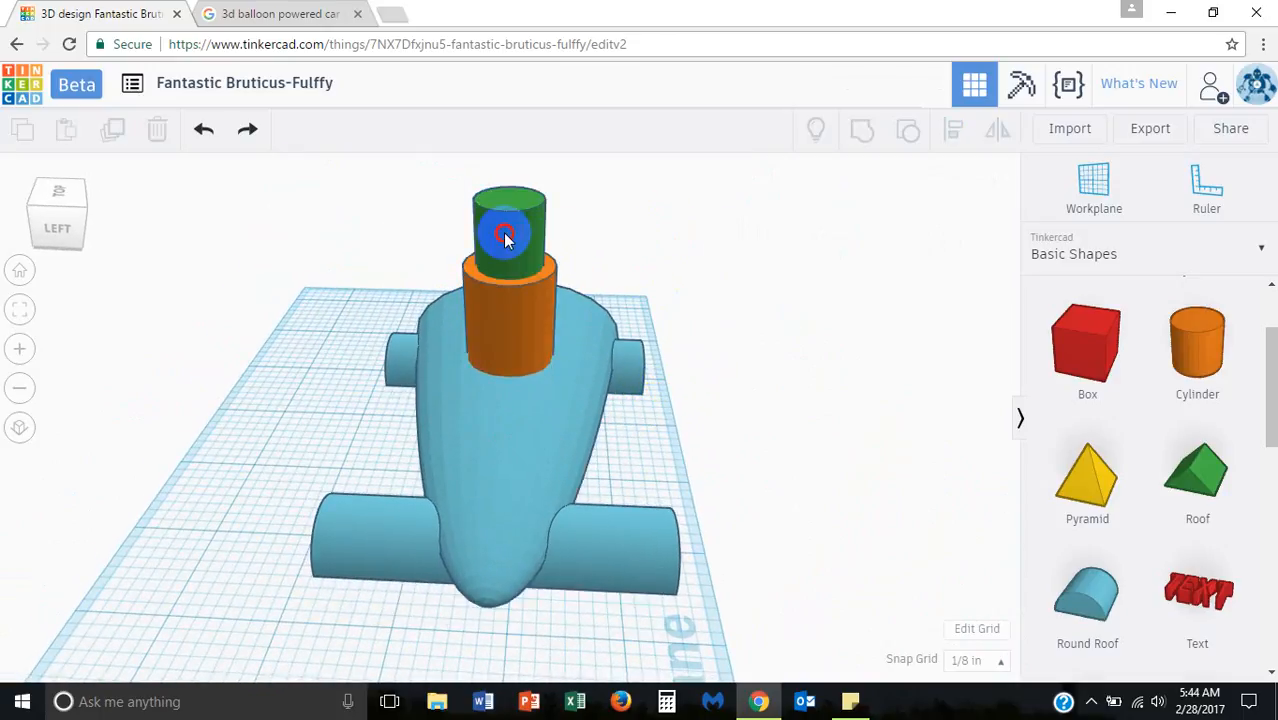
left_click(508, 230)
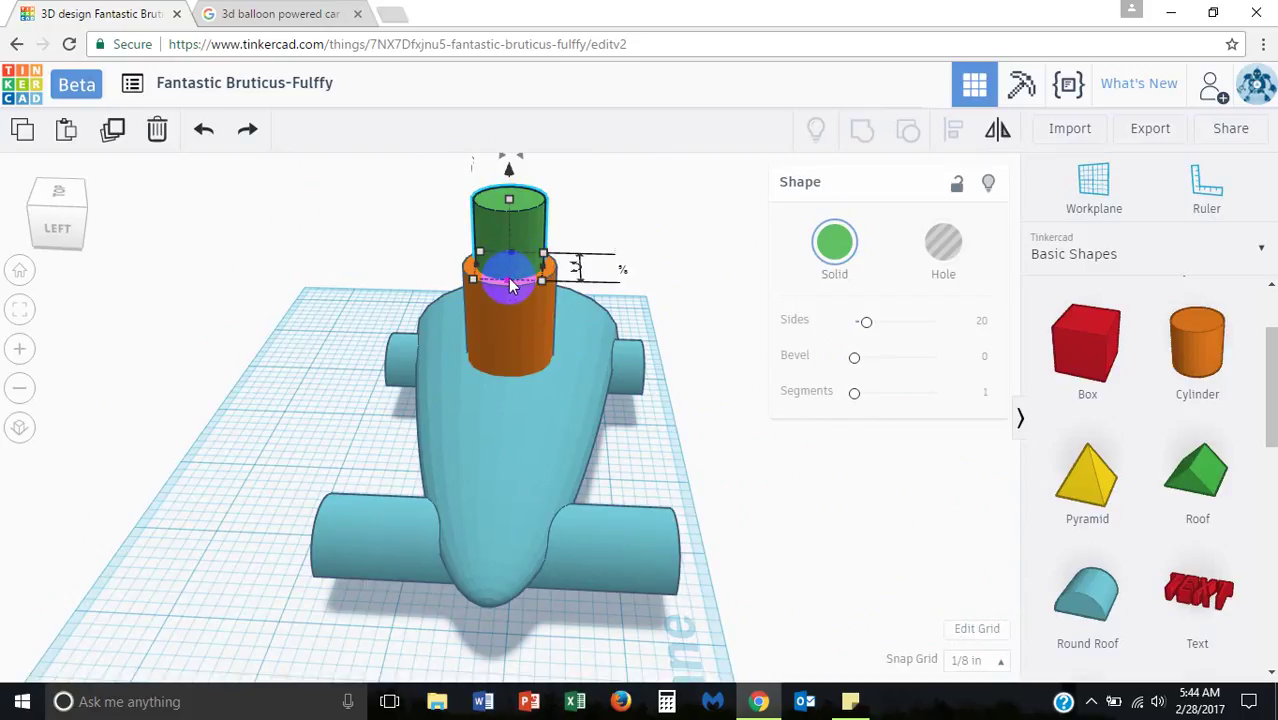
Step: Stretch the green tube taller and sink it down into the orange column
left_click_drag(510, 285, 515, 250)
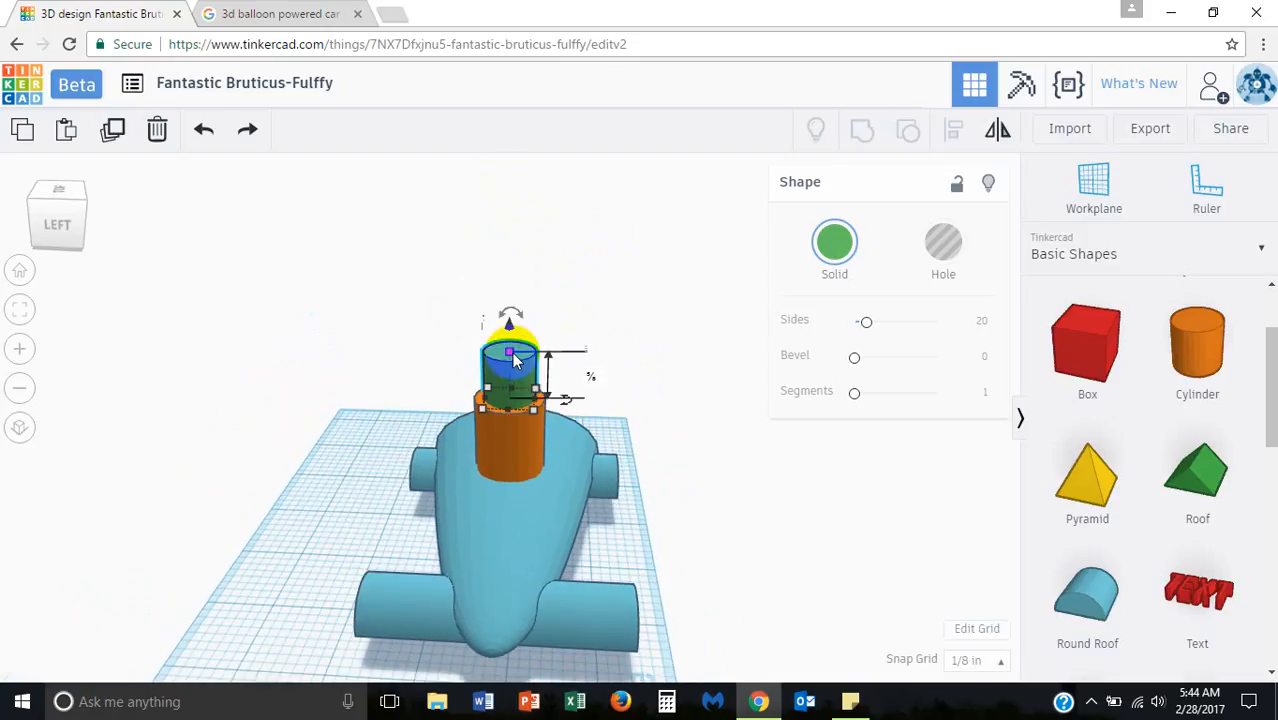
left_click_drag(510, 340, 510, 280)
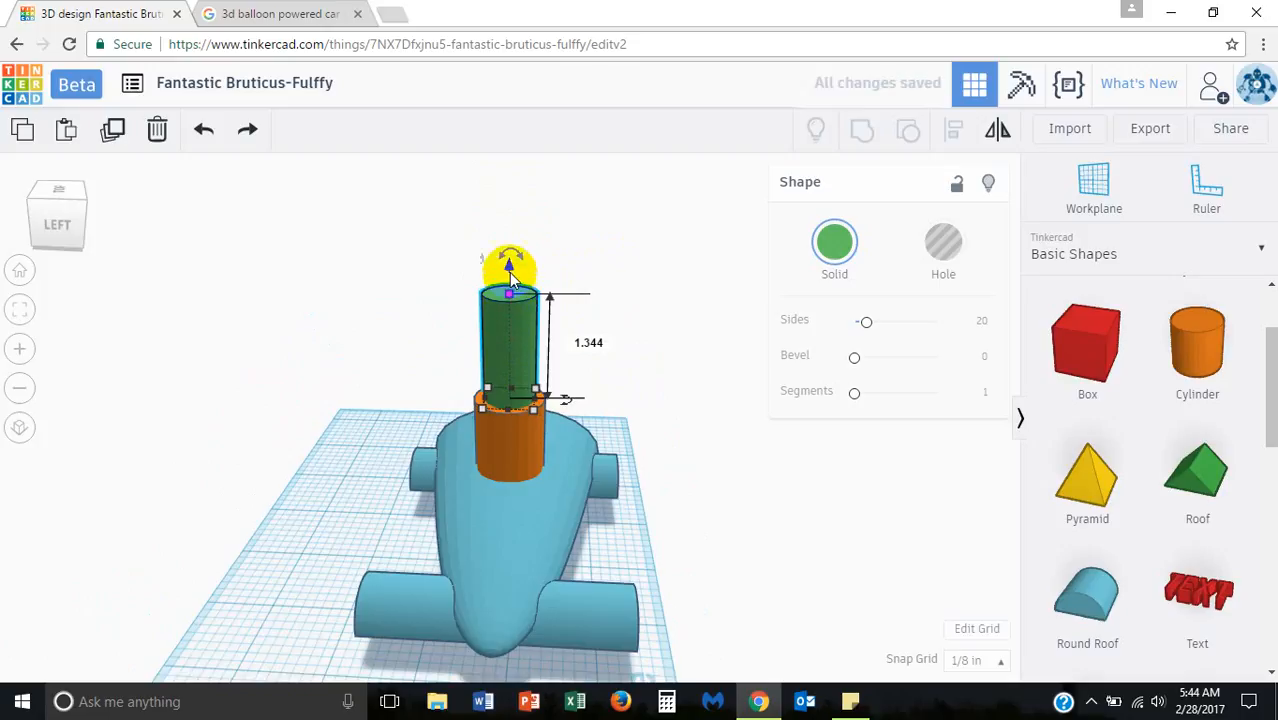
left_click_drag(510, 270, 508, 322)
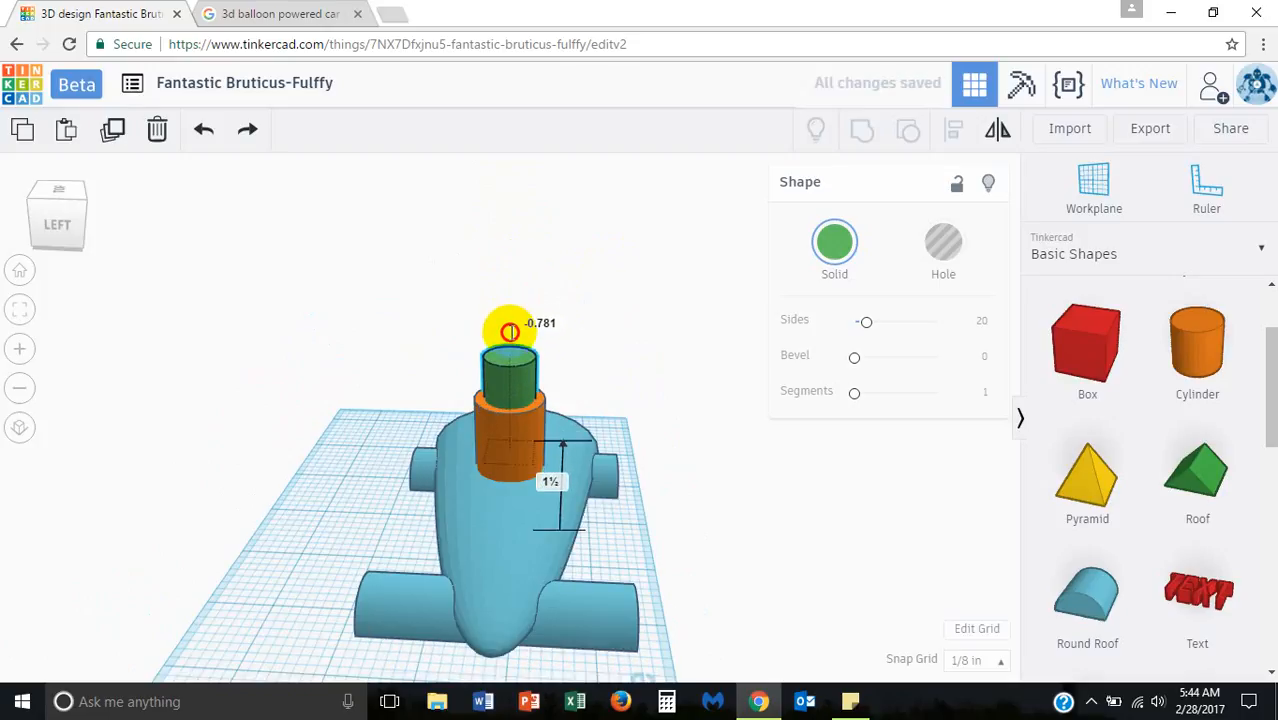
left_click_drag(509, 330, 640, 362)
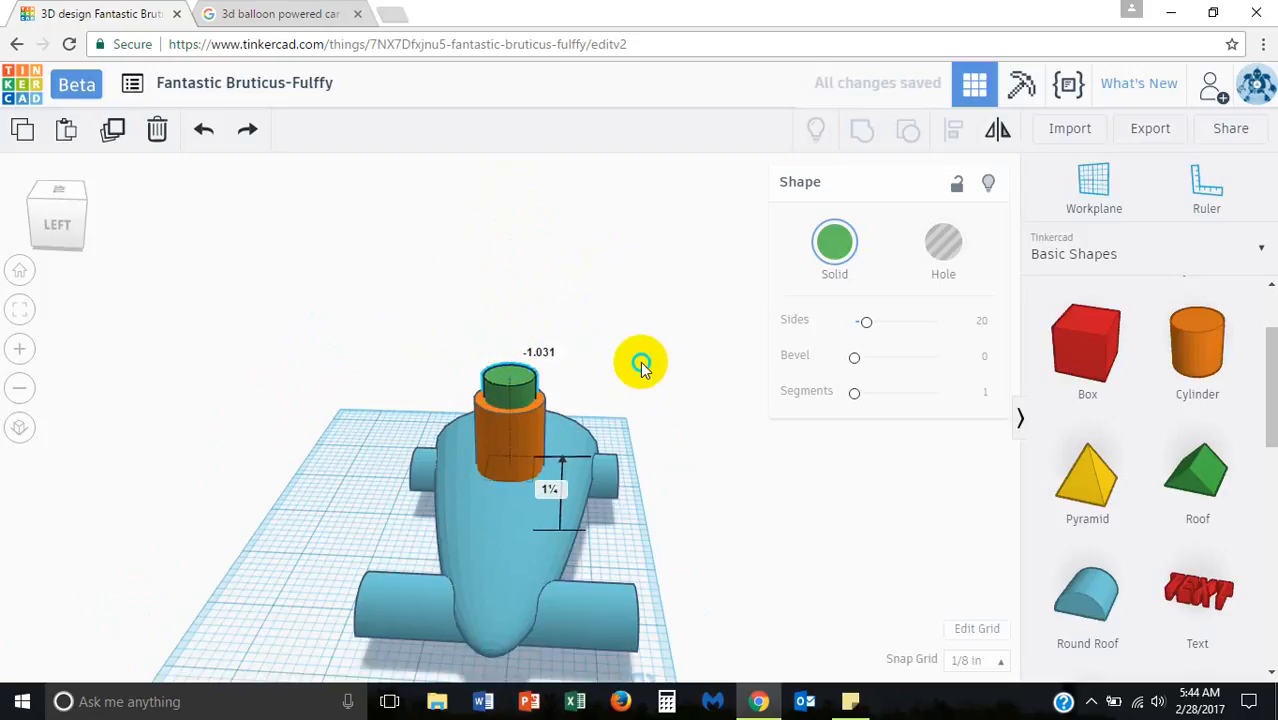
left_click_drag(640, 360, 430, 340)
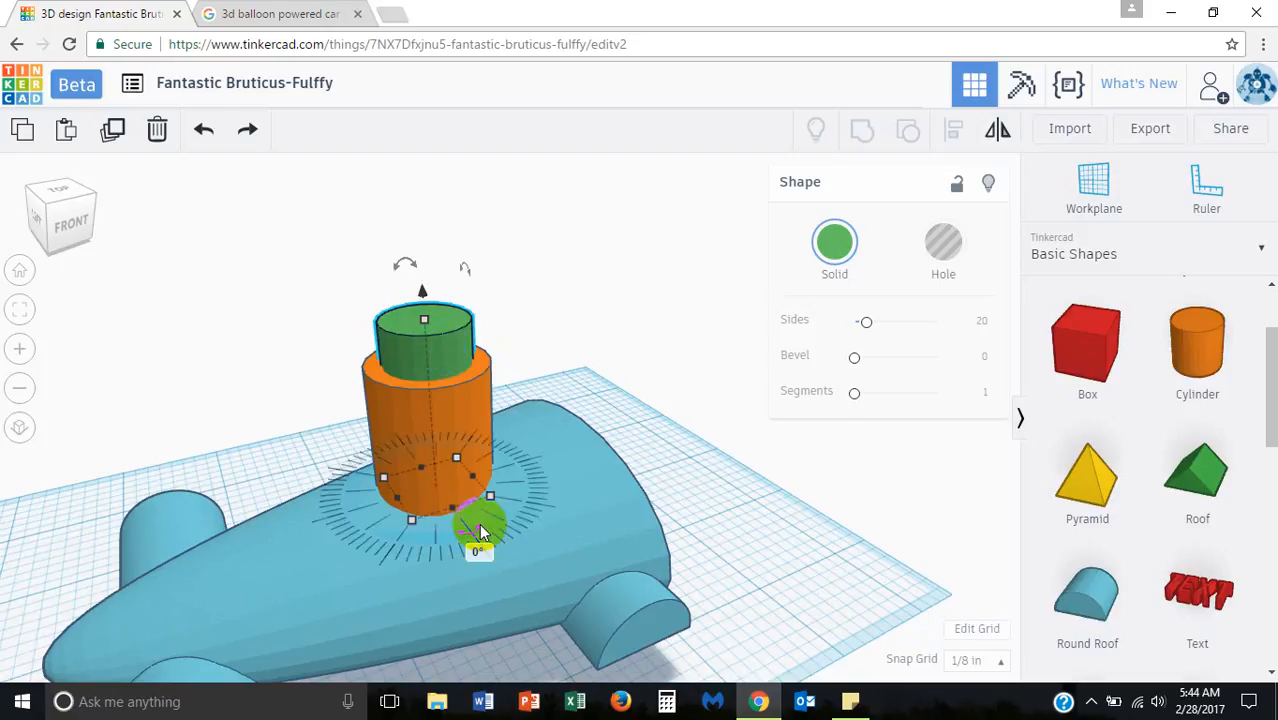
left_click_drag(480, 530, 563, 318)
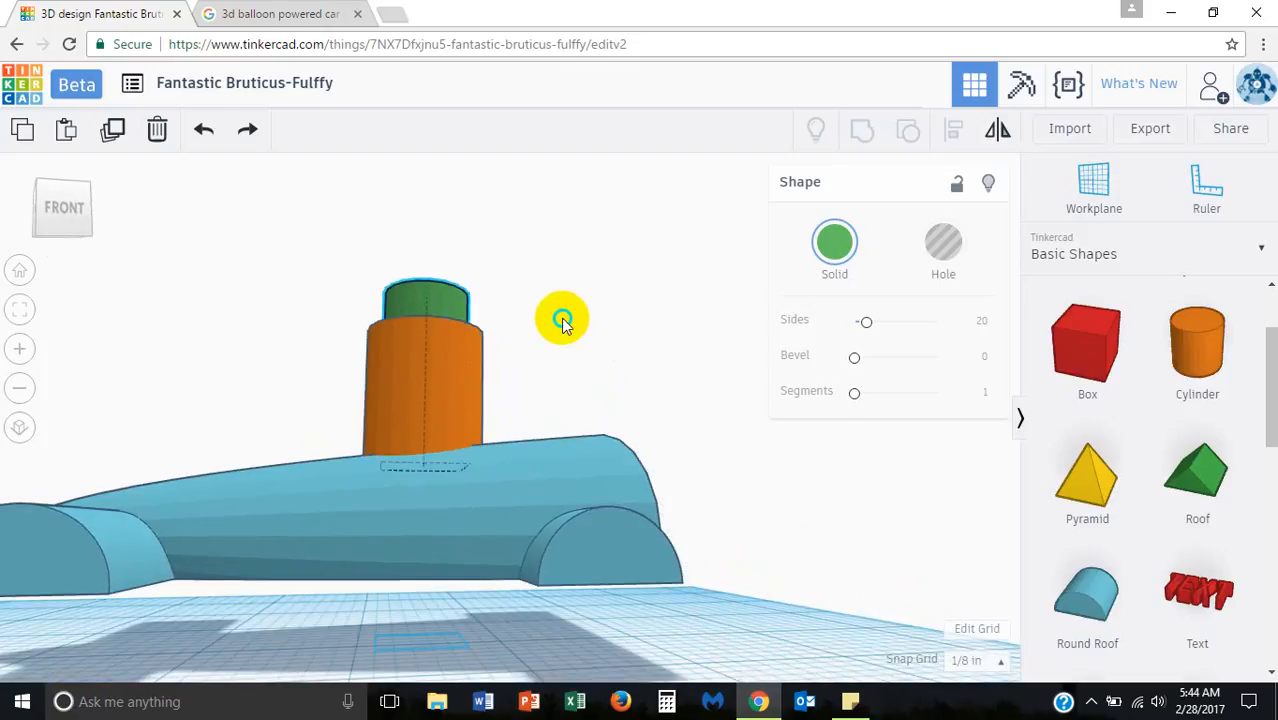
left_click(425, 300)
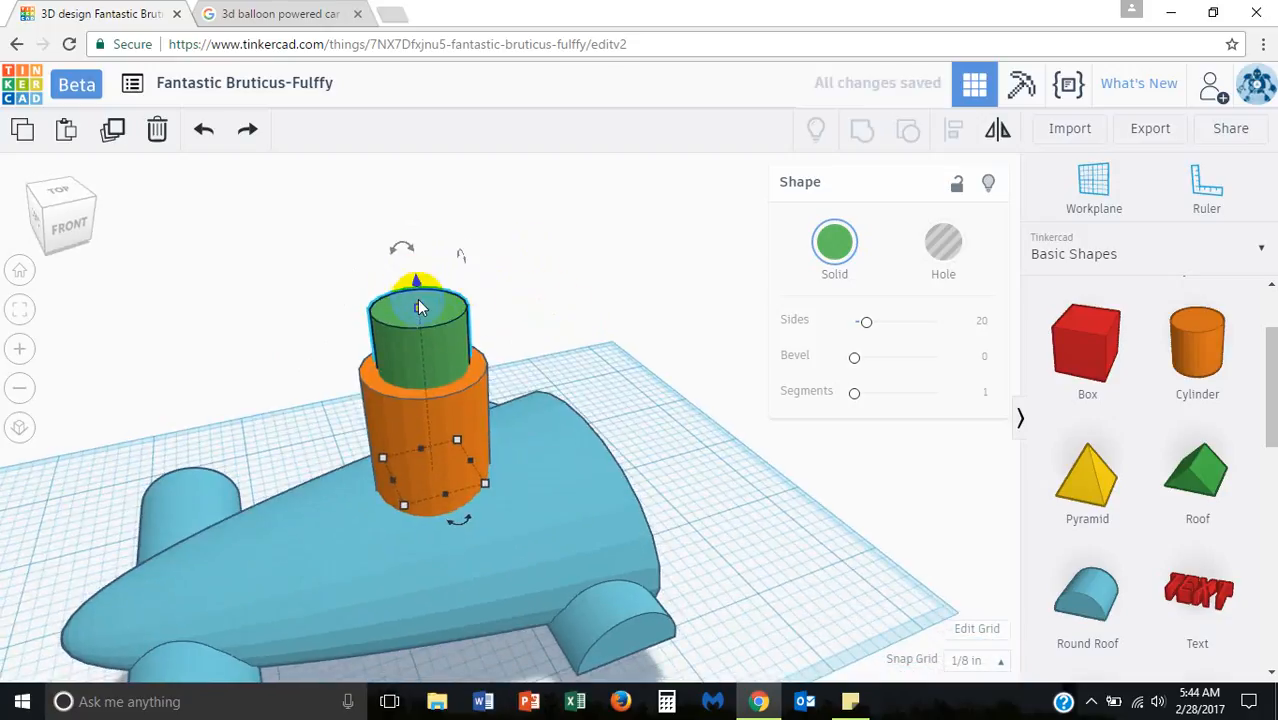
left_click_drag(418, 283, 406, 160)
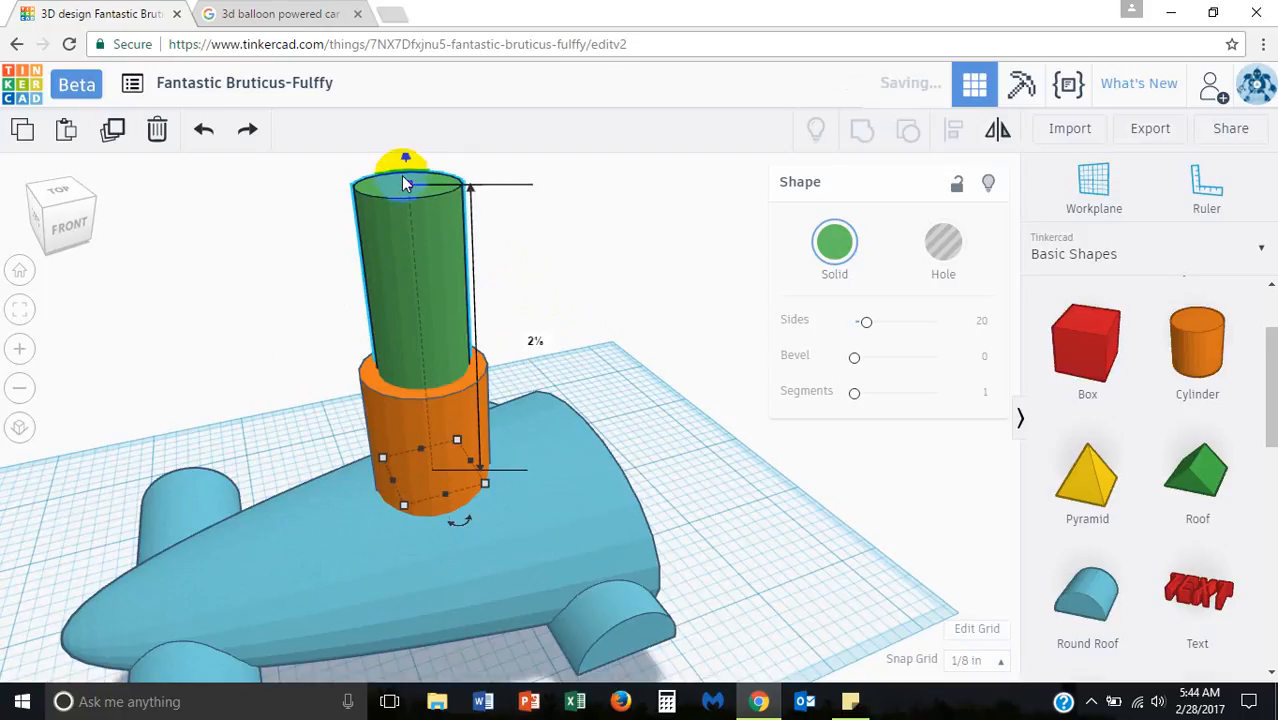
Step: Shorten the green tube and lower it through the column to the car body
left_click_drag(406, 160, 410, 263)
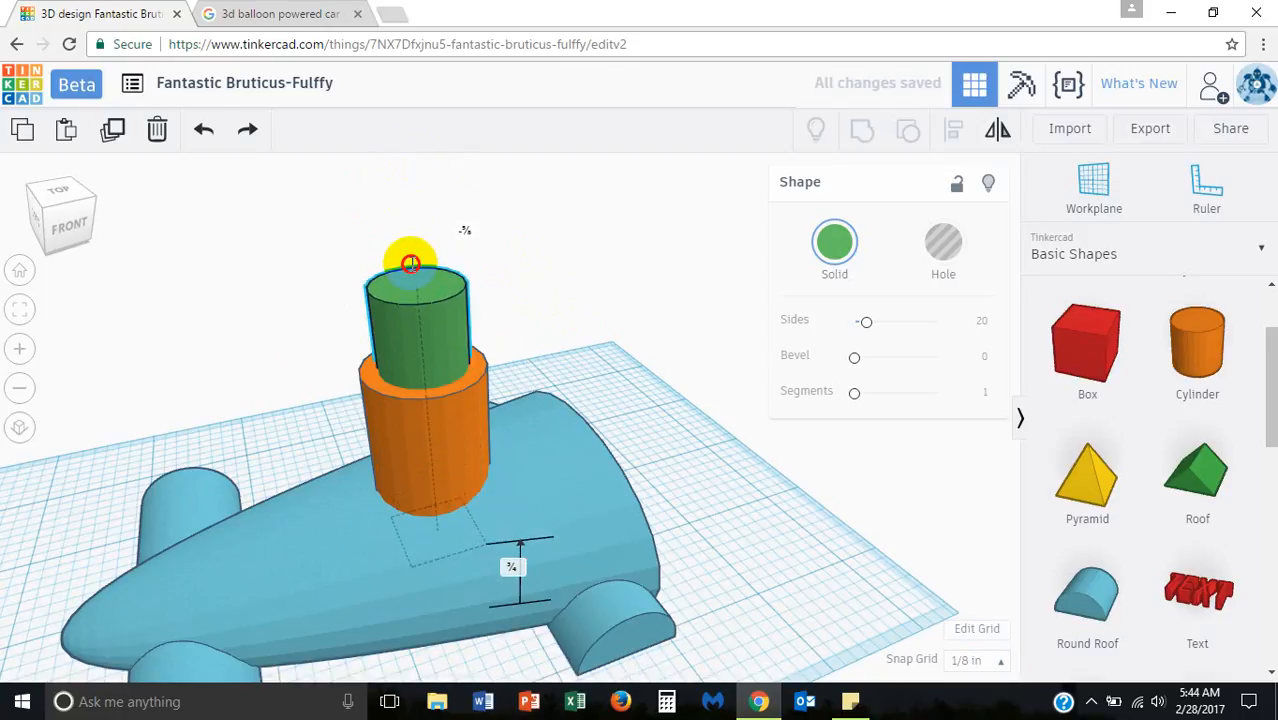
left_click_drag(410, 263, 540, 283)
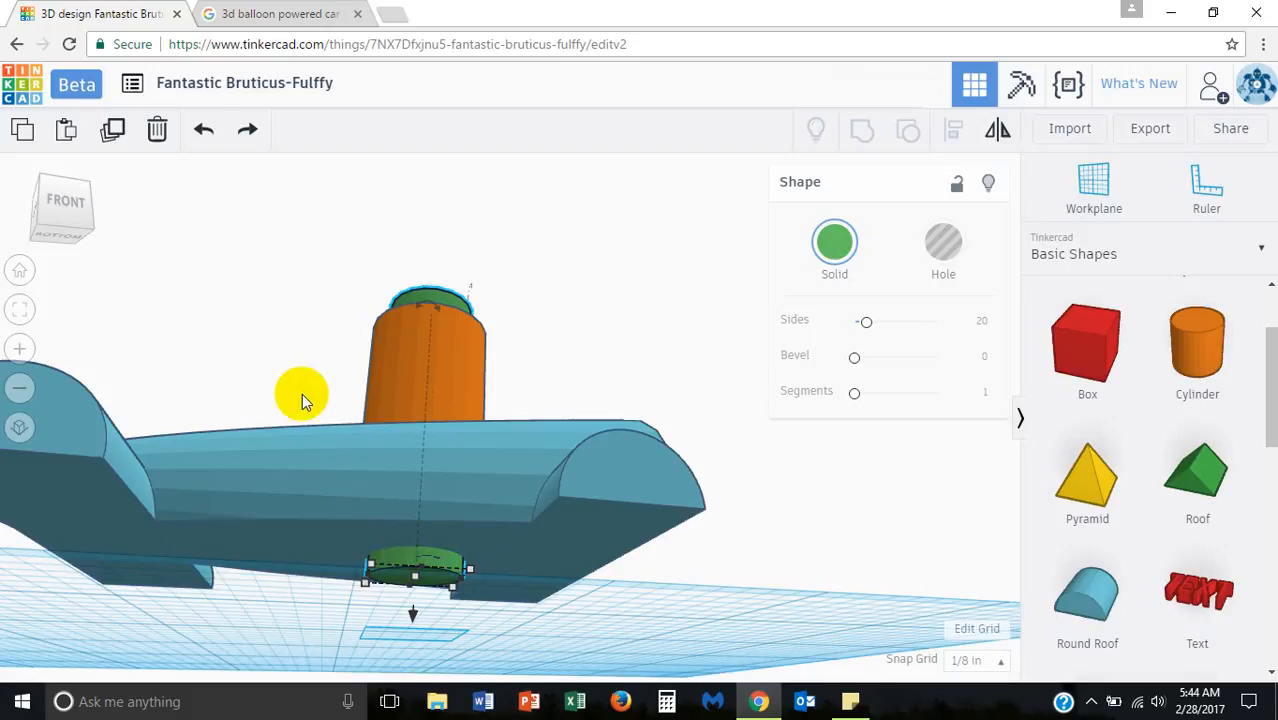
left_click_drag(420, 565, 423, 440)
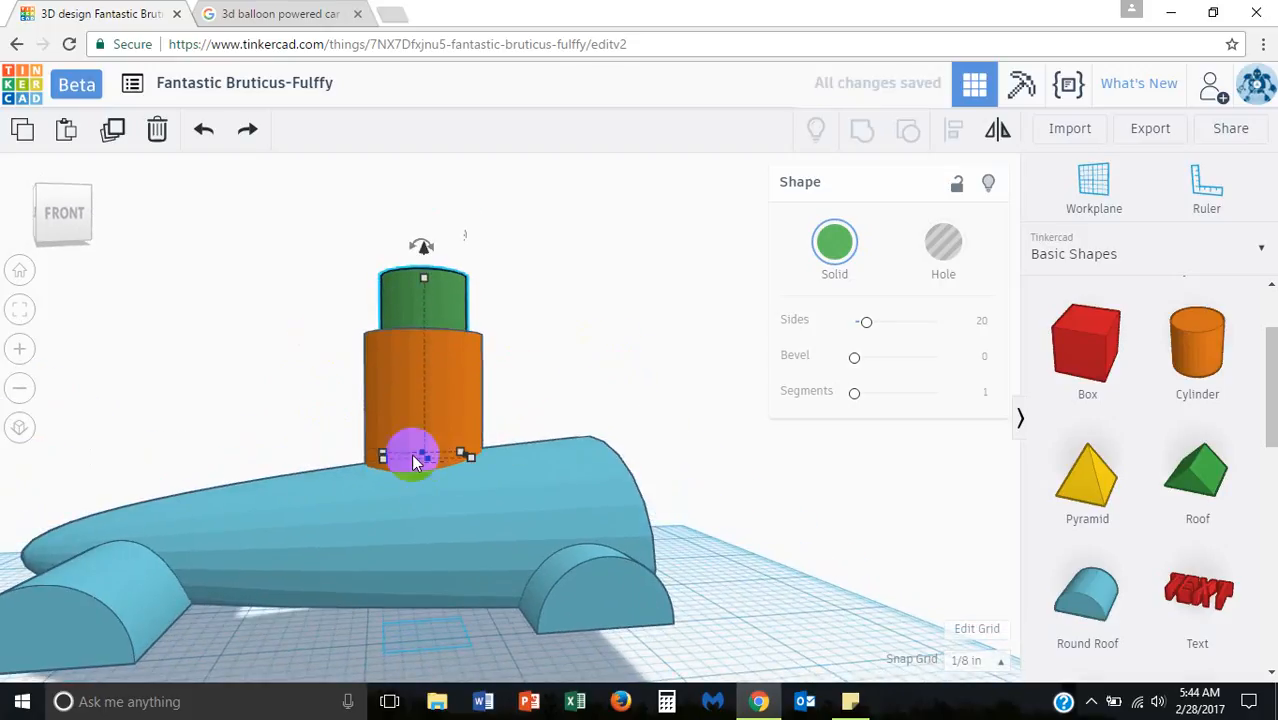
left_click_drag(413, 455, 426, 267)
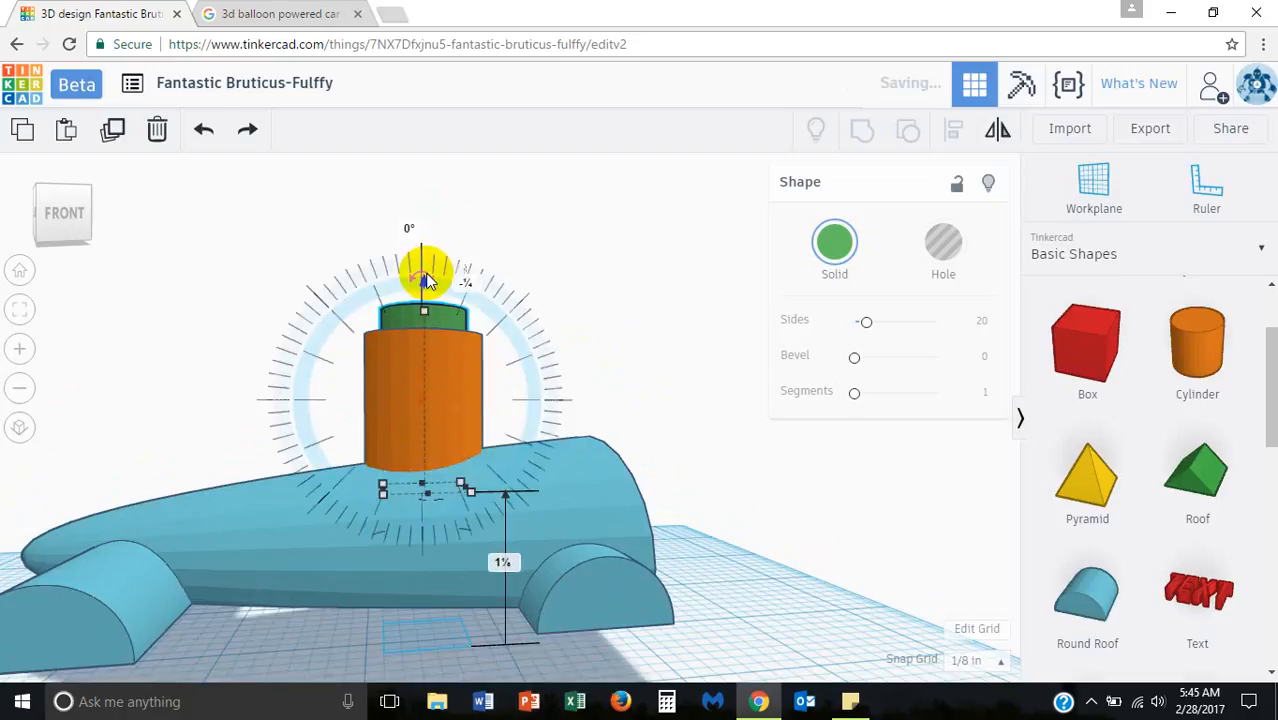
left_click_drag(420, 280, 460, 360)
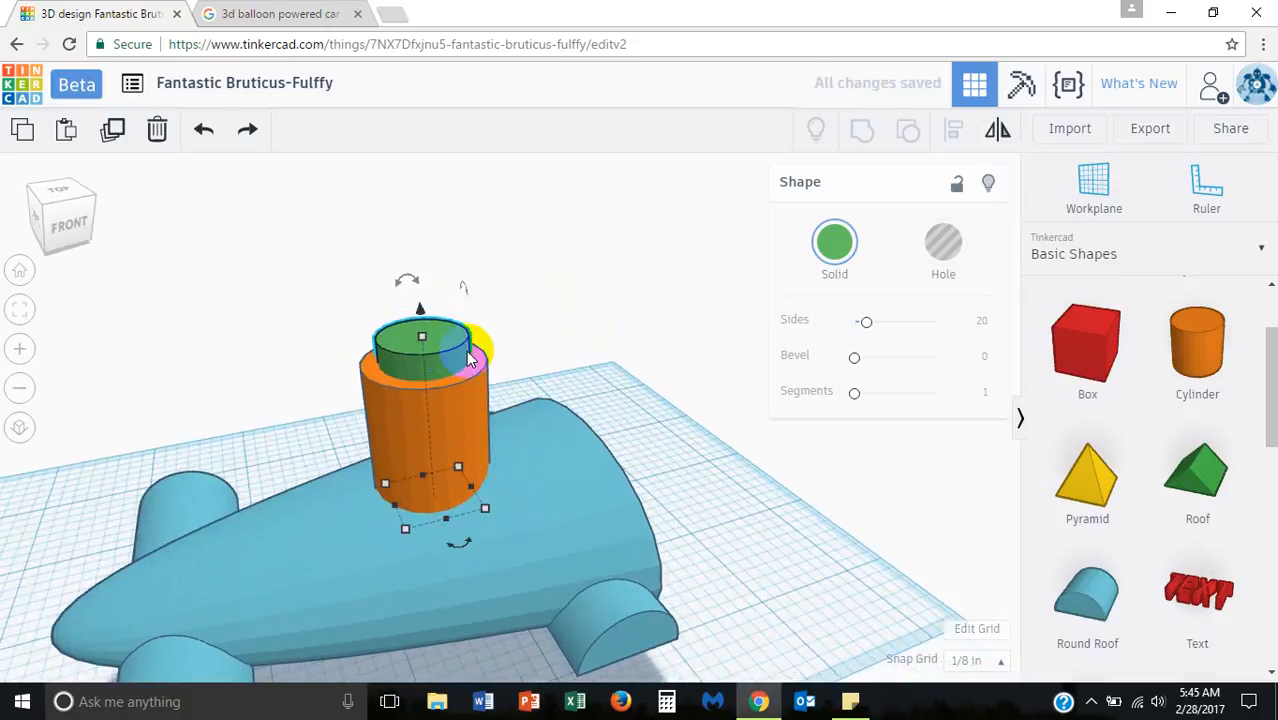
Step: Turn the green tube into a hole and group it with the orange column, then check the reference
left_click(943, 244)
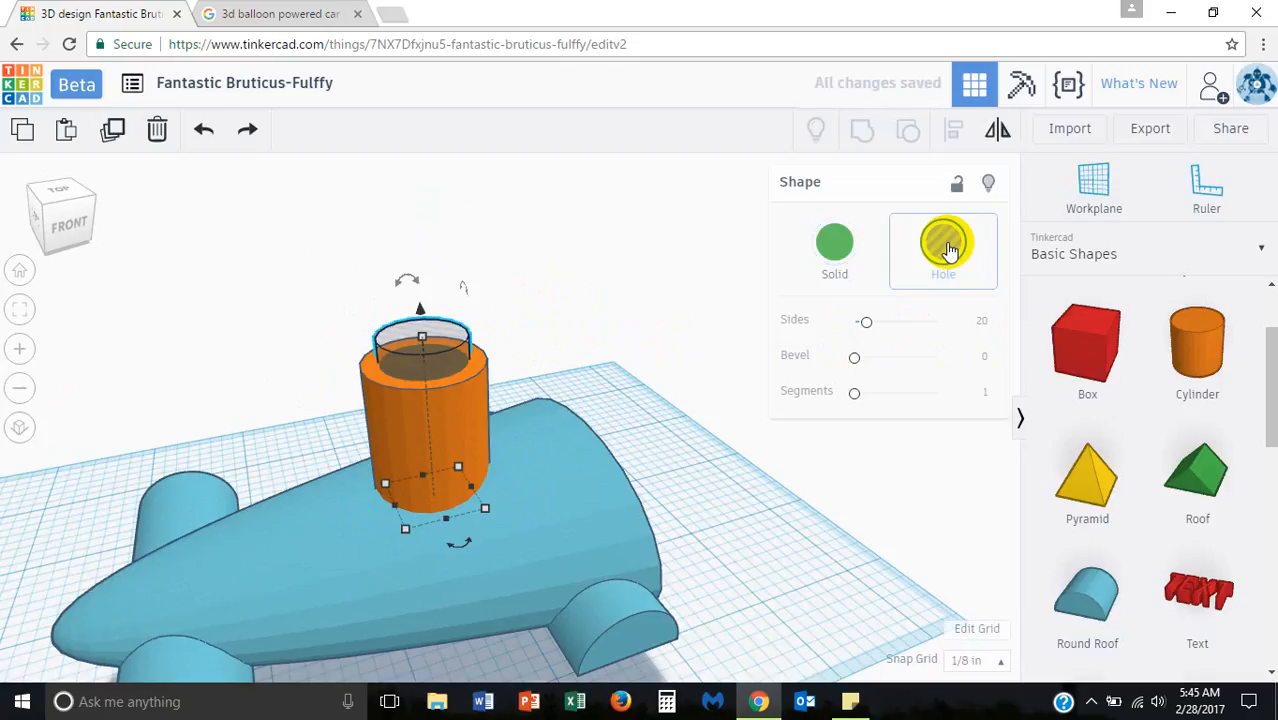
left_click(943, 242)
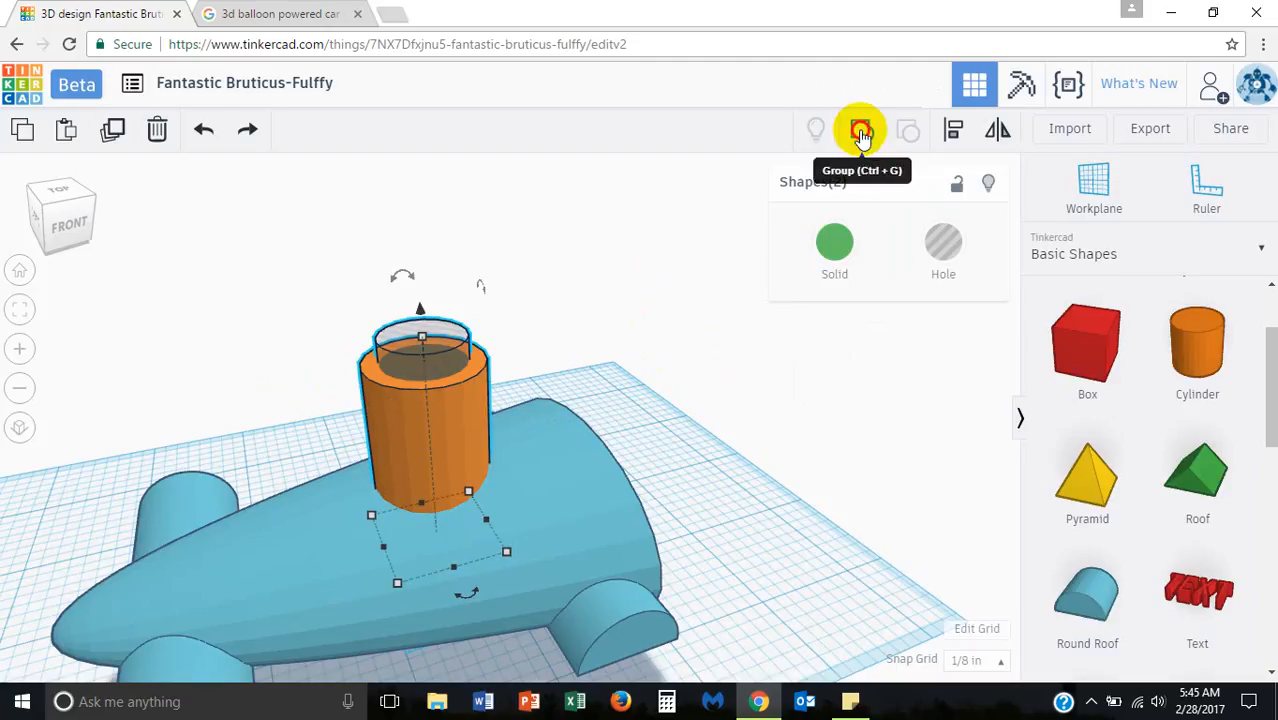
left_click(860, 130)
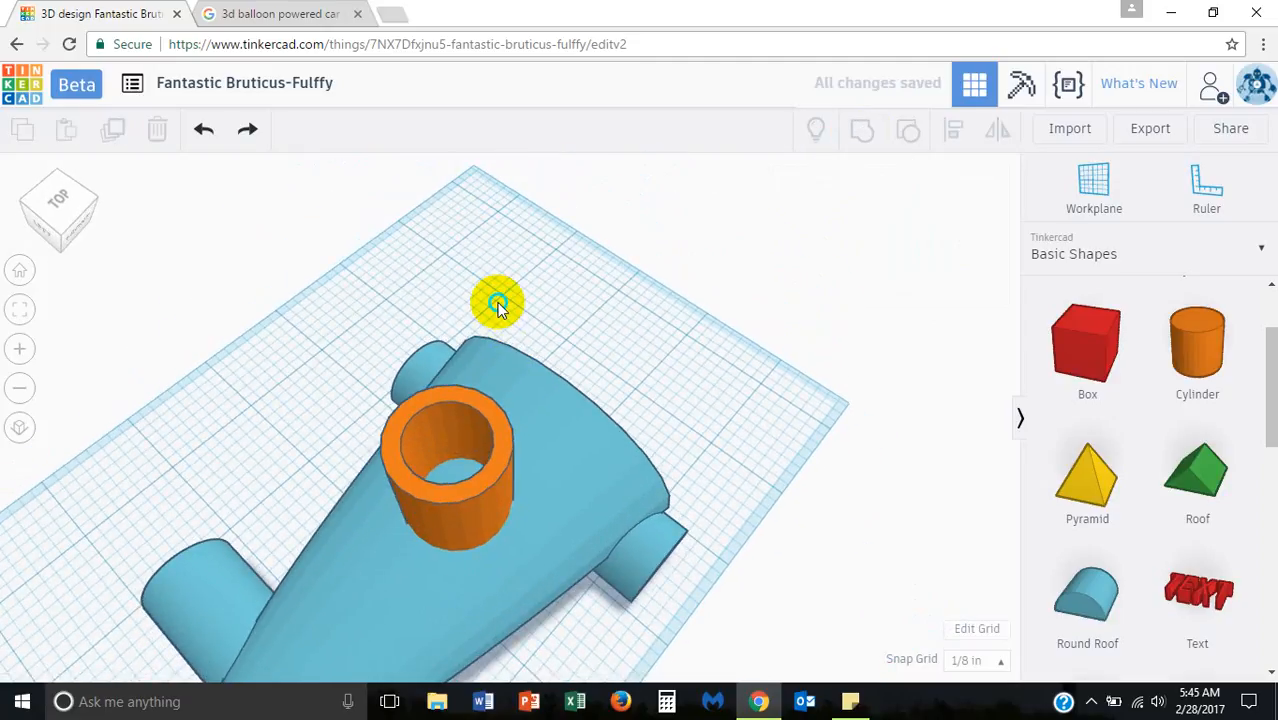
left_click(280, 13)
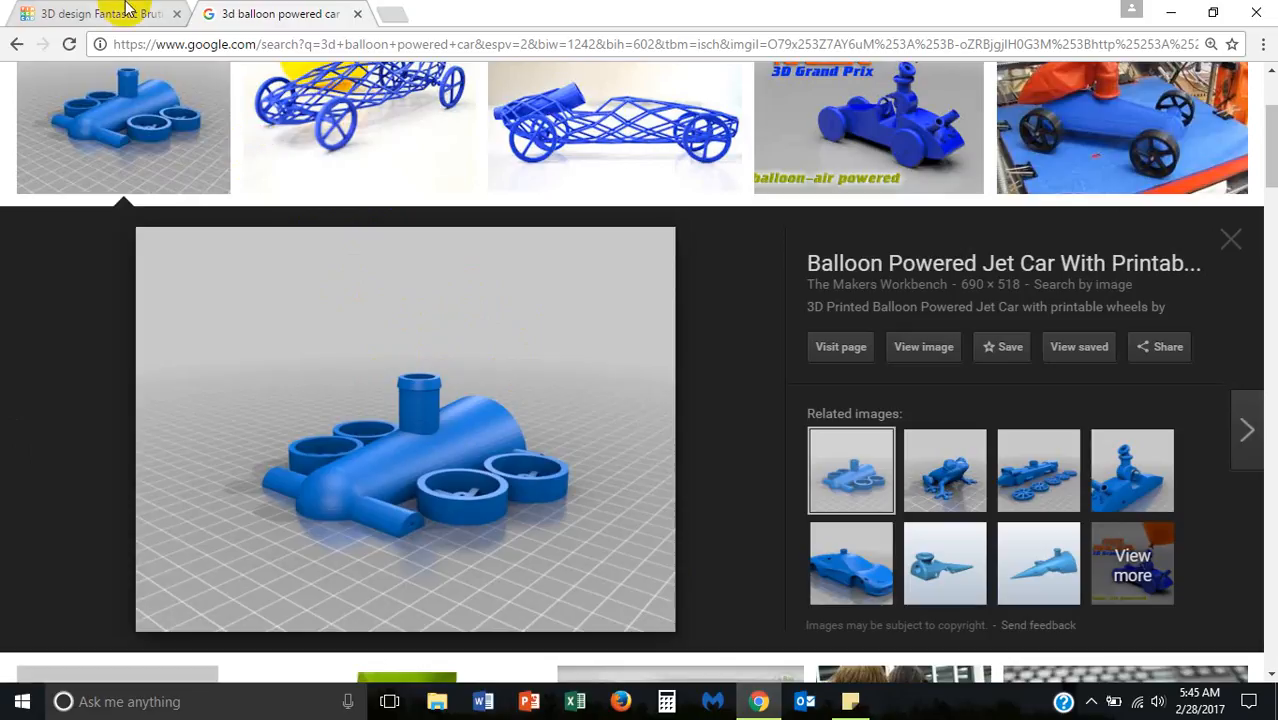
mouse_move(100, 13)
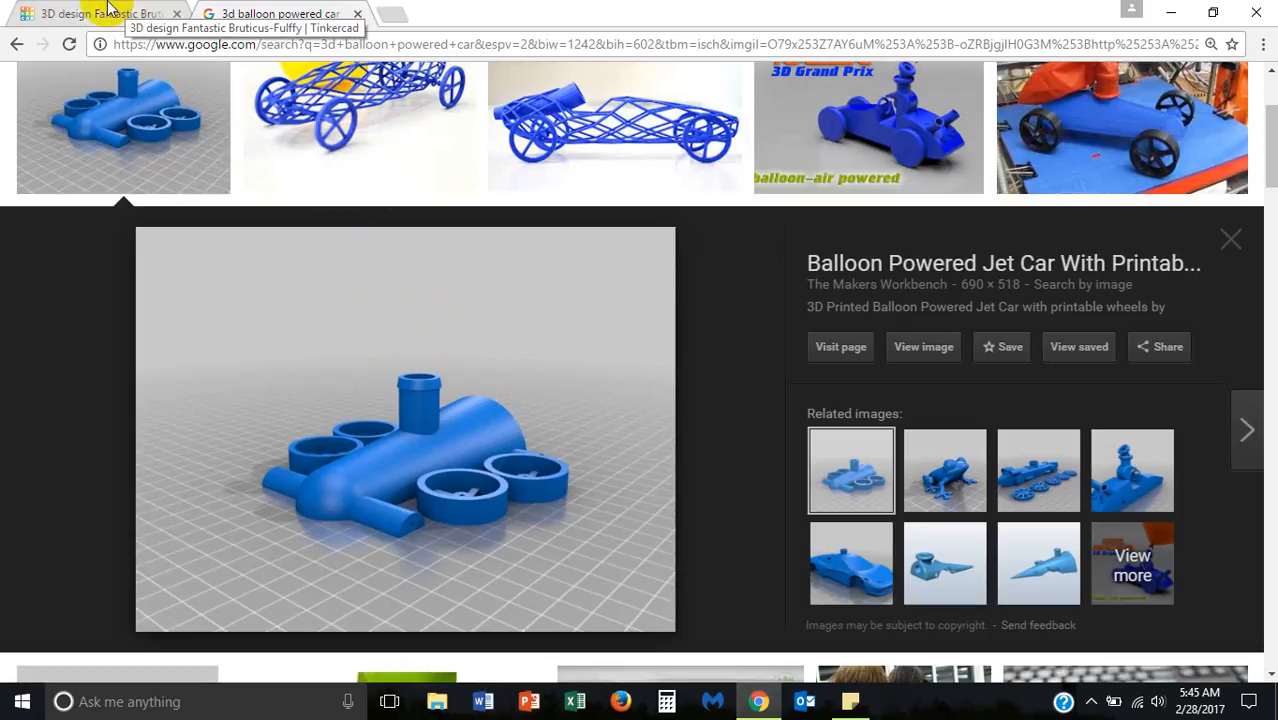
Step: Back in the car design, drop a Tube from Basic Shapes onto the column top
left_click(95, 13)
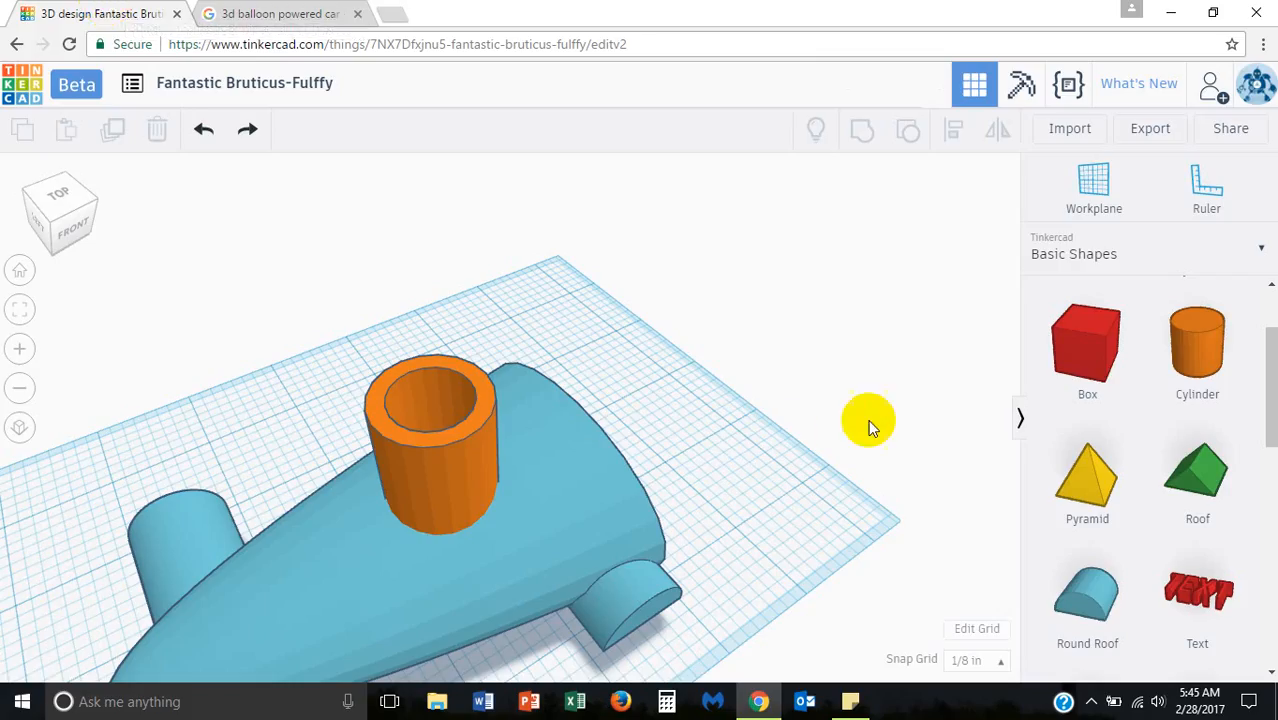
scroll("down", 3)
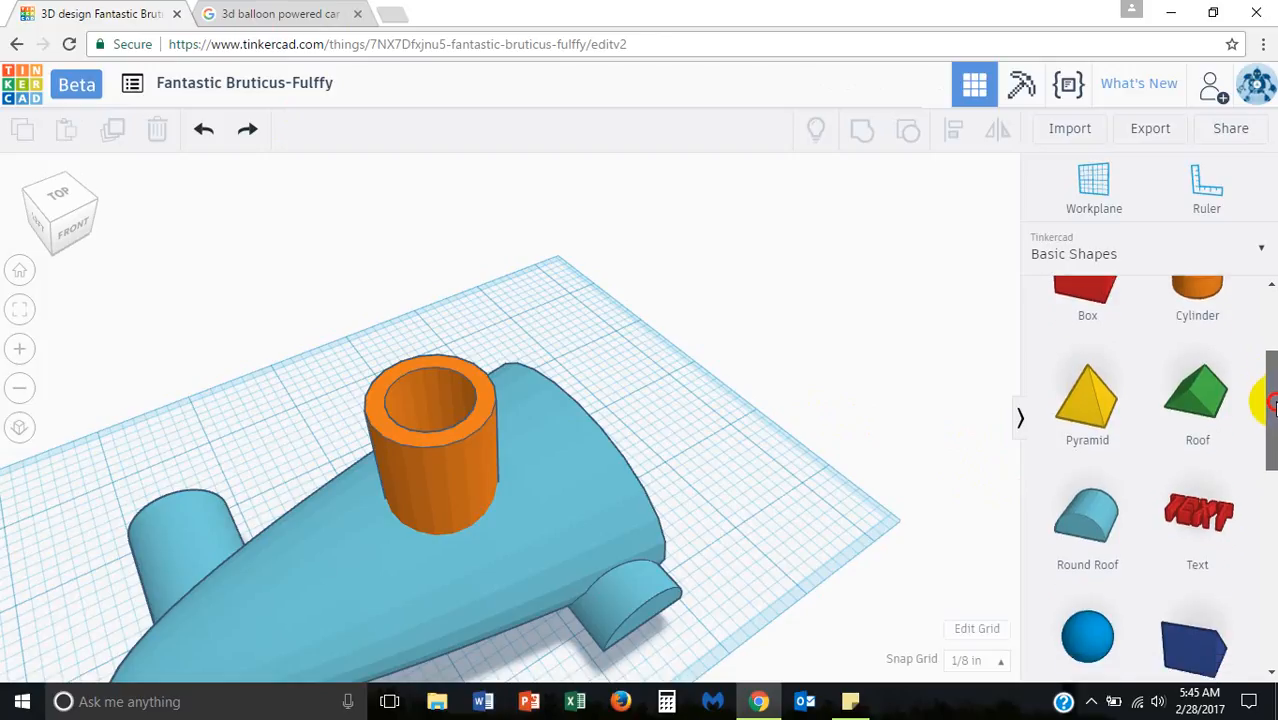
scroll("down", 3)
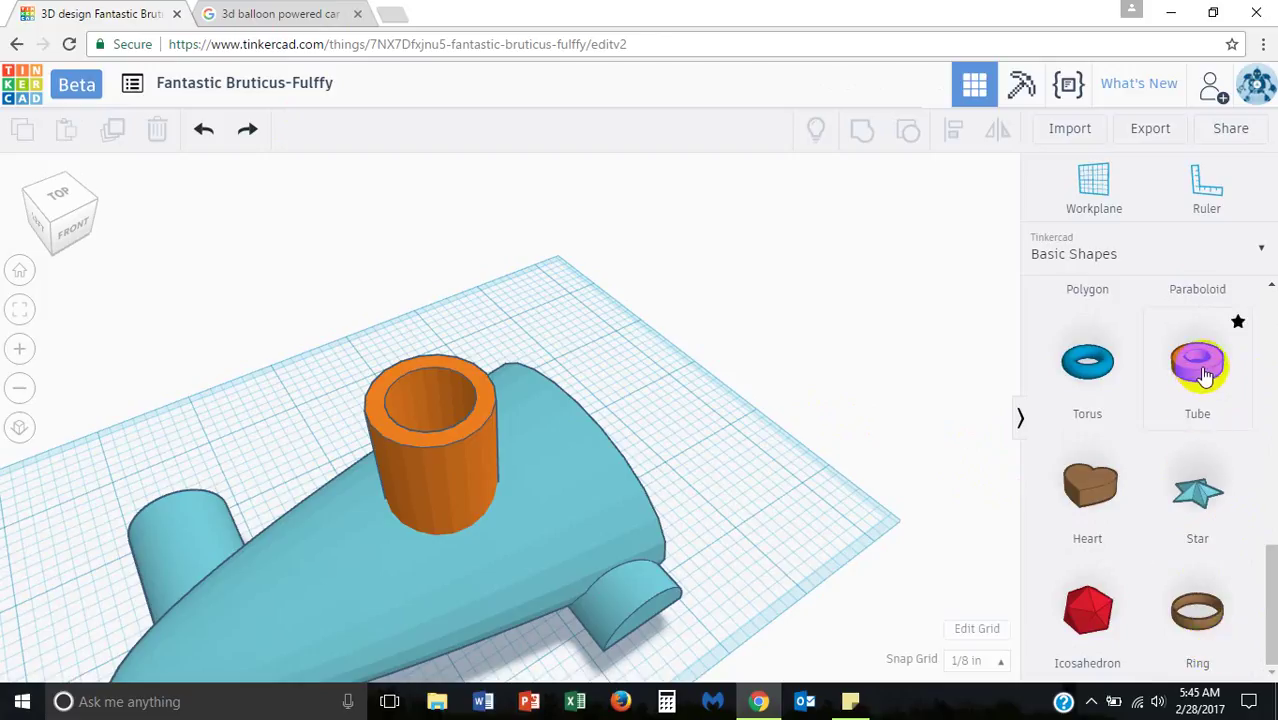
mouse_move(1094, 188)
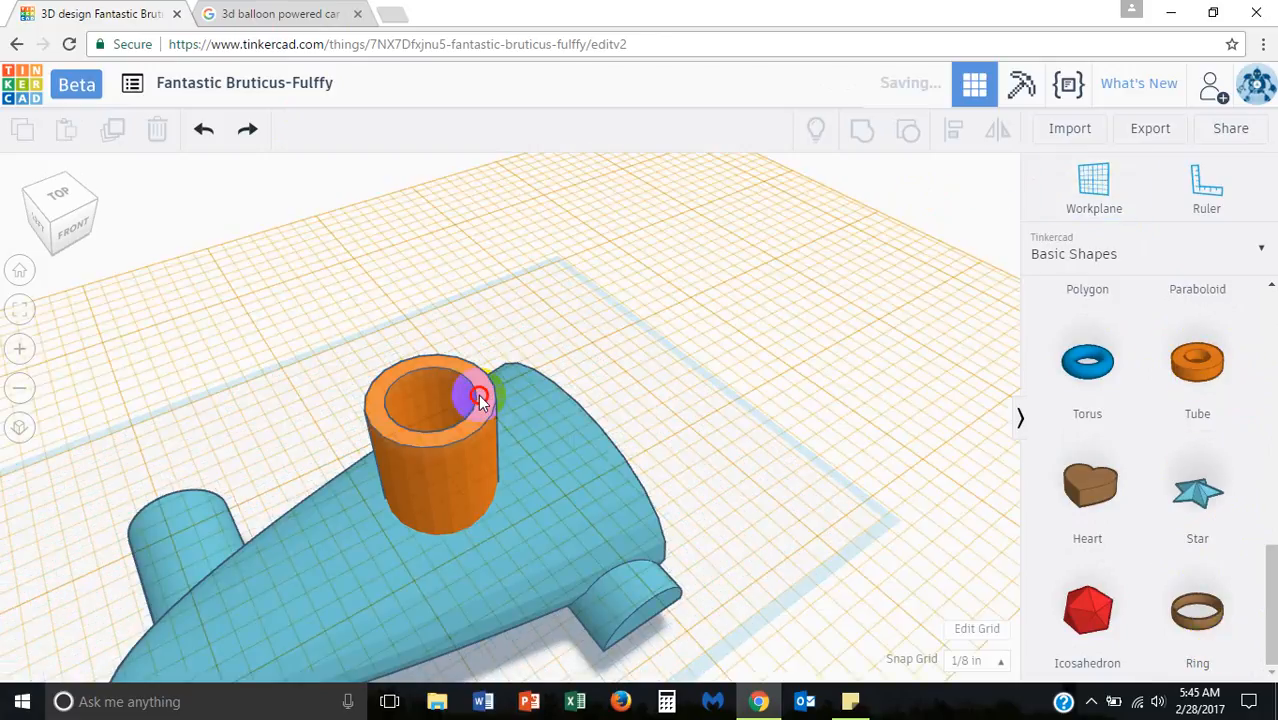
left_click(1197, 361)
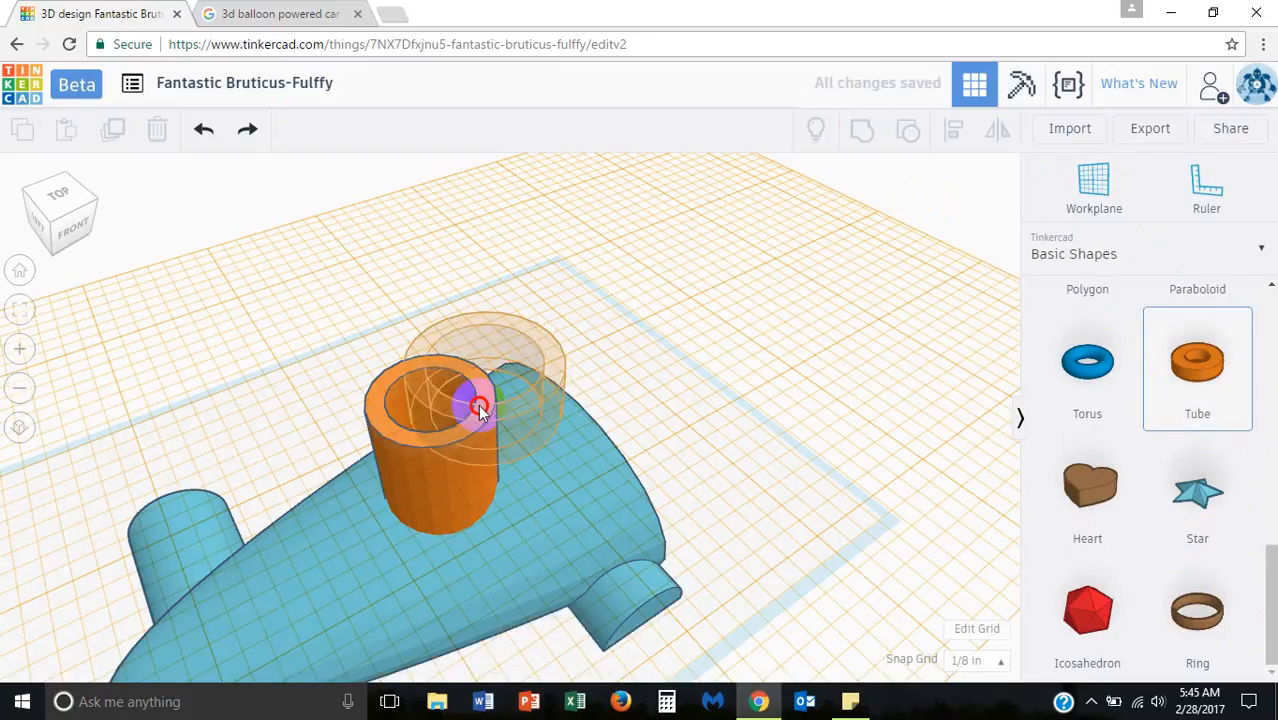
left_click(465, 405)
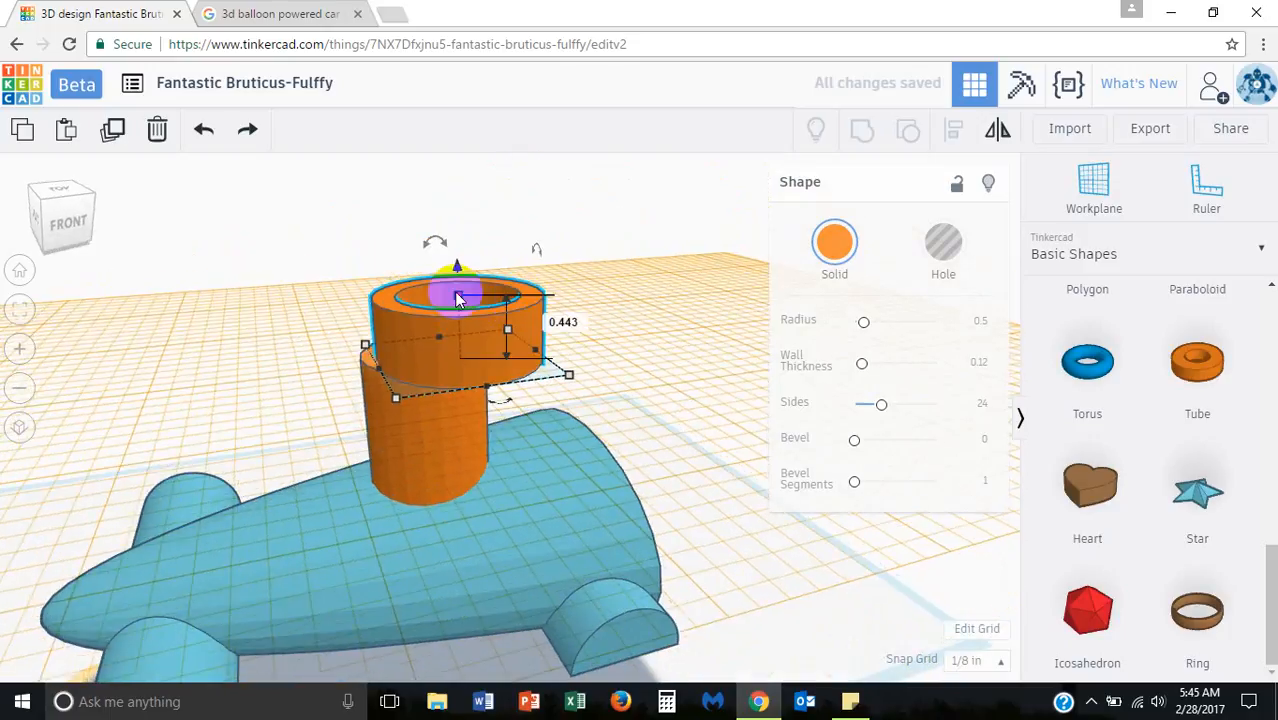
Step: Lower the tube onto the column, select both, and check centring from a top view
left_click_drag(457, 266, 459, 305)
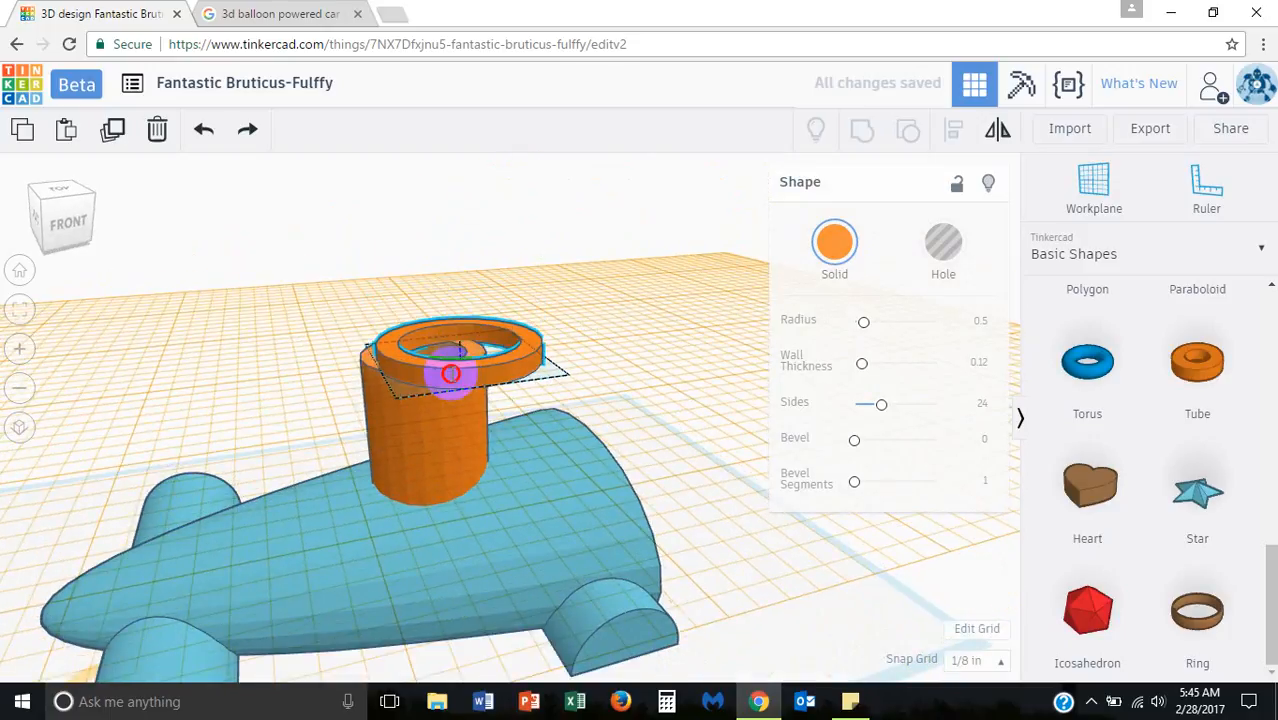
left_click_drag(455, 355, 420, 370)
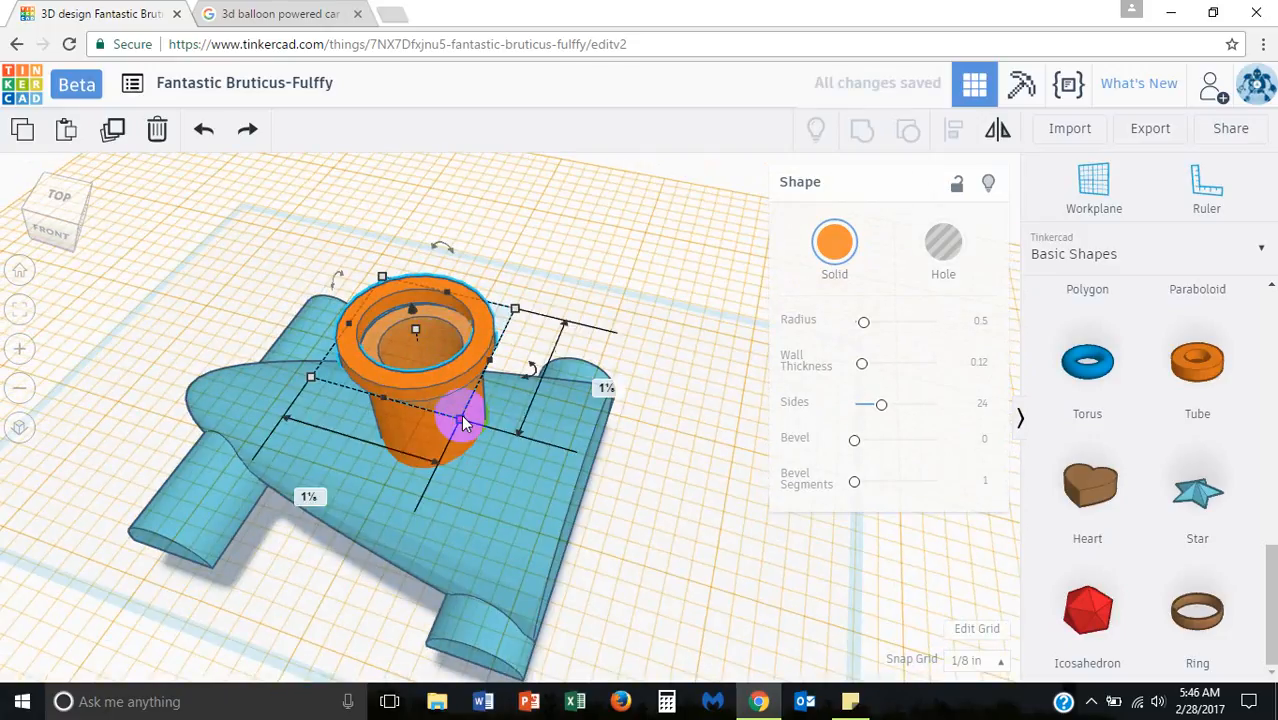
left_click_drag(465, 420, 415, 323)
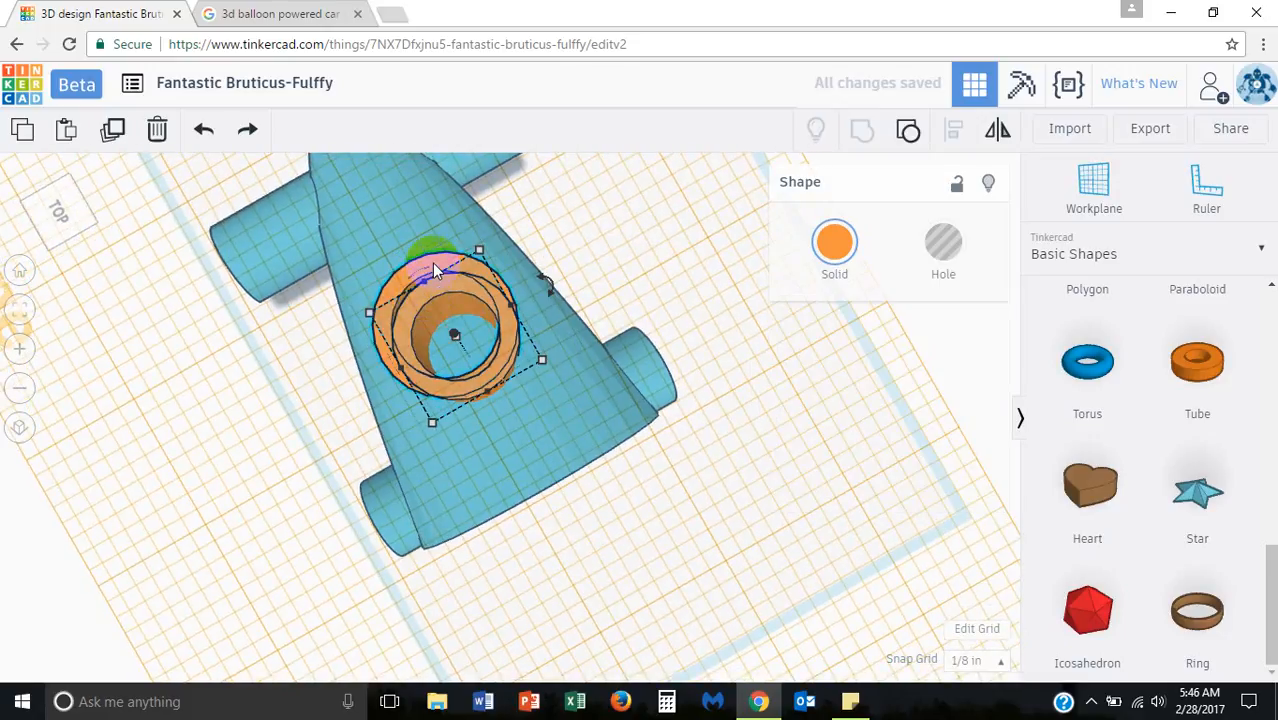
left_click(570, 345)
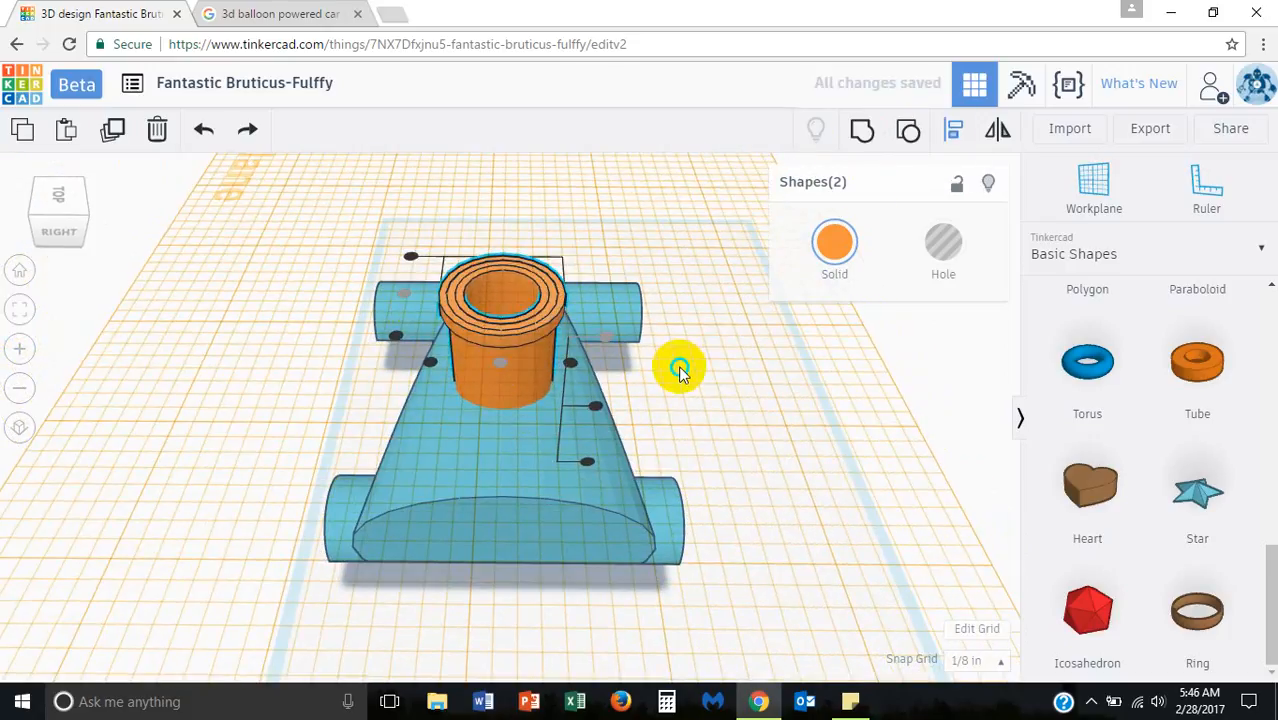
left_click_drag(680, 375, 570, 325)
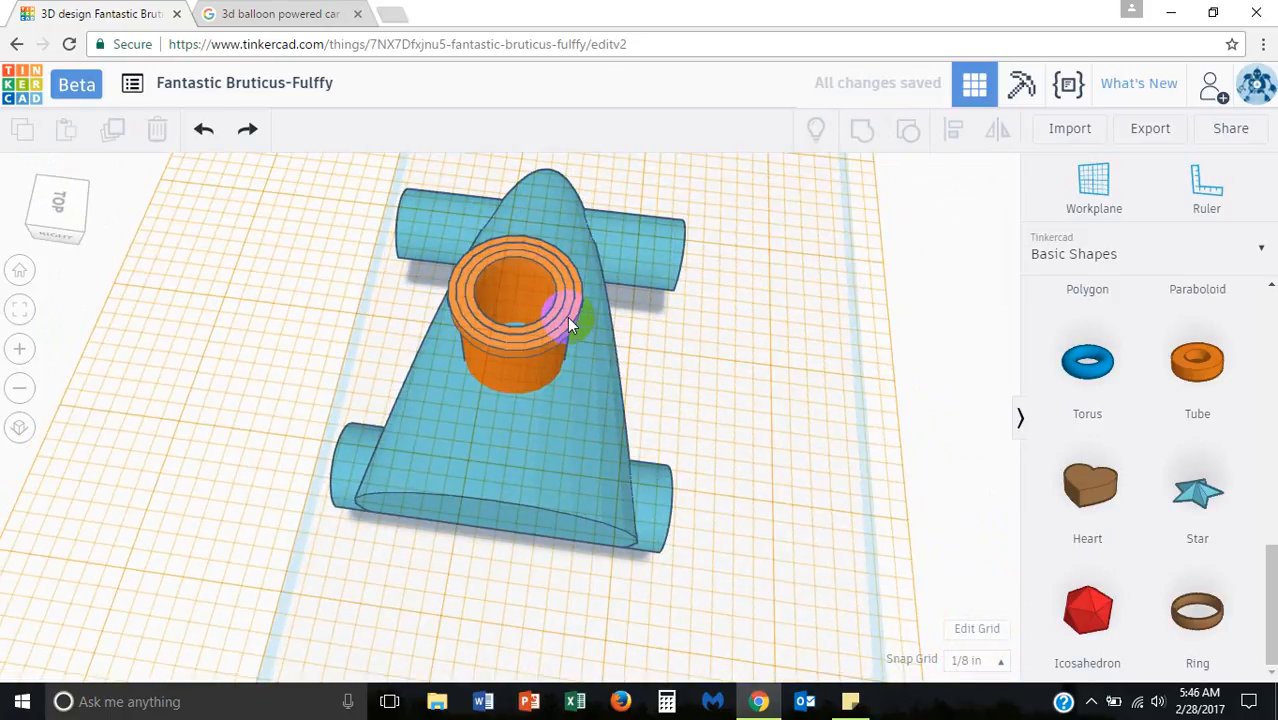
Step: Select the yellow tube and adjust its height until it sits as a lip at the column top
left_click(540, 300)
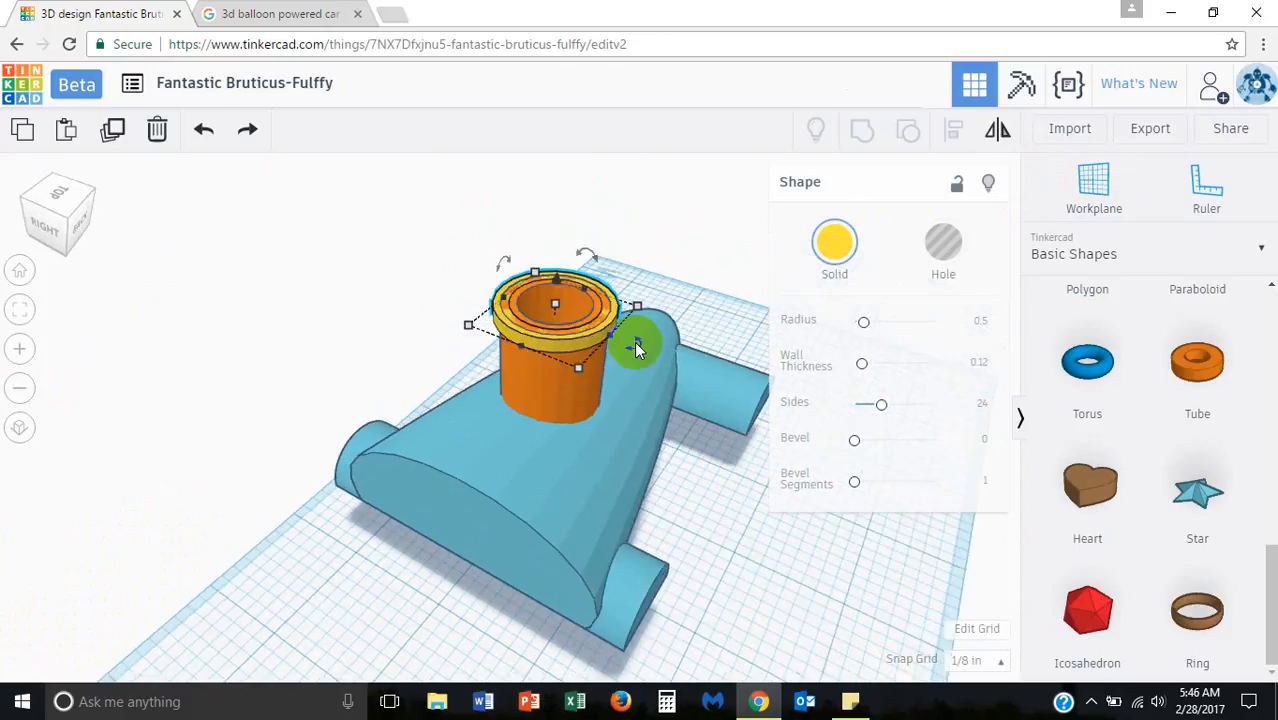
left_click_drag(557, 310, 557, 230)
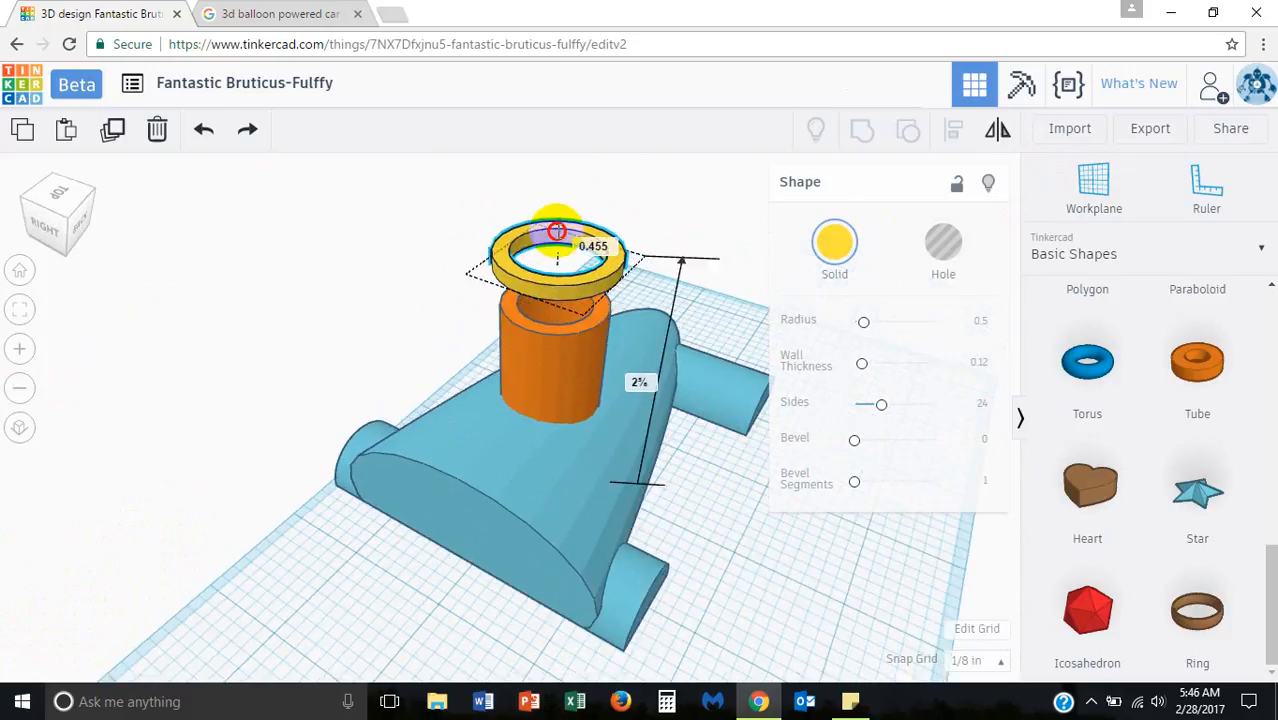
left_click_drag(558, 230, 558, 260)
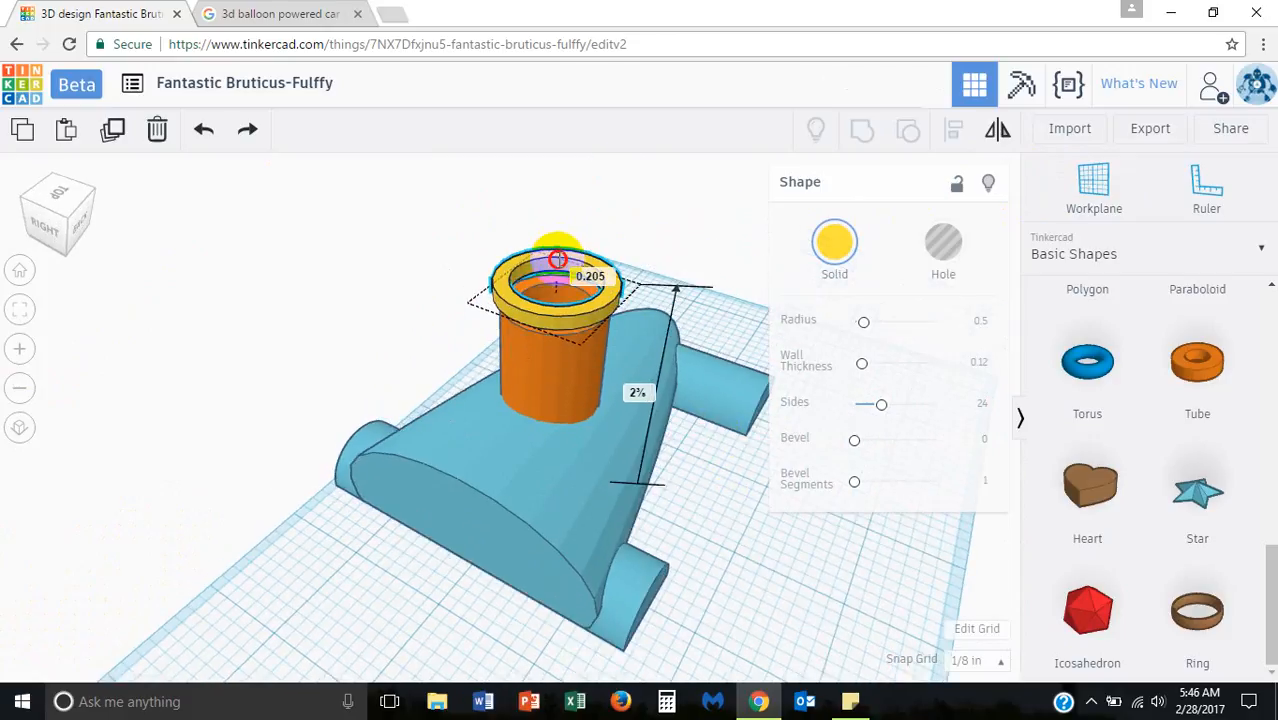
left_click_drag(558, 260, 560, 235)
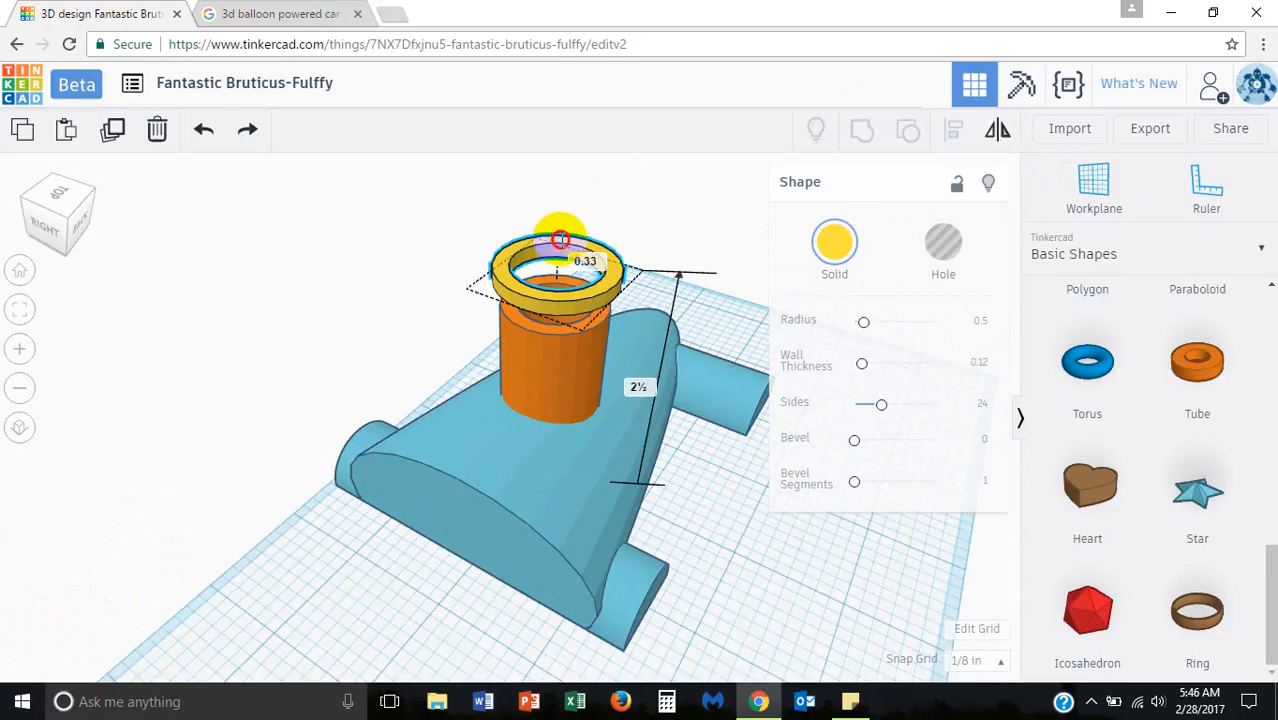
left_click_drag(560, 238, 563, 278)
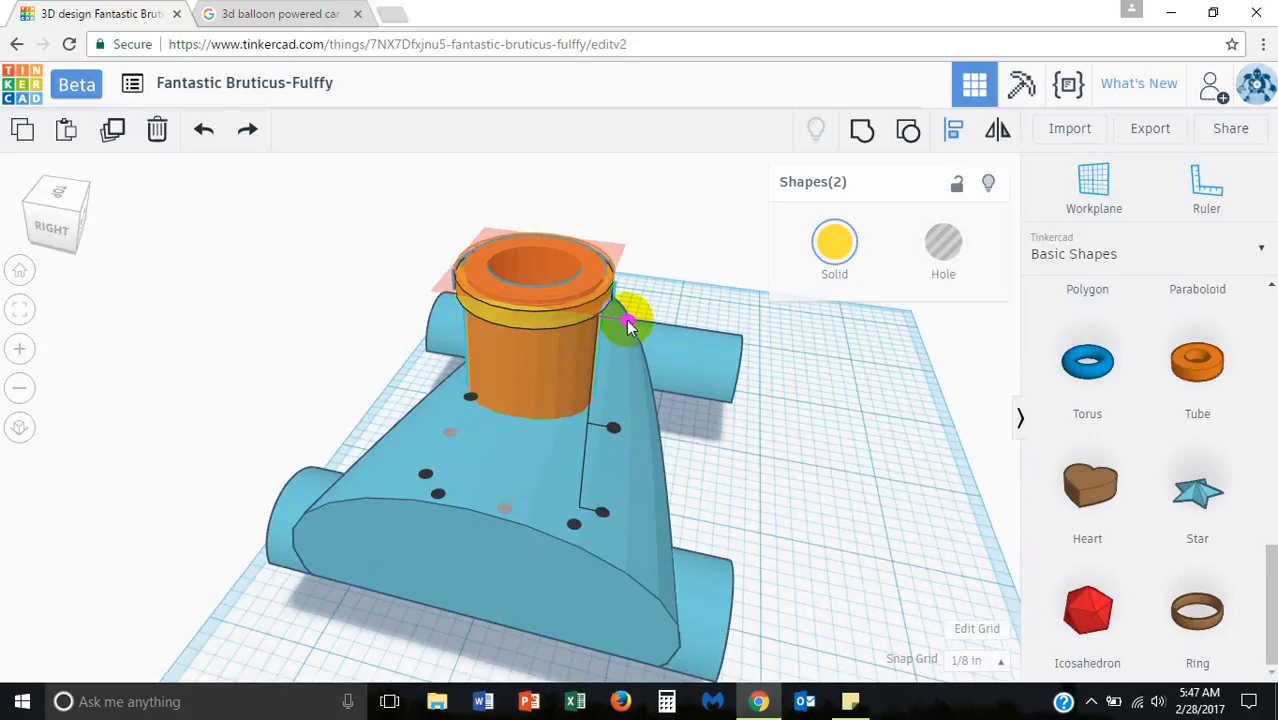
left_click(793, 445)
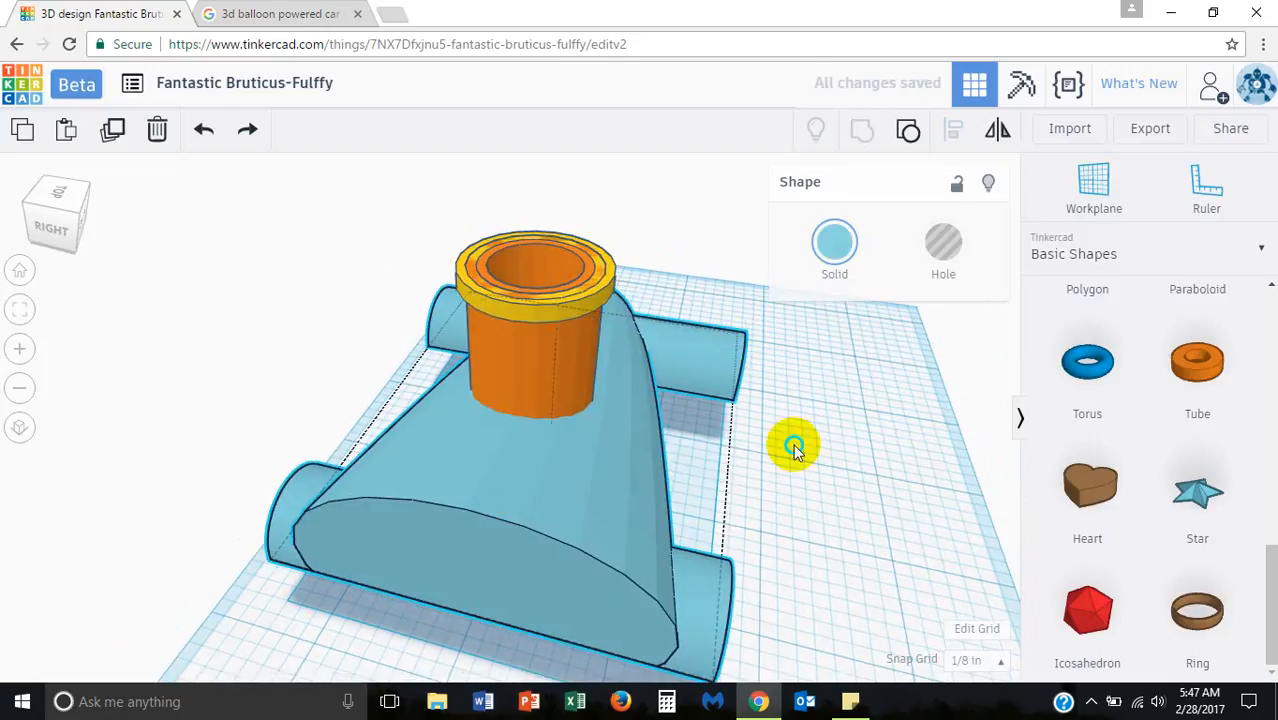
left_click_drag(793, 446, 617, 446)
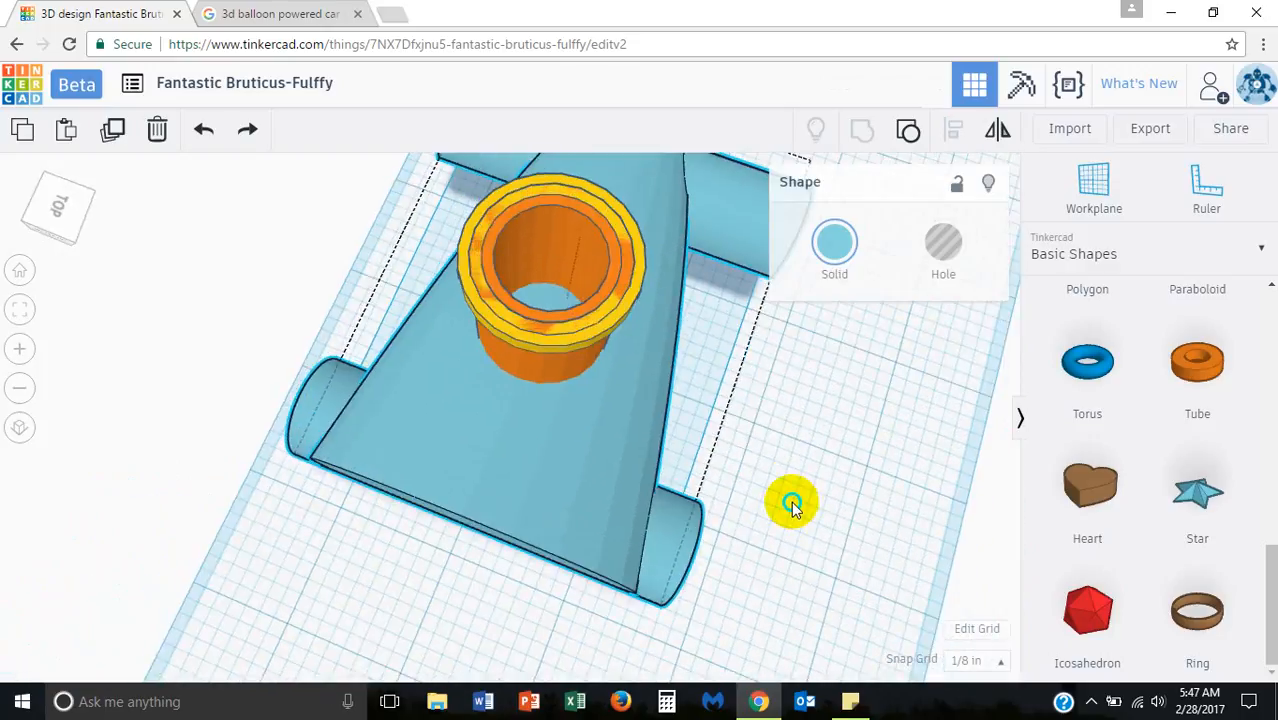
left_click_drag(790, 505, 715, 420)
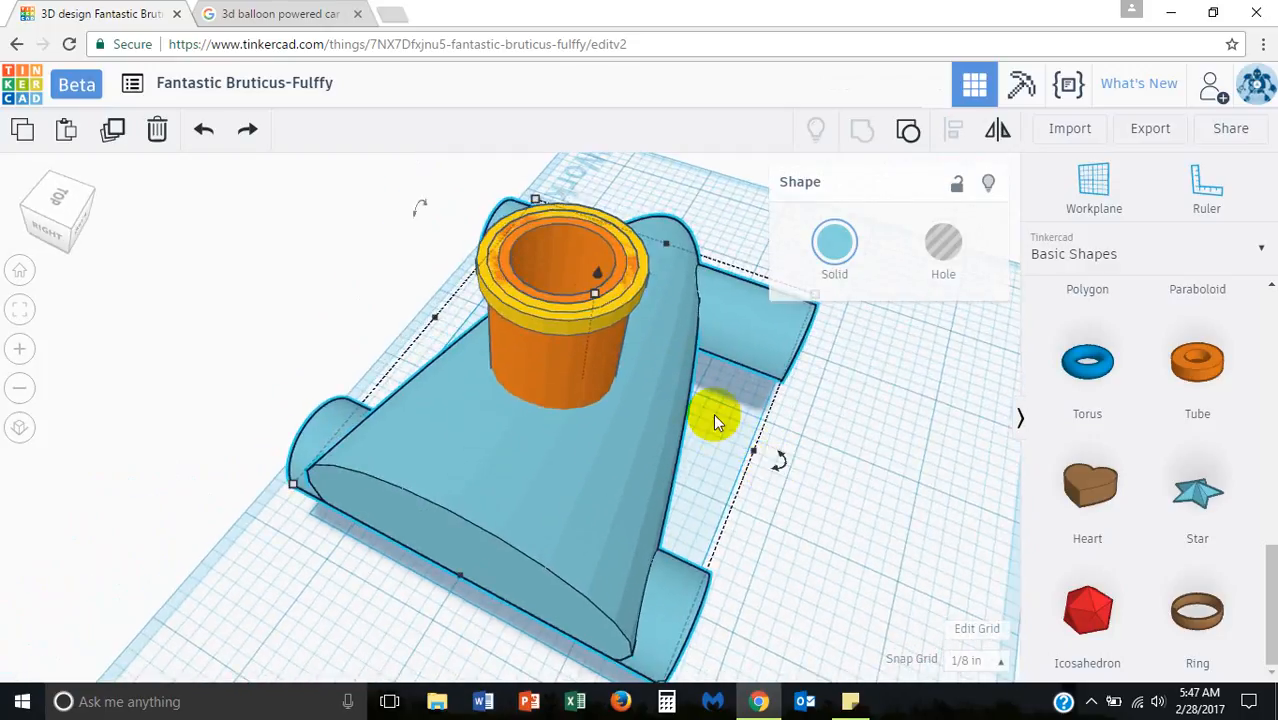
left_click_drag(715, 420, 575, 310)
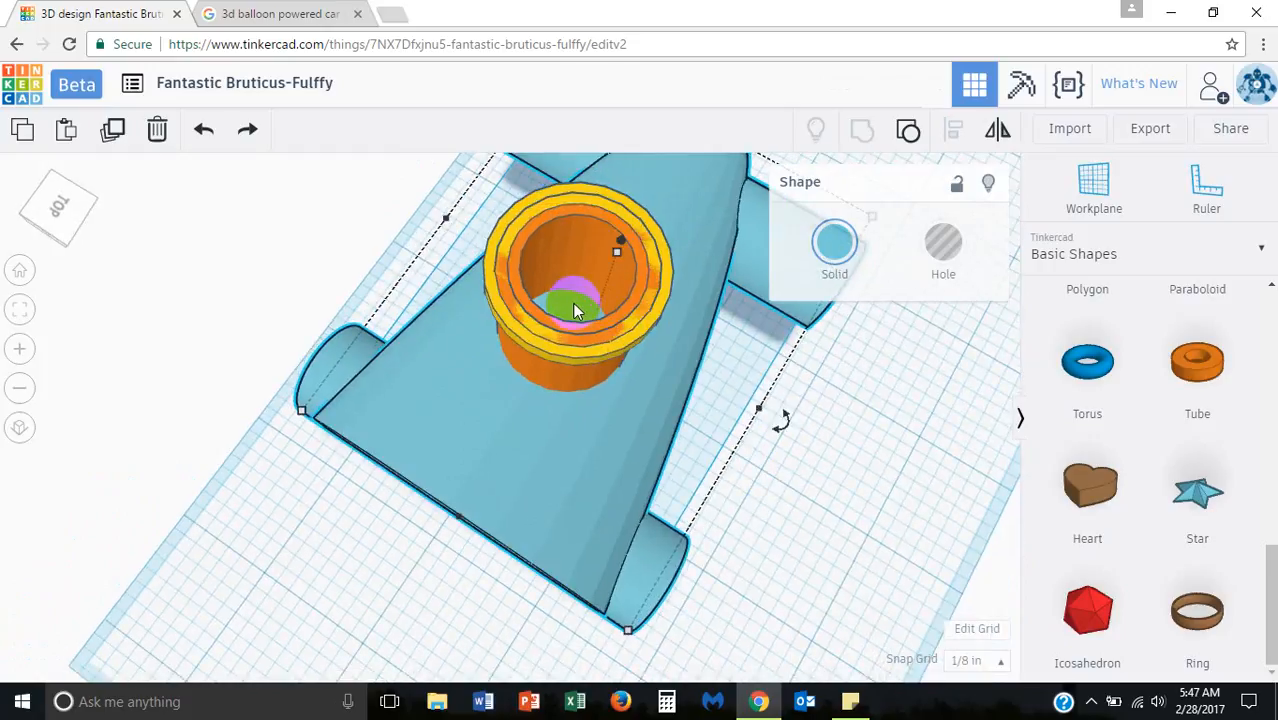
left_click(390, 610)
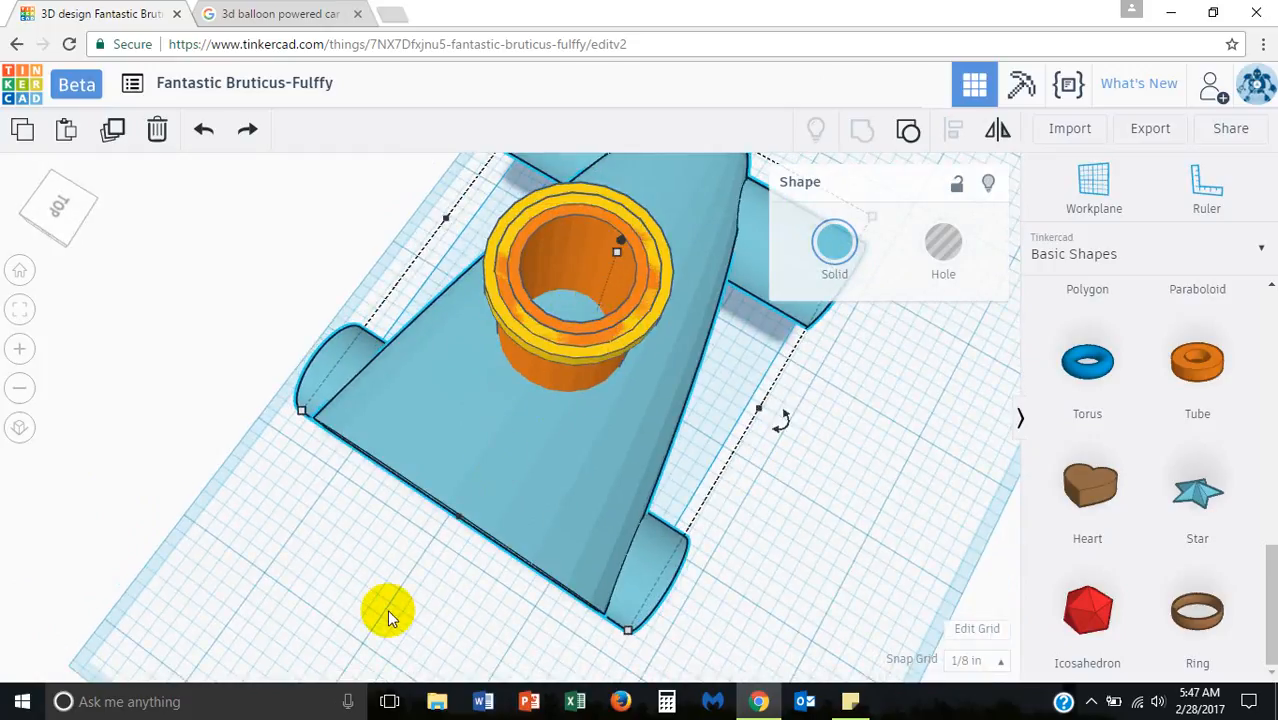
left_click_drag(388, 610, 778, 475)
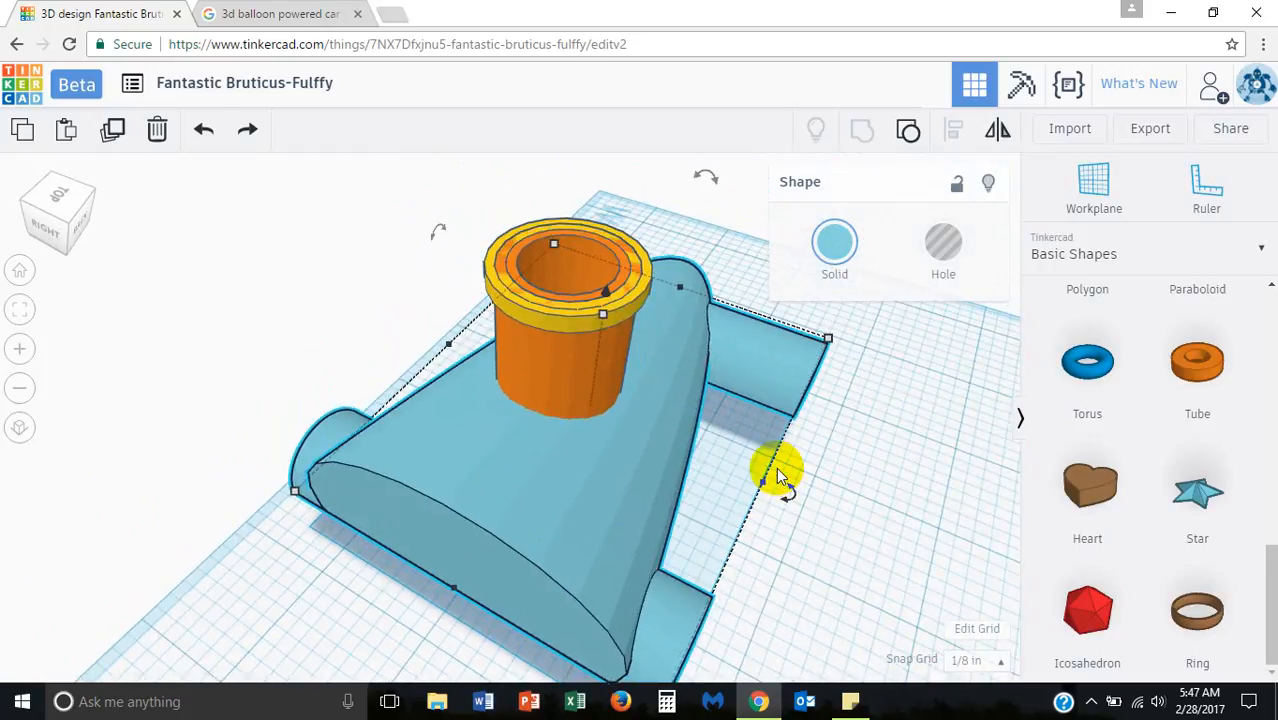